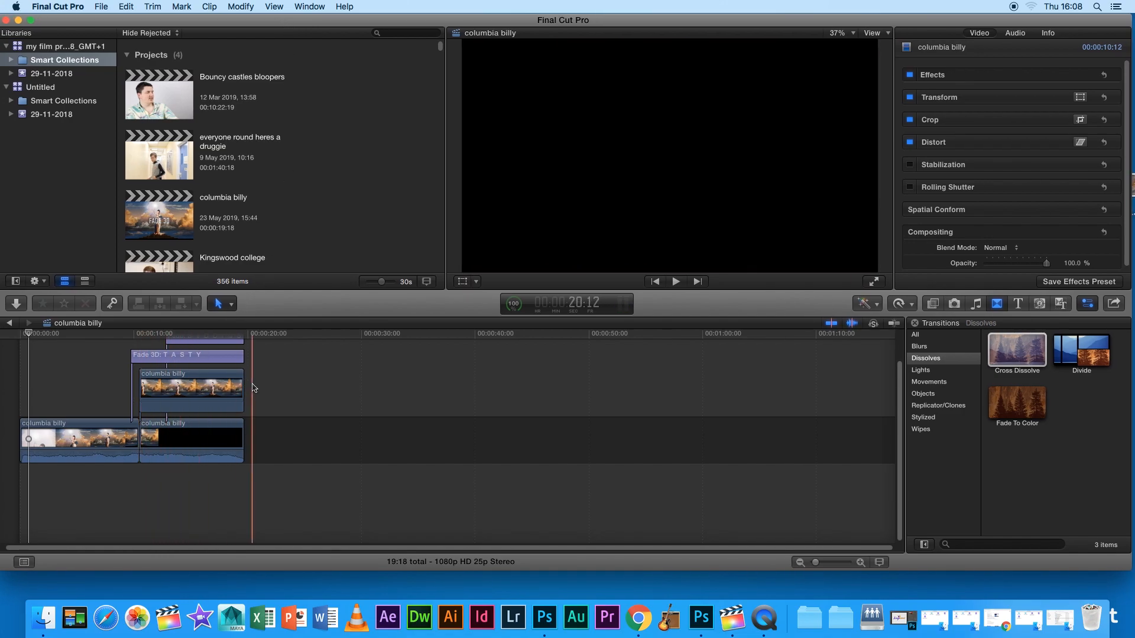
Skim the intro and select the first columbia billy clip for Ken Burns cropping.
left_click(212, 373)
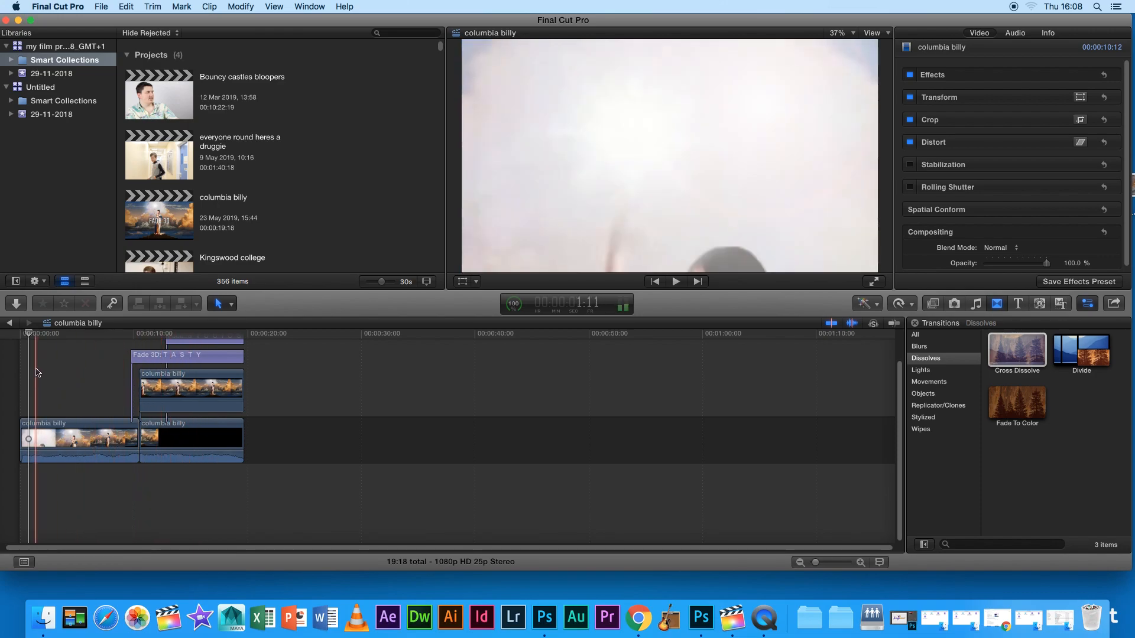
left_click(68, 371)
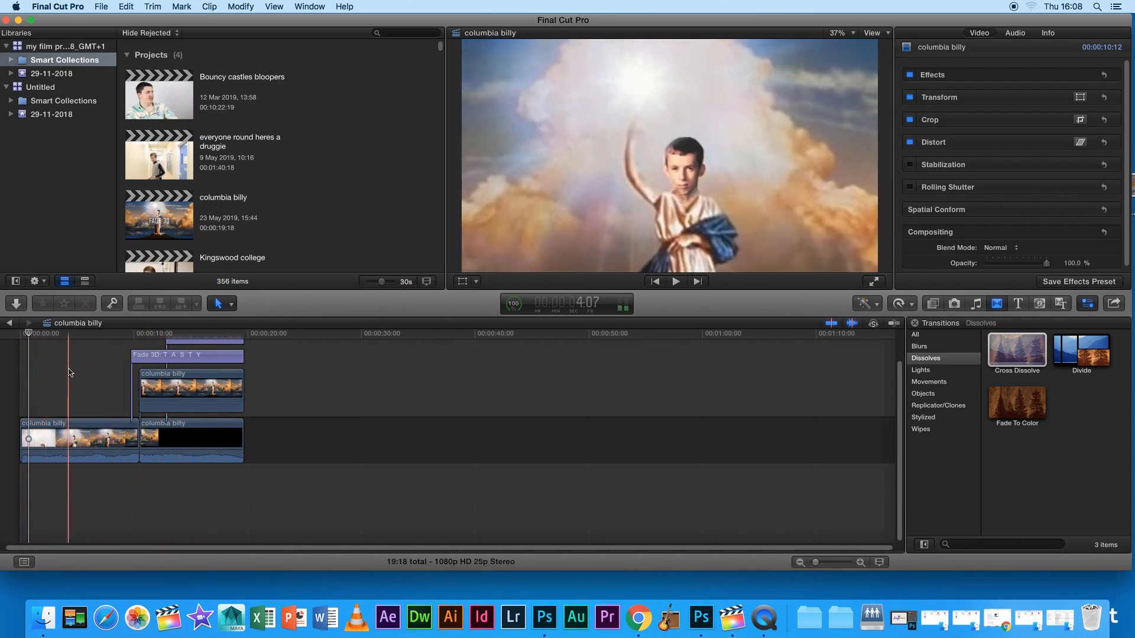
left_click(676, 281)
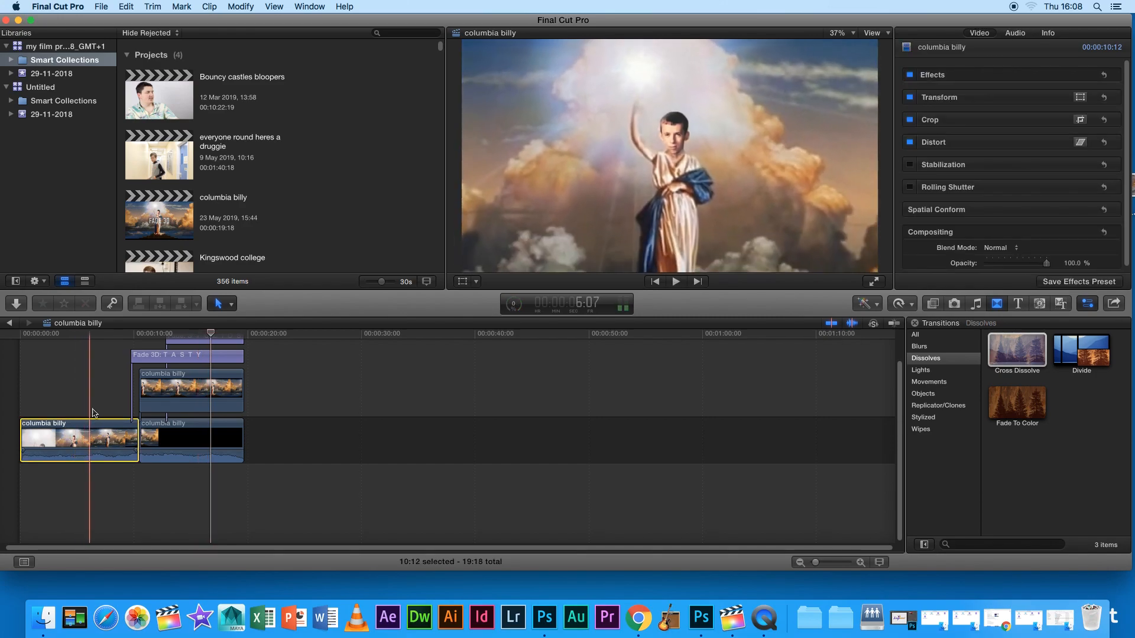
left_click(200, 441)
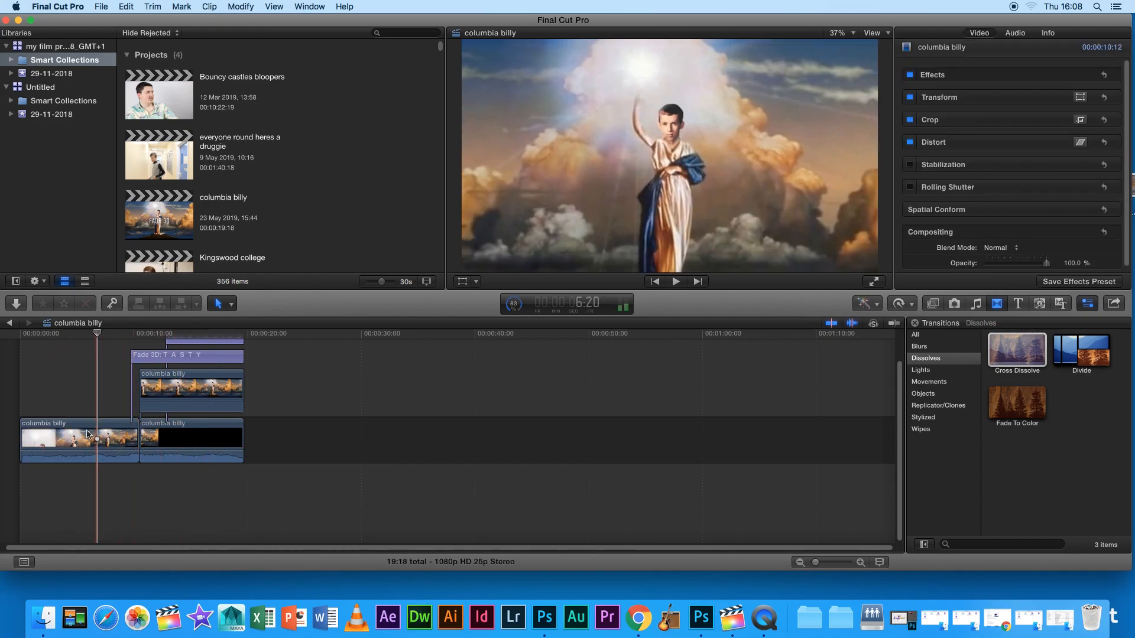
left_click(79, 440)
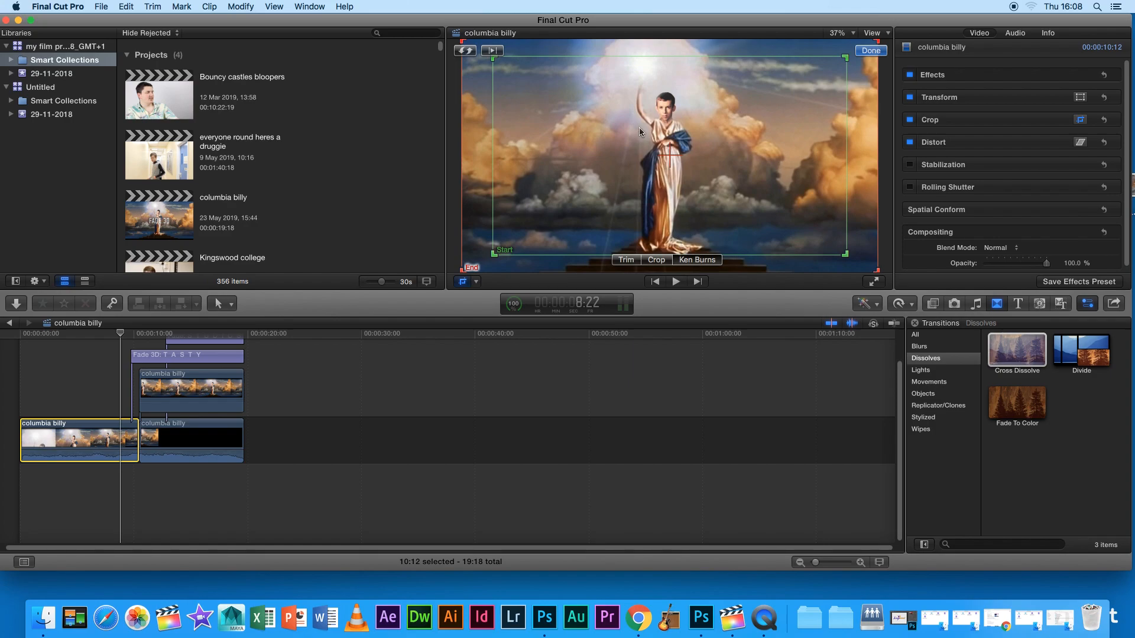
mouse_move(504, 76)
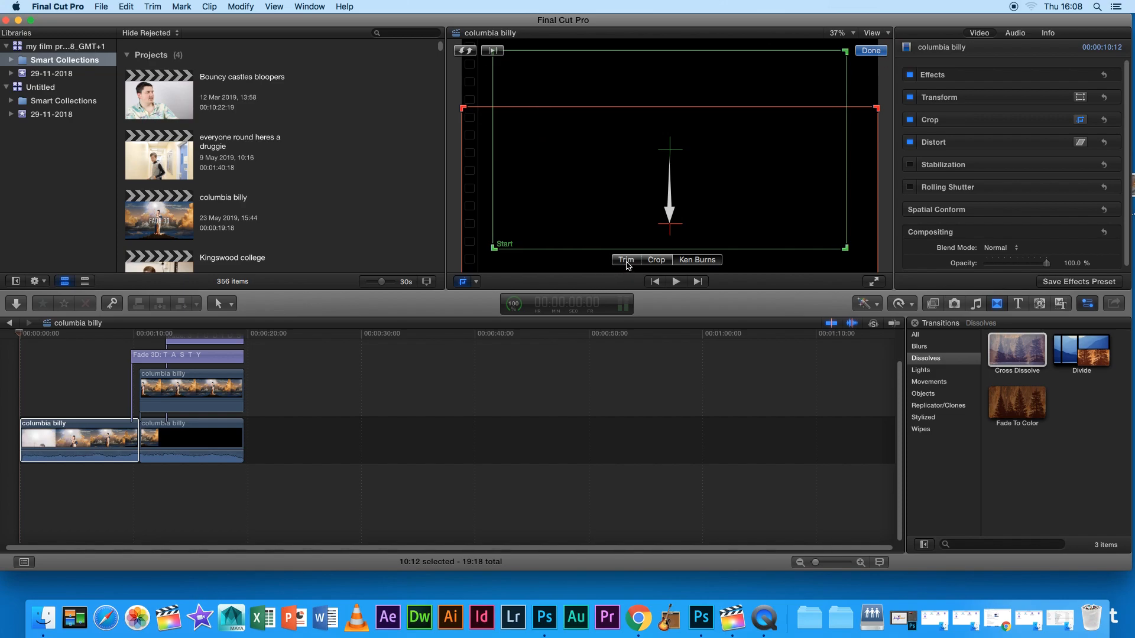
Switch the viewer's on-screen adjustments from Crop to Transform.
left_click(475, 281)
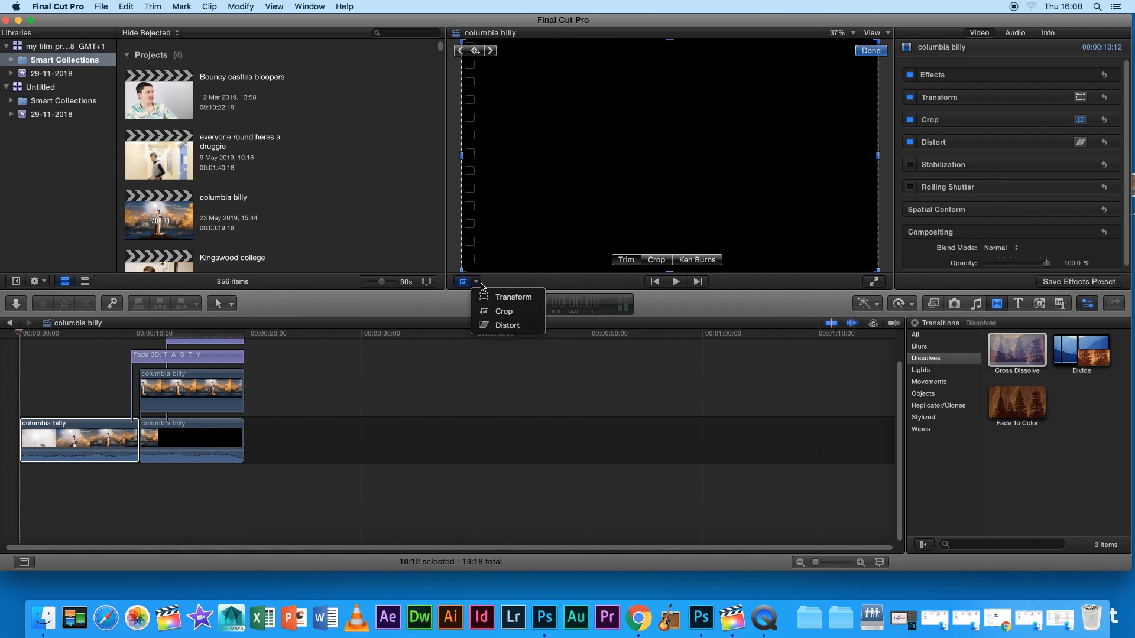
left_click(513, 297)
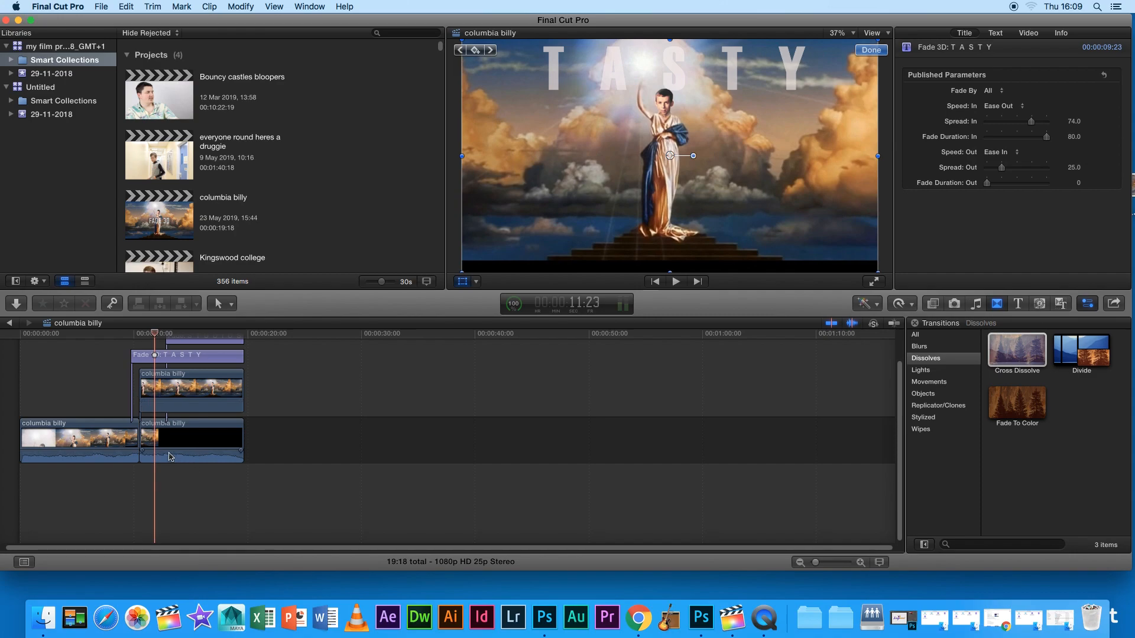
mouse_move(164, 463)
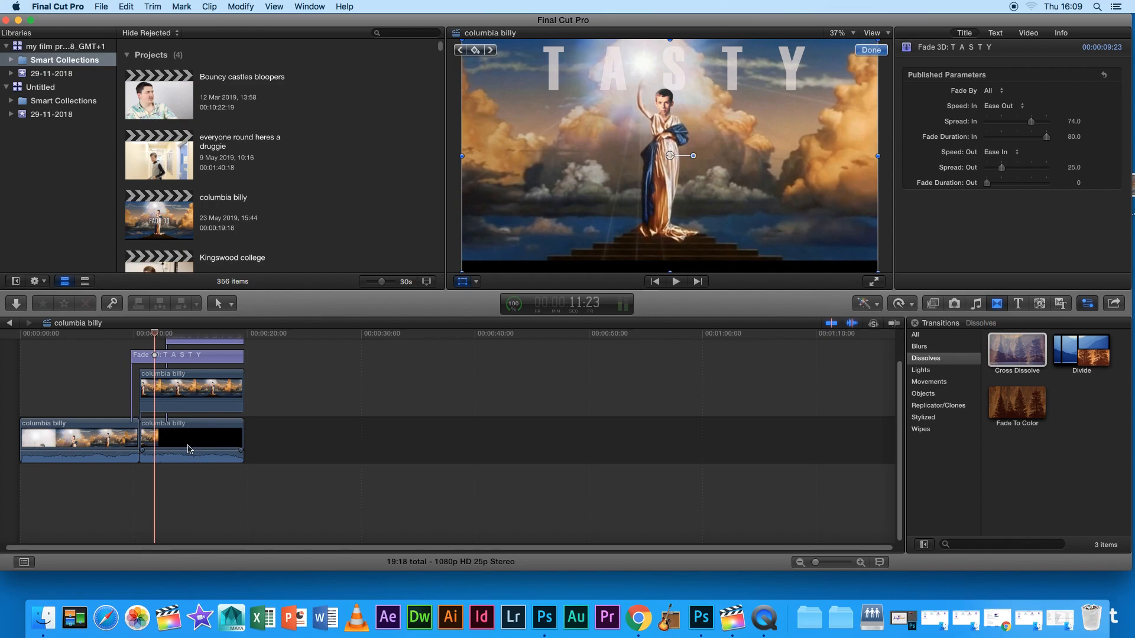
mouse_move(212, 452)
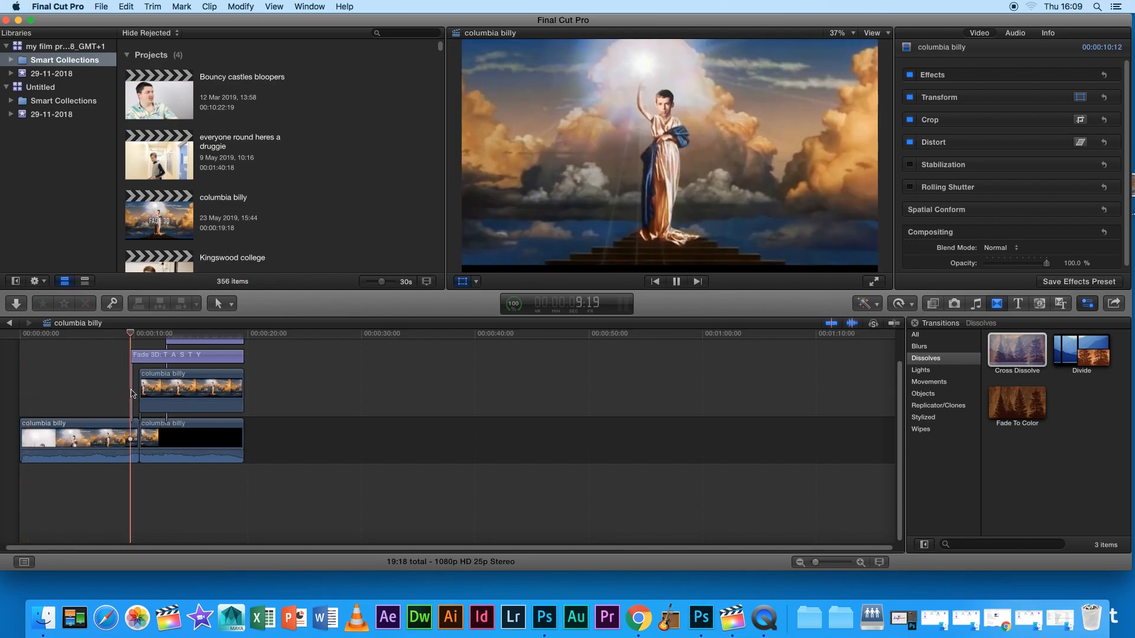
Clear the timeline selection and open the Kingswood college project.
left_click(676, 281)
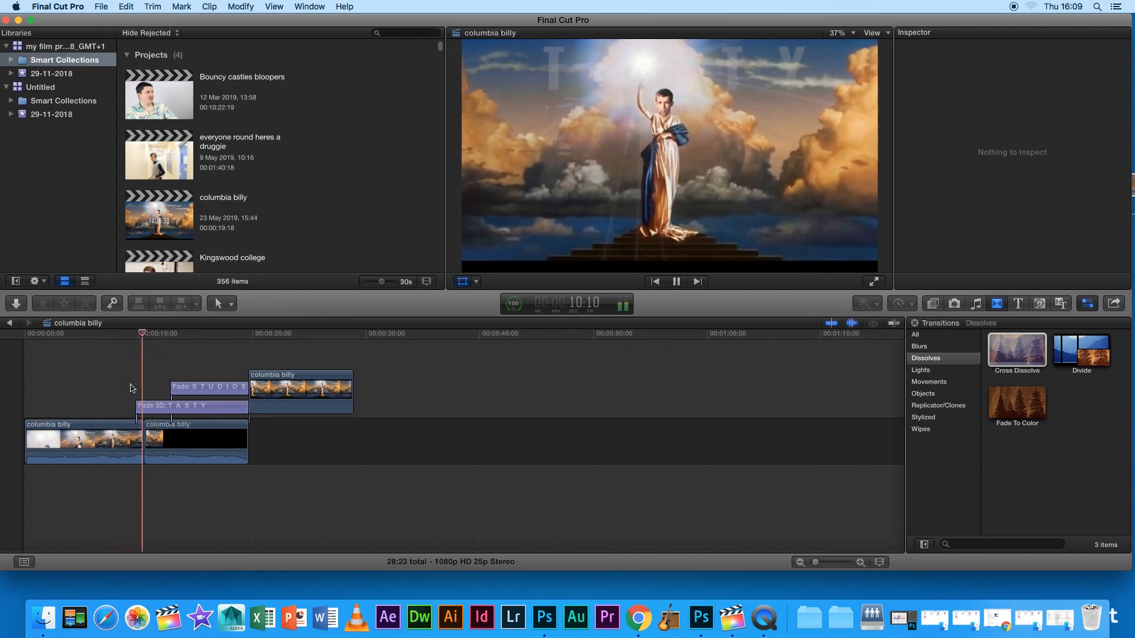
left_click(276, 396)
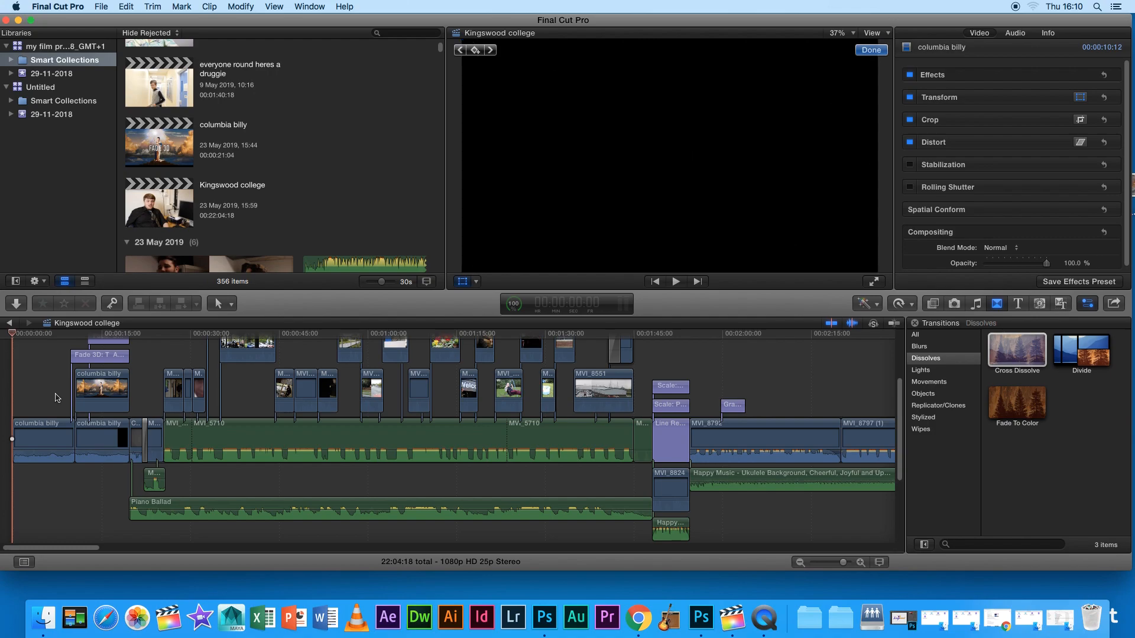
Move the playhead to the C.R.A.P intro and select its Fade To Color transition.
left_click(675, 281)
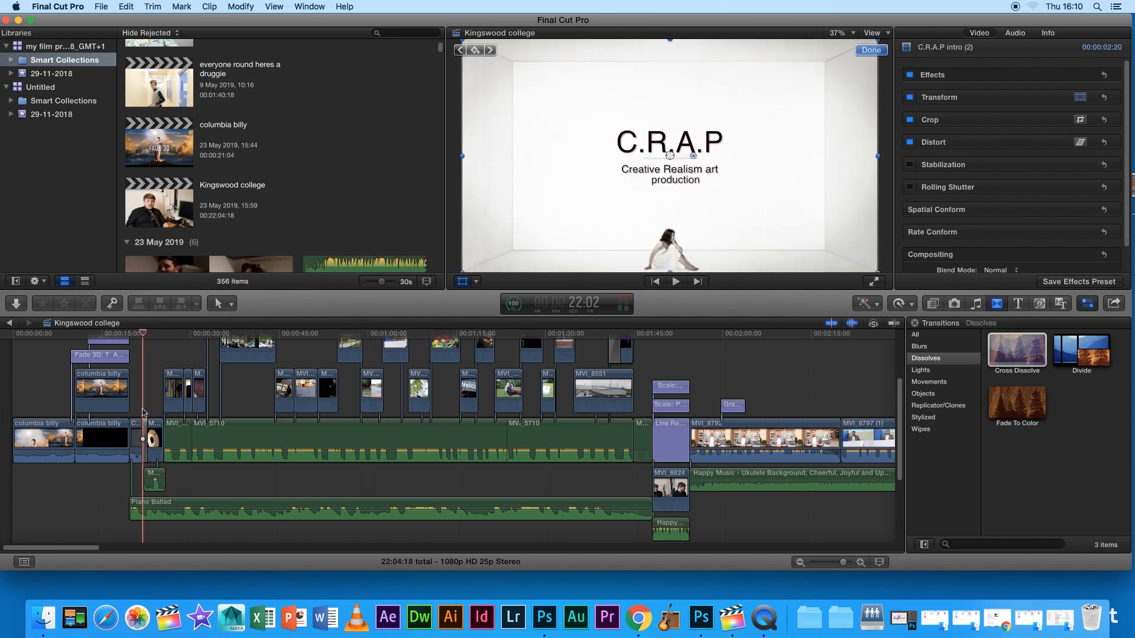
left_click(145, 440)
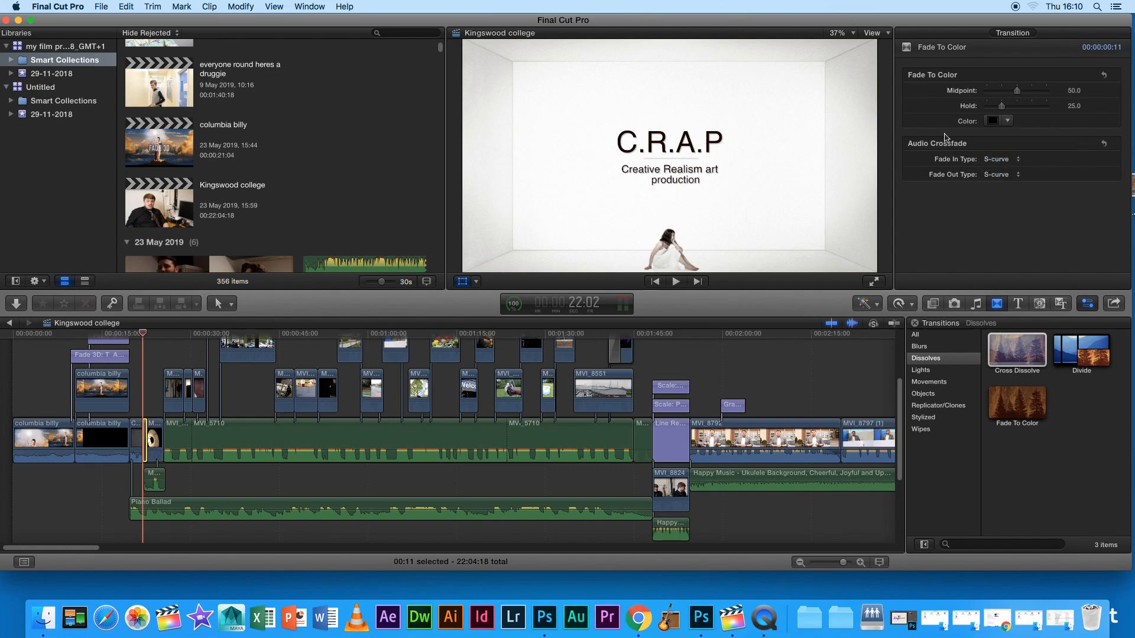
mouse_move(935, 66)
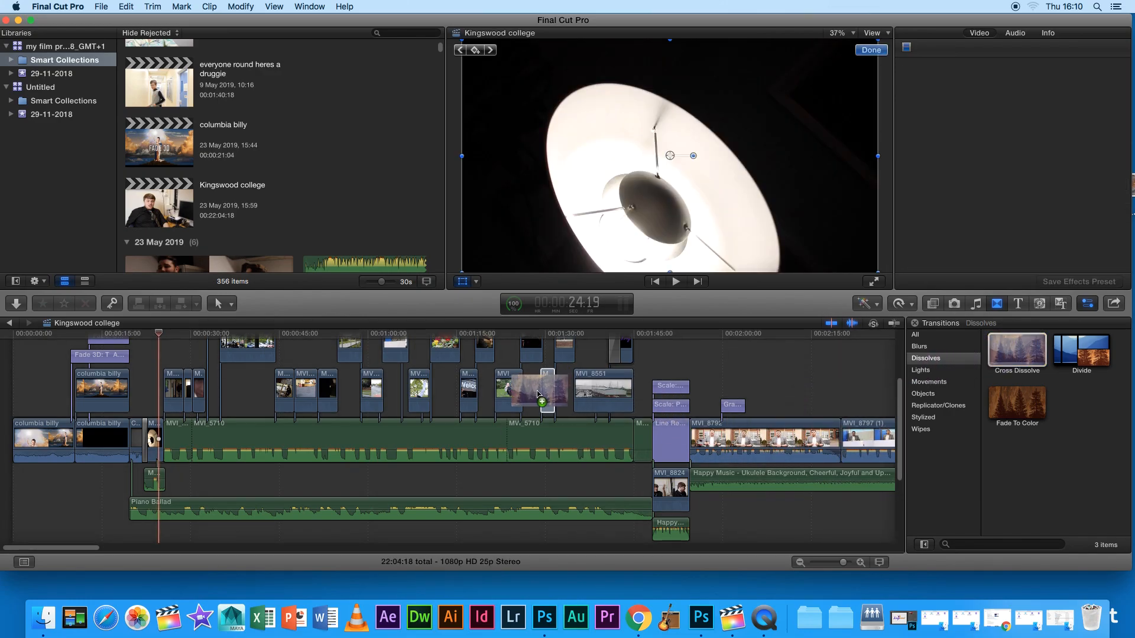
left_click(507, 390)
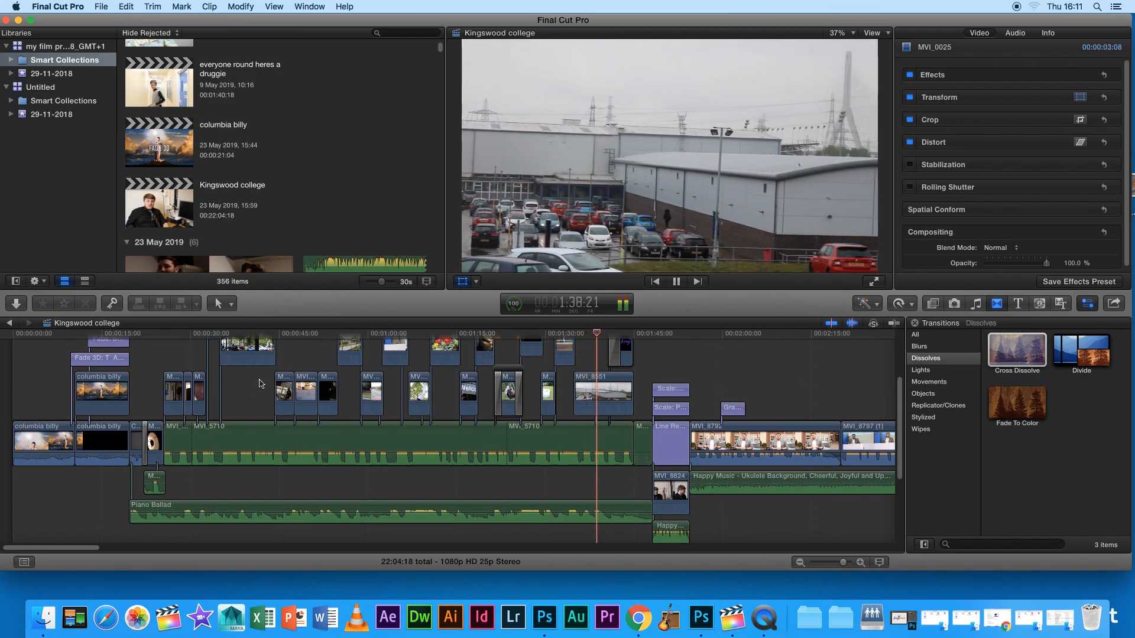
left_click(236, 333)
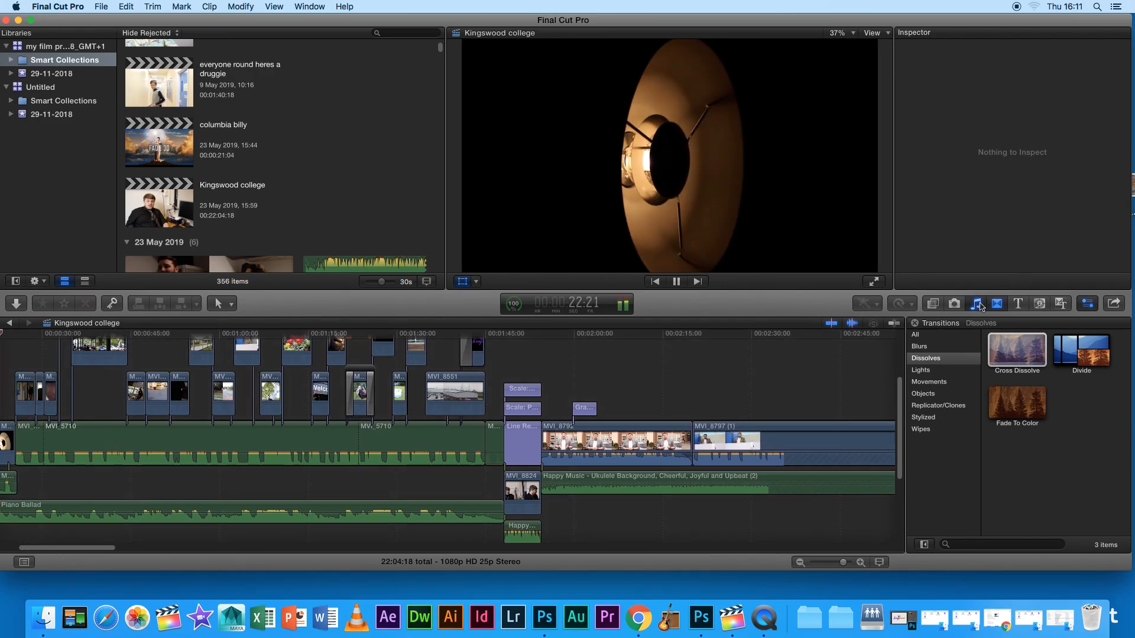
Browse iMovie Sound Effects, iTunes Music, then iLife Sound Effects in the sound library.
left_click(975, 303)
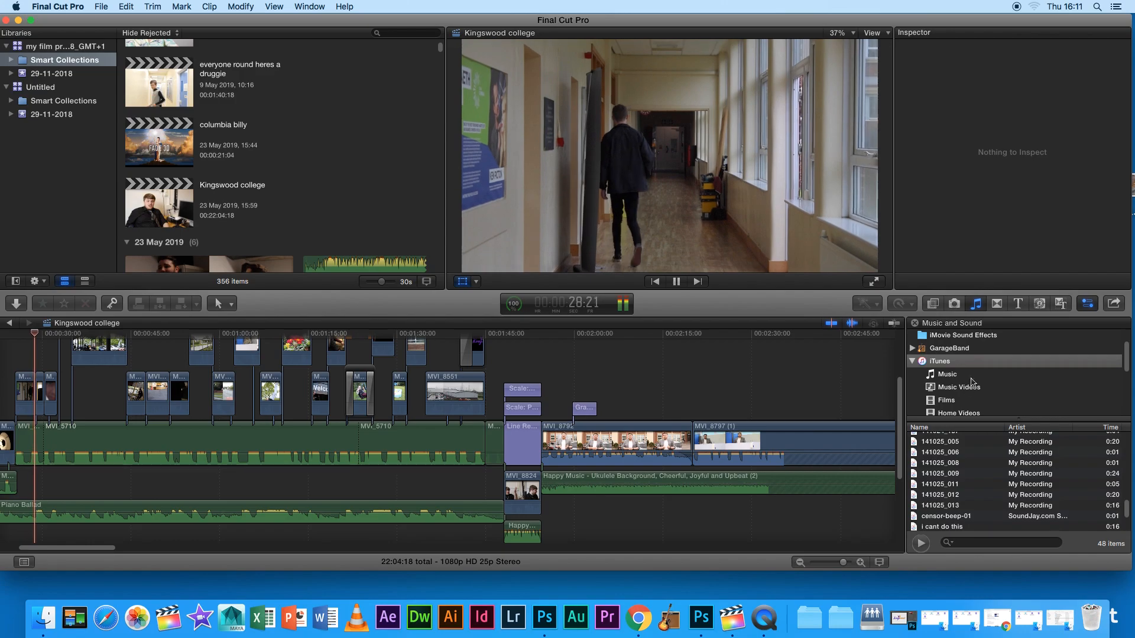
left_click(962, 335)
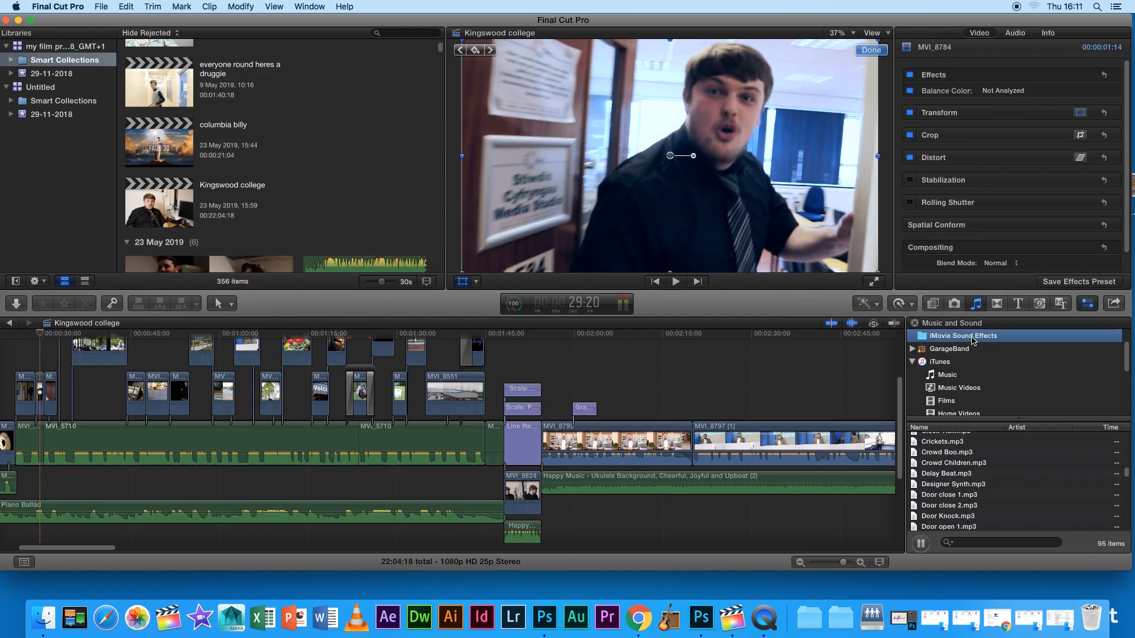
left_click(939, 361)
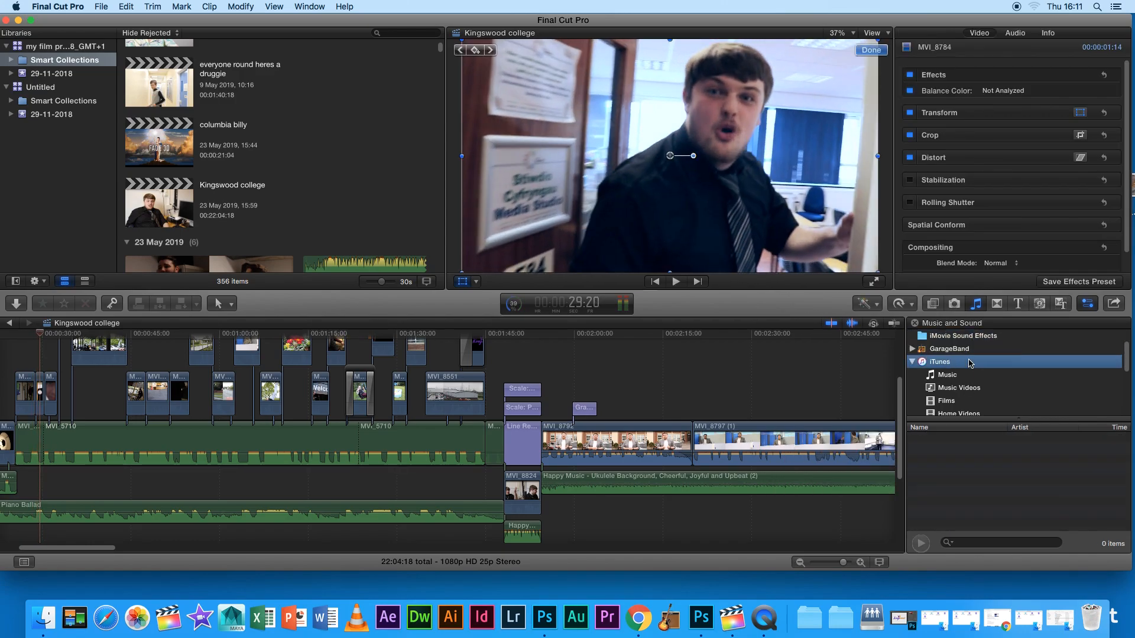
left_click(946, 374)
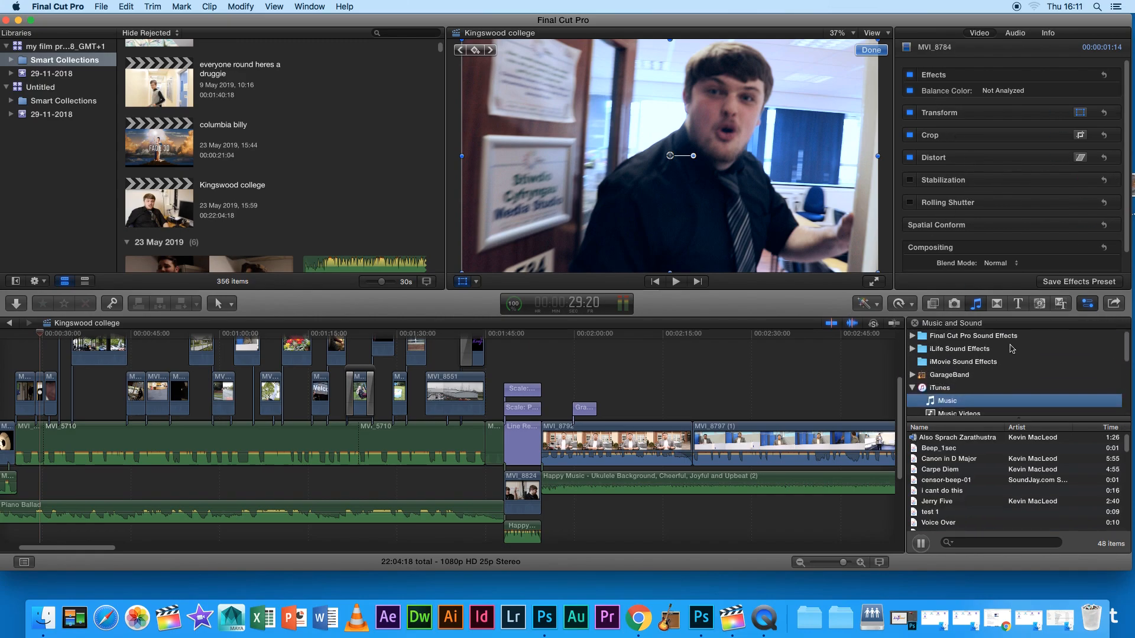
left_click(959, 348)
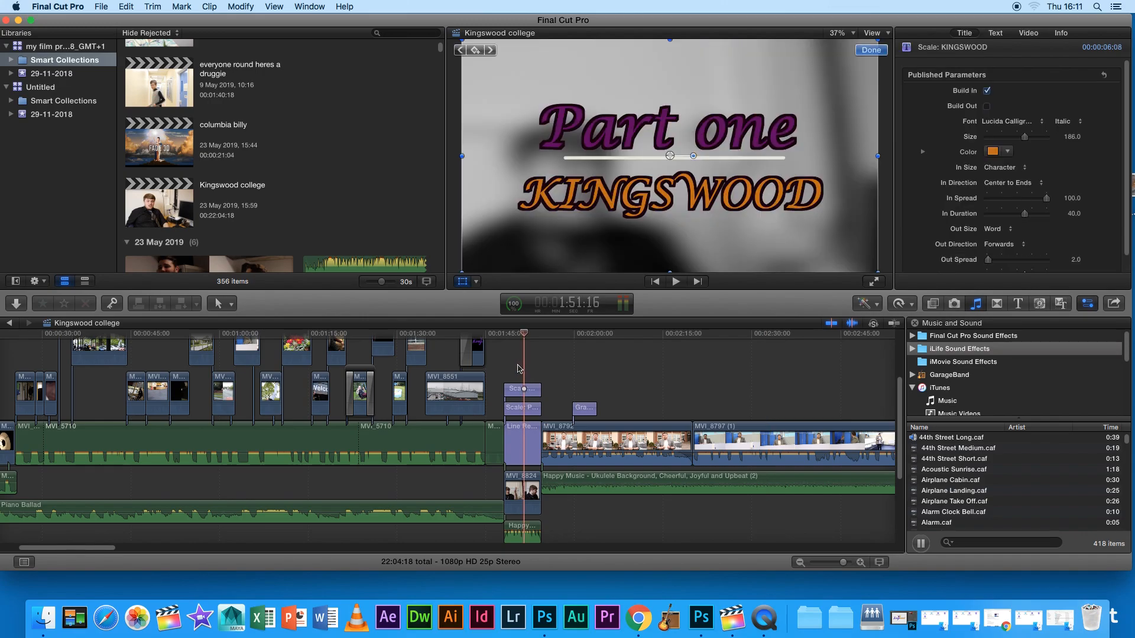
Select the Kingswood crown logo clip in the timeline.
left_click(454, 393)
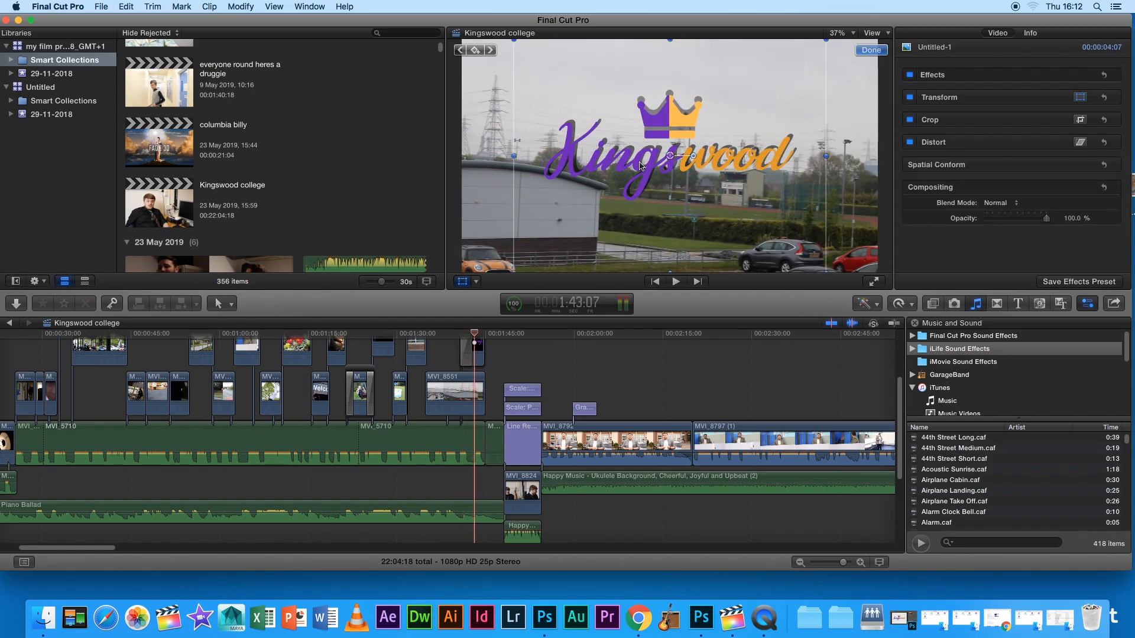
mouse_move(730, 163)
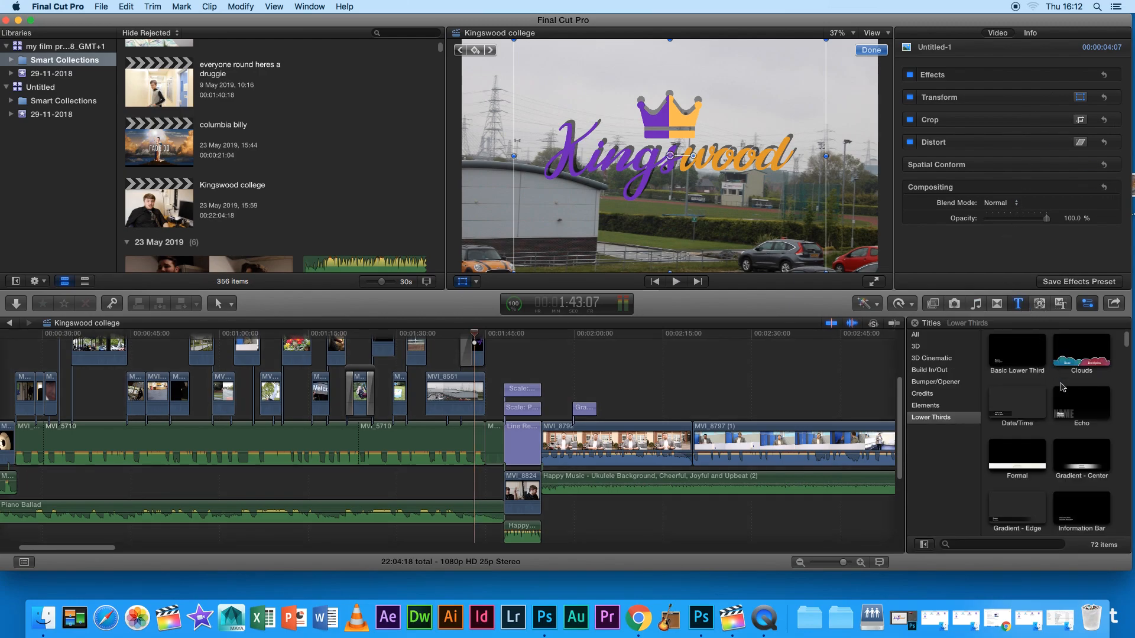
mouse_move(988, 335)
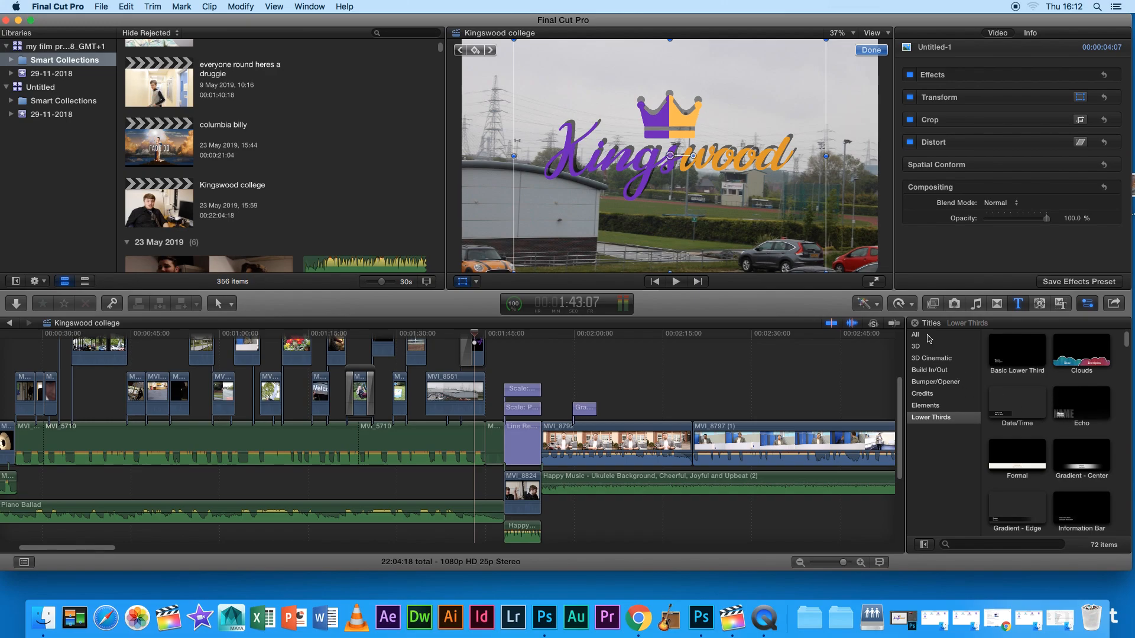
Select the Basic Title clip, replace its text with 'gbhgghg', and pick the Hopper Script font.
left_click(914, 335)
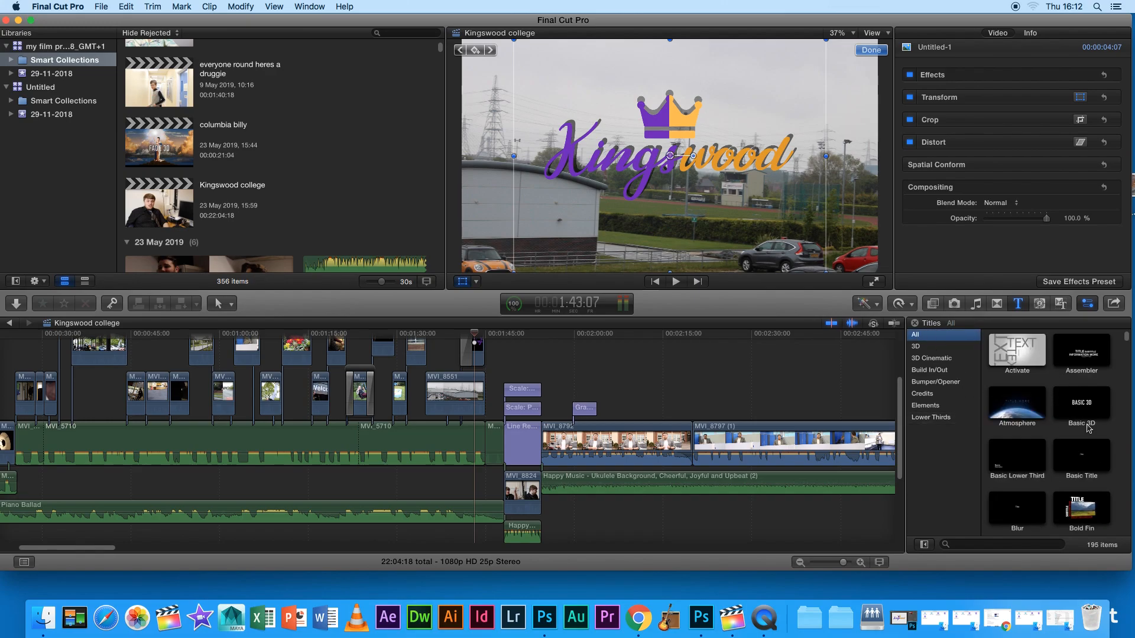
left_click(1081, 455)
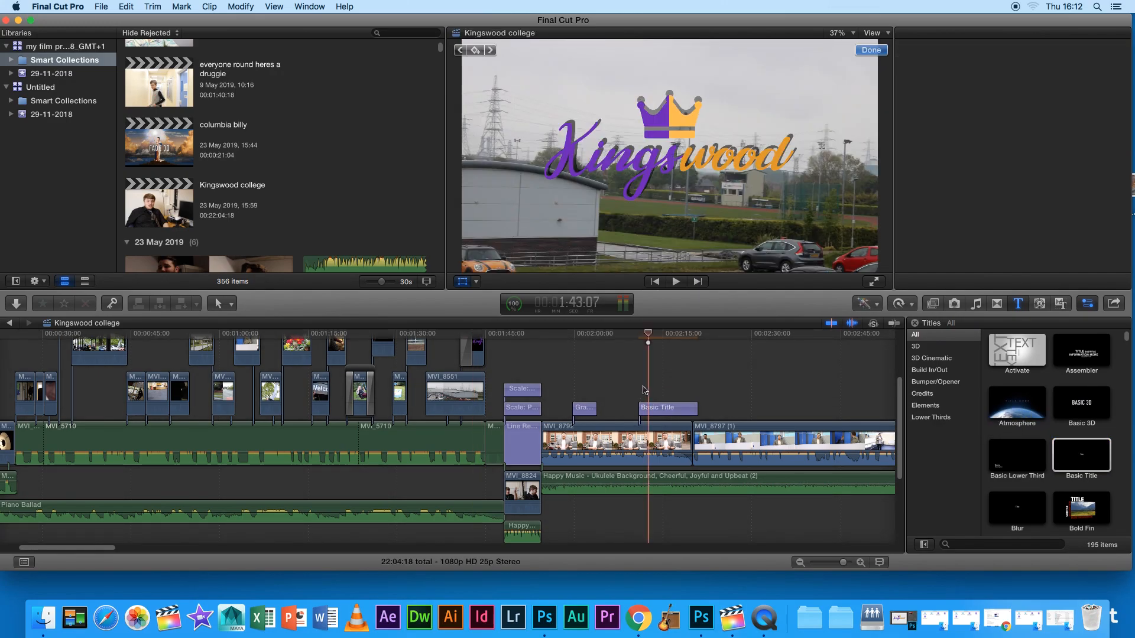
left_click(667, 408)
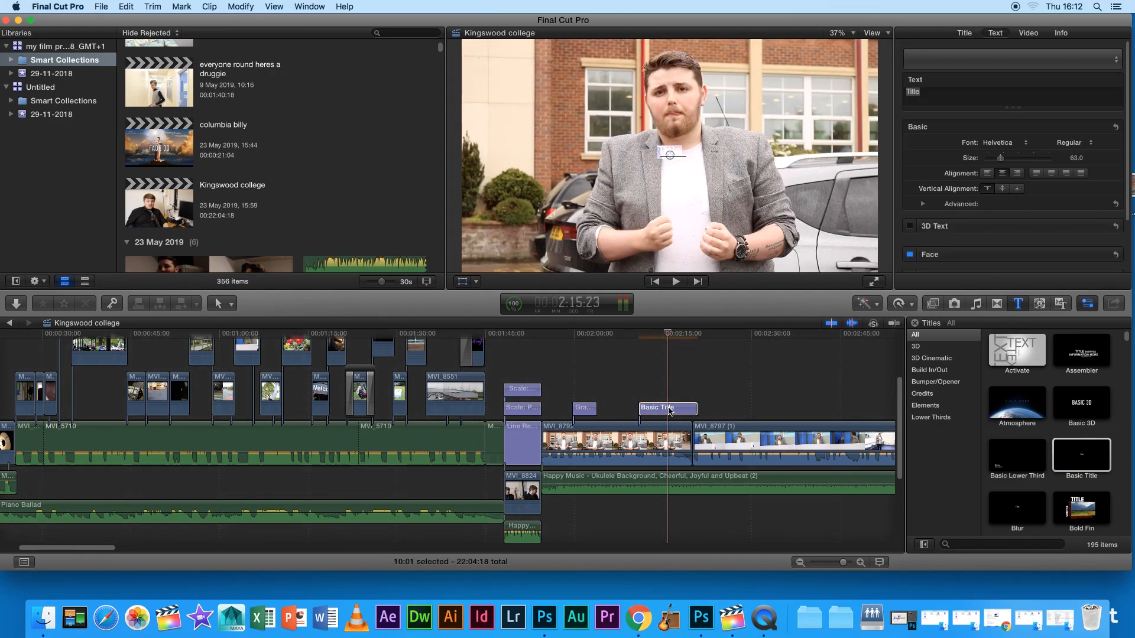
type("gbhgghg")
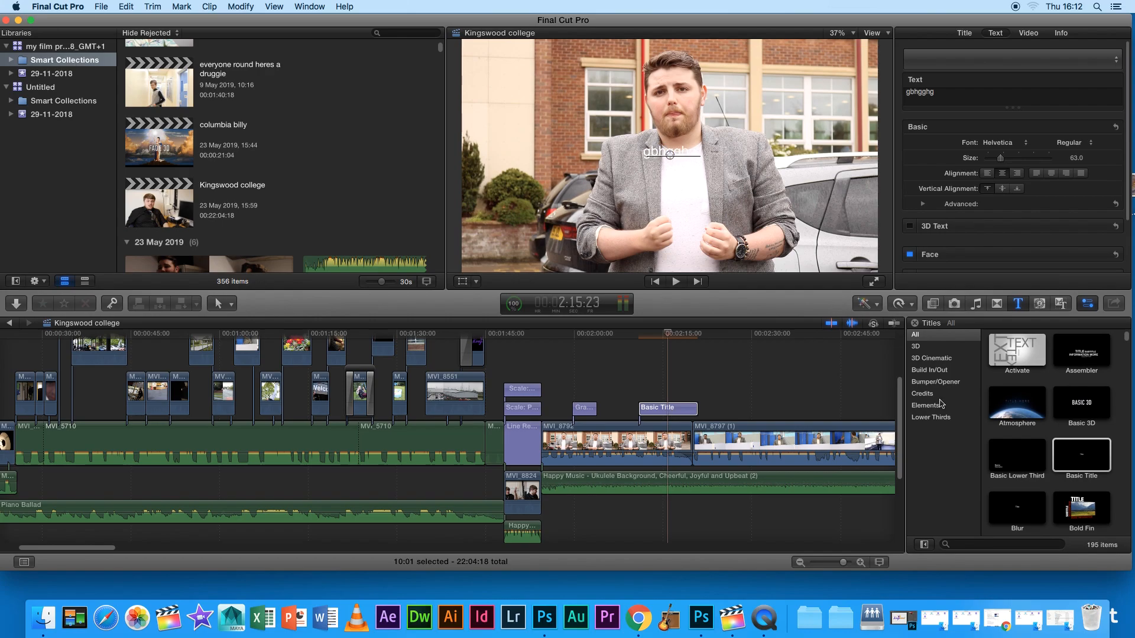
left_click(1005, 142)
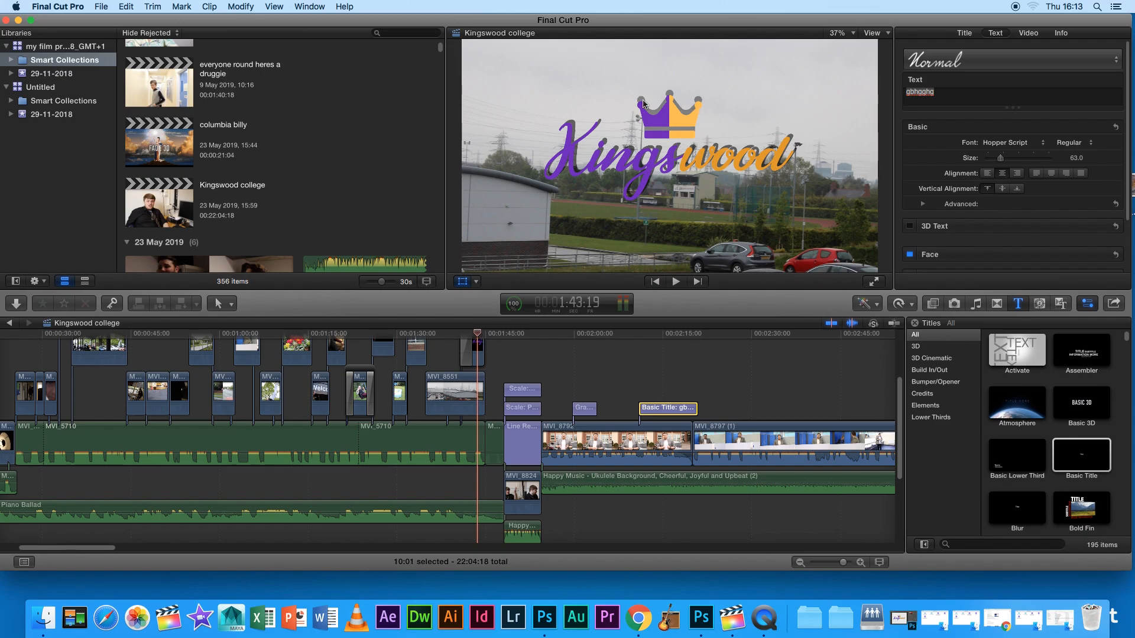
mouse_move(672, 121)
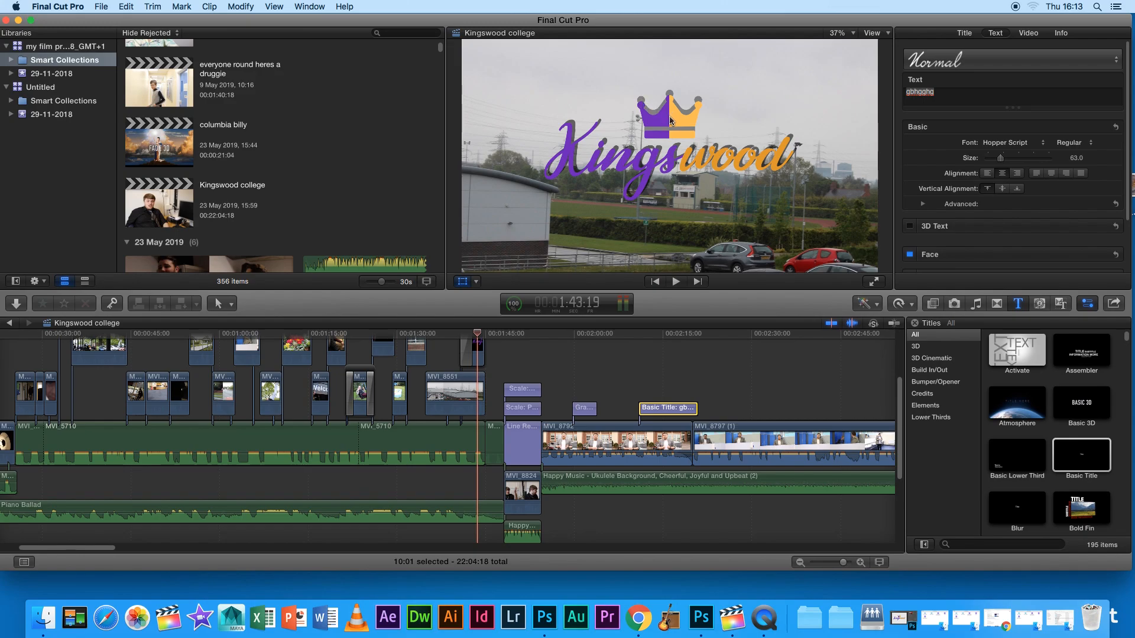
mouse_move(663, 117)
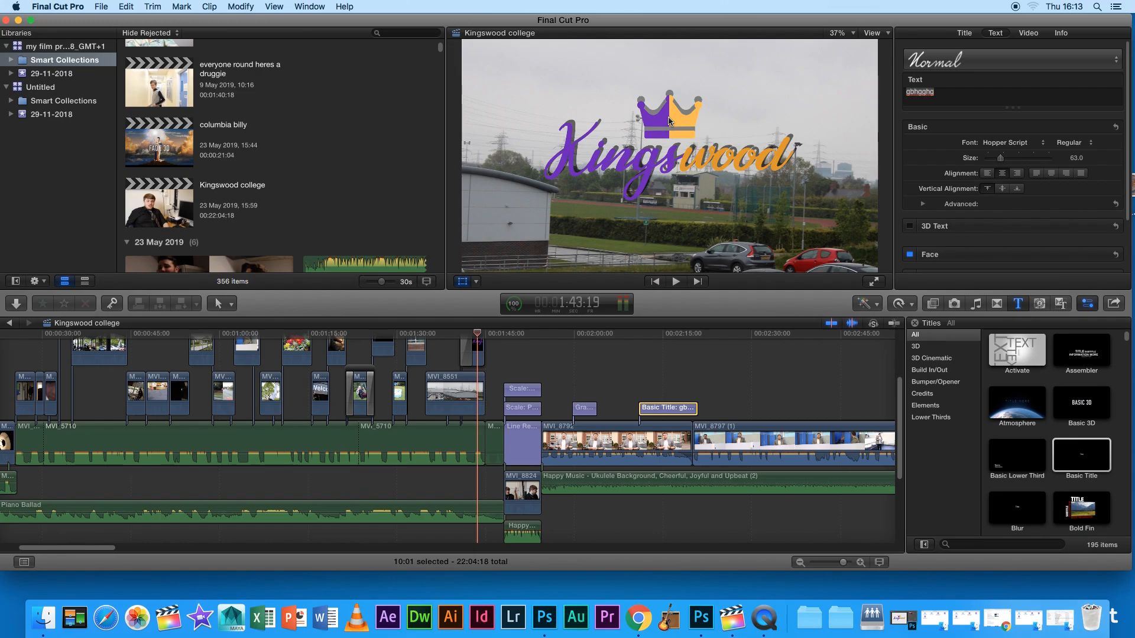
mouse_move(702, 159)
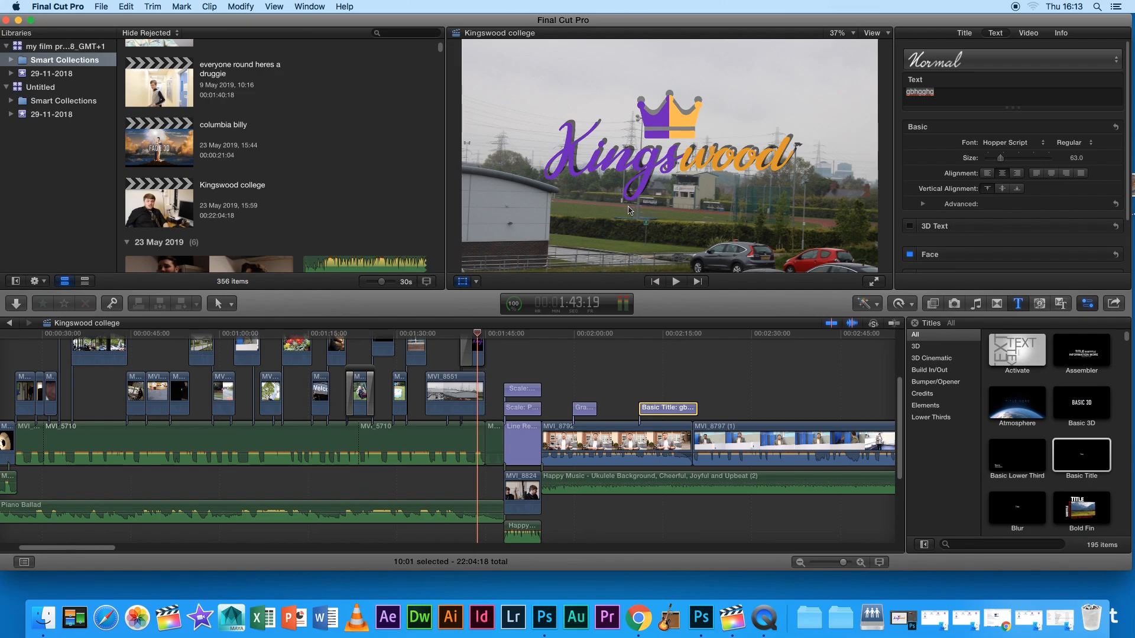
mouse_move(507, 302)
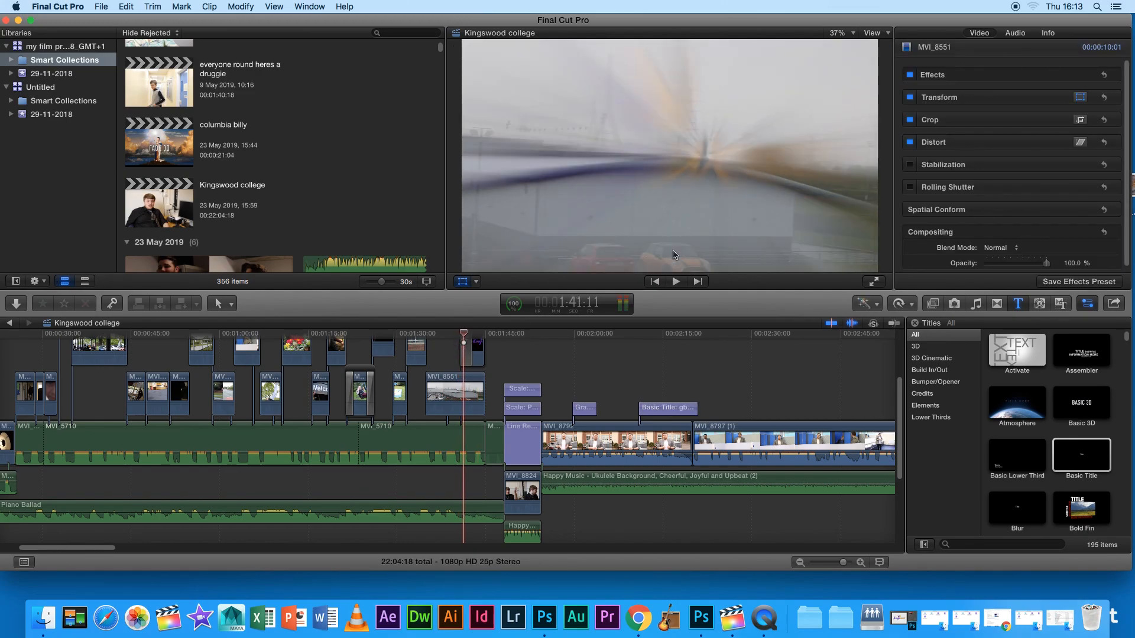
Browse the Lights, Dissolves and Blurs transitions, then select the 'Part one KINGSWOOD' title.
left_click(996, 304)
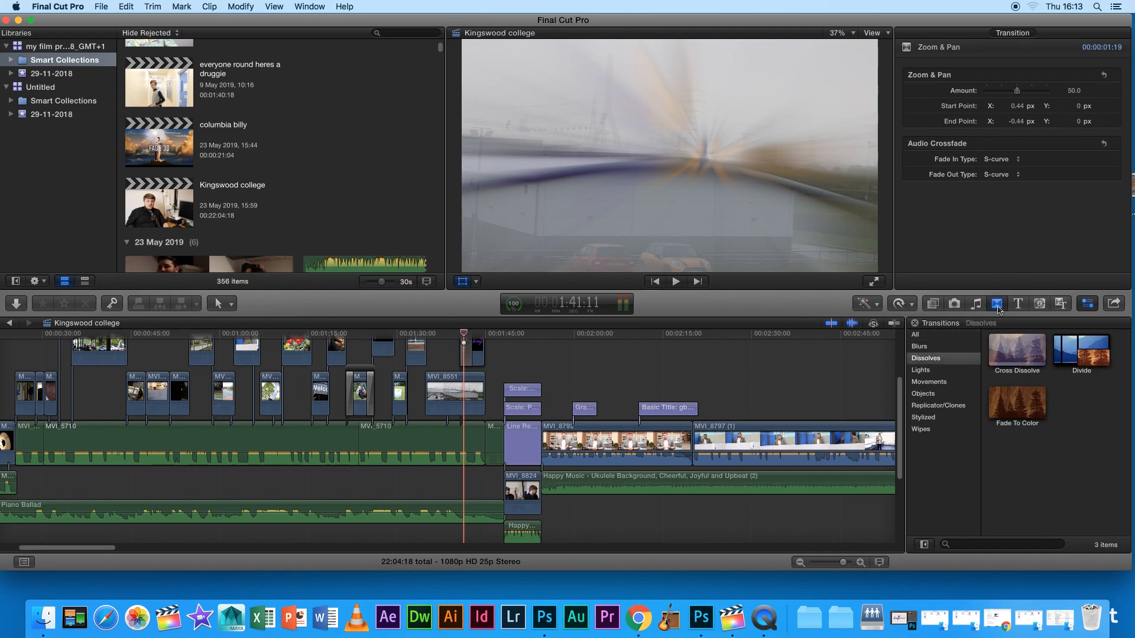
left_click(921, 370)
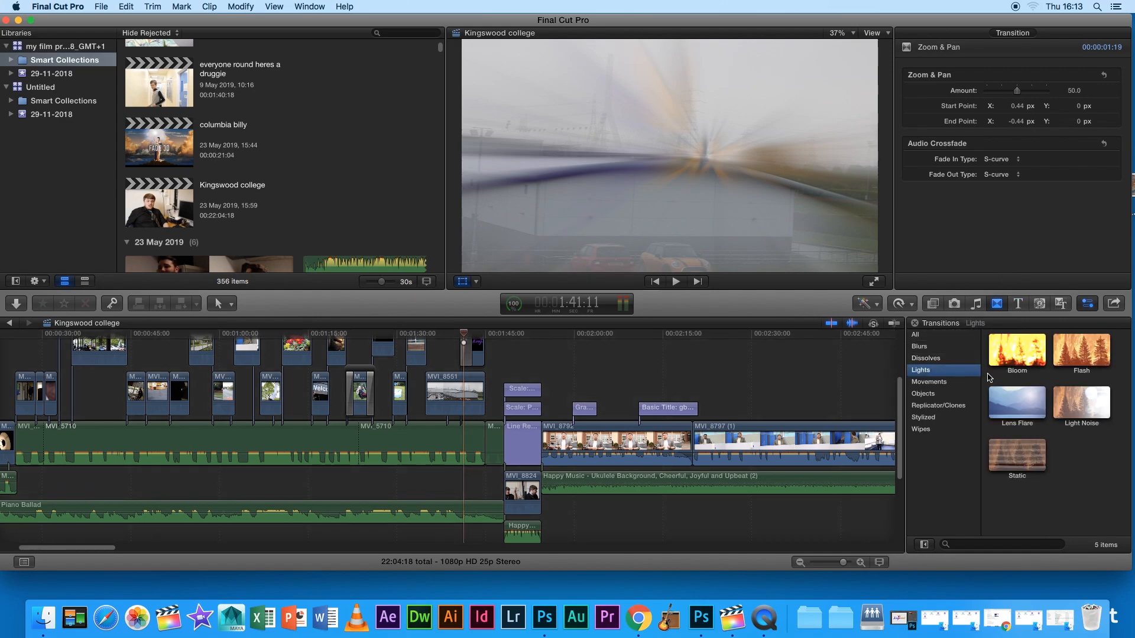
left_click(926, 358)
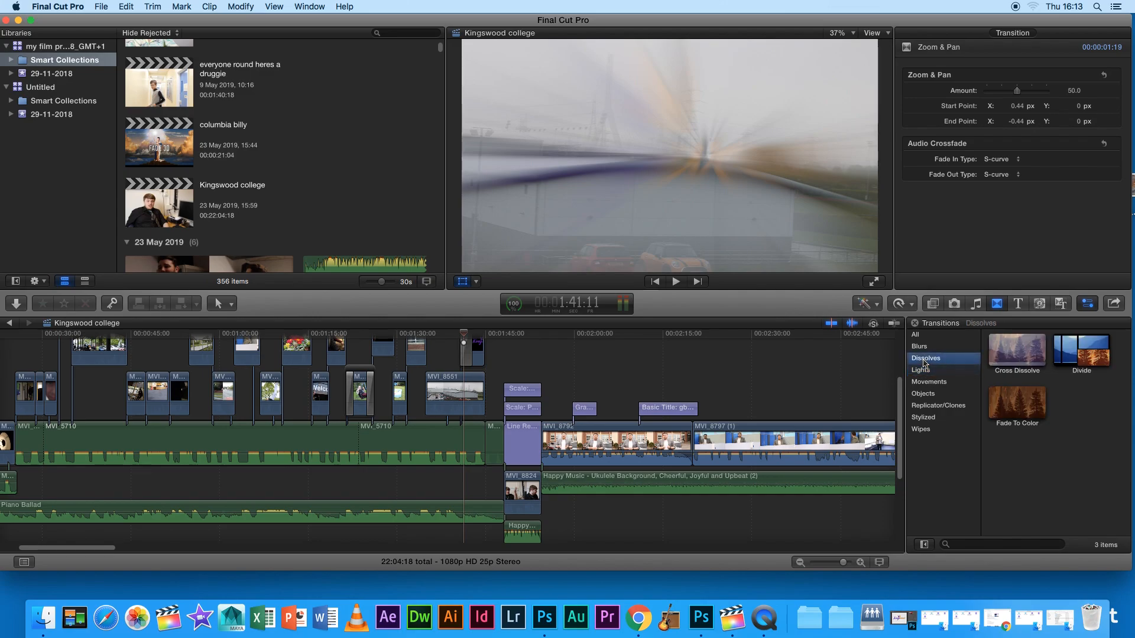
left_click(919, 347)
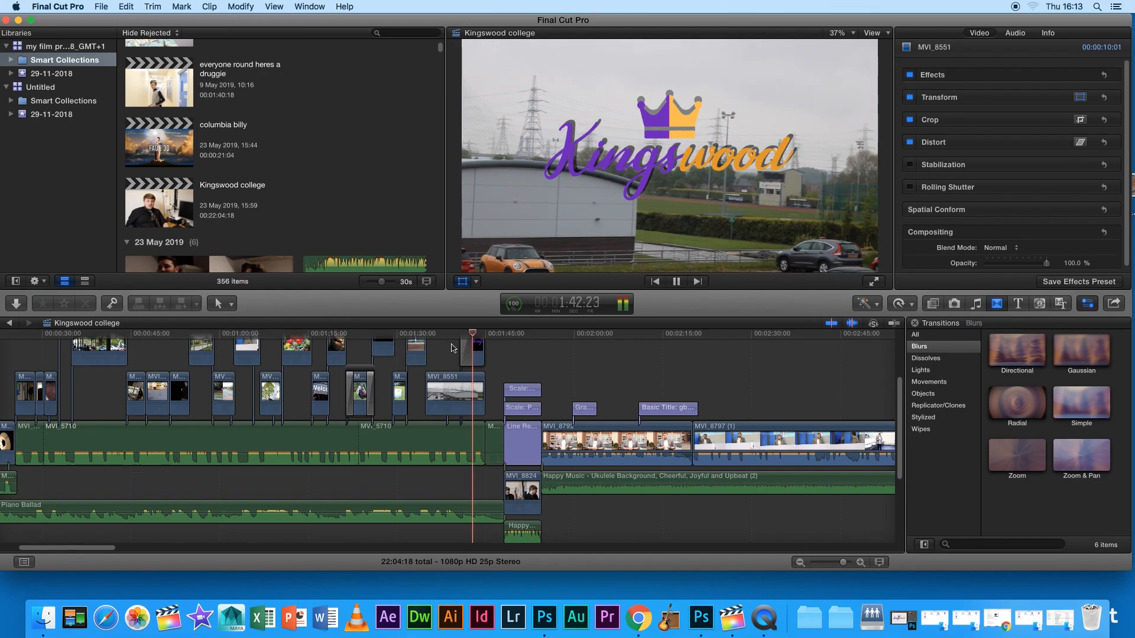
left_click(675, 281)
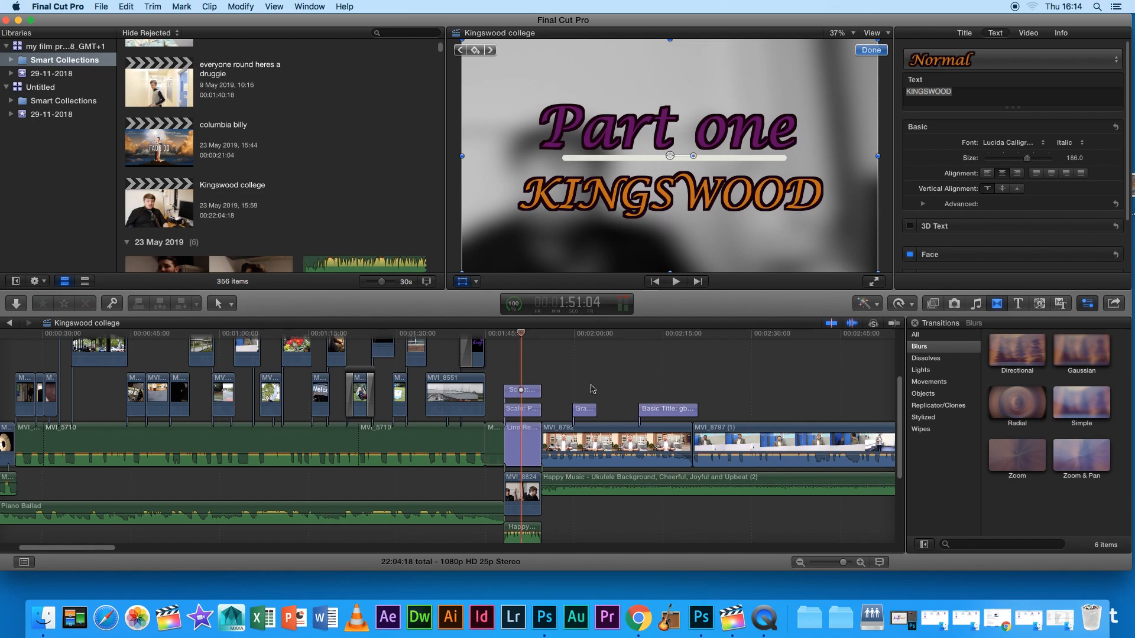
mouse_move(539, 385)
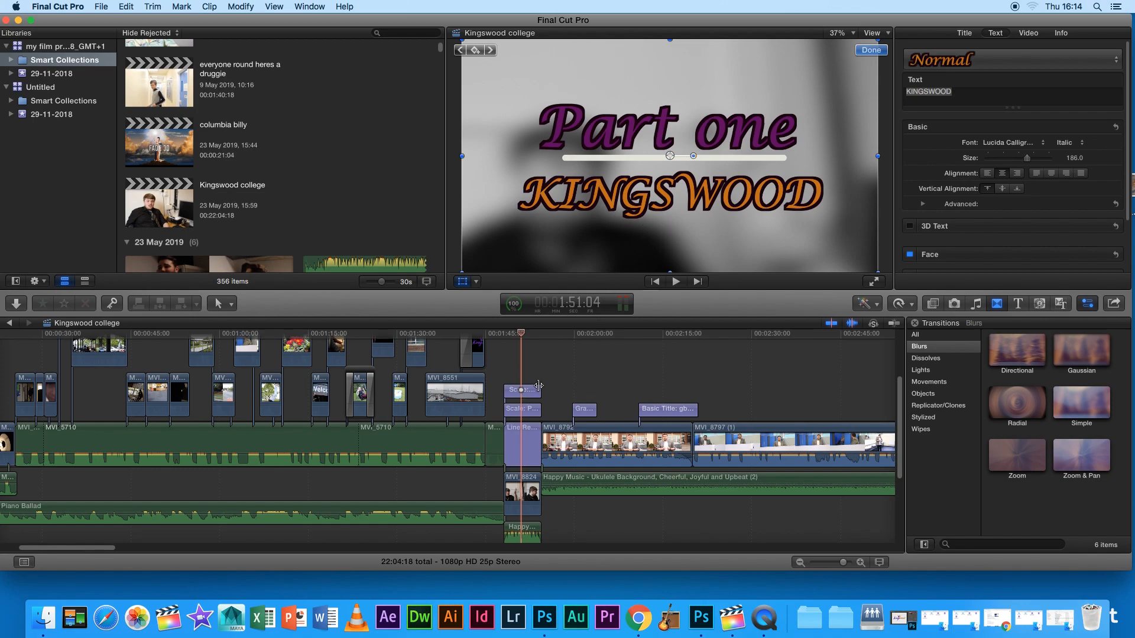
mouse_move(996, 303)
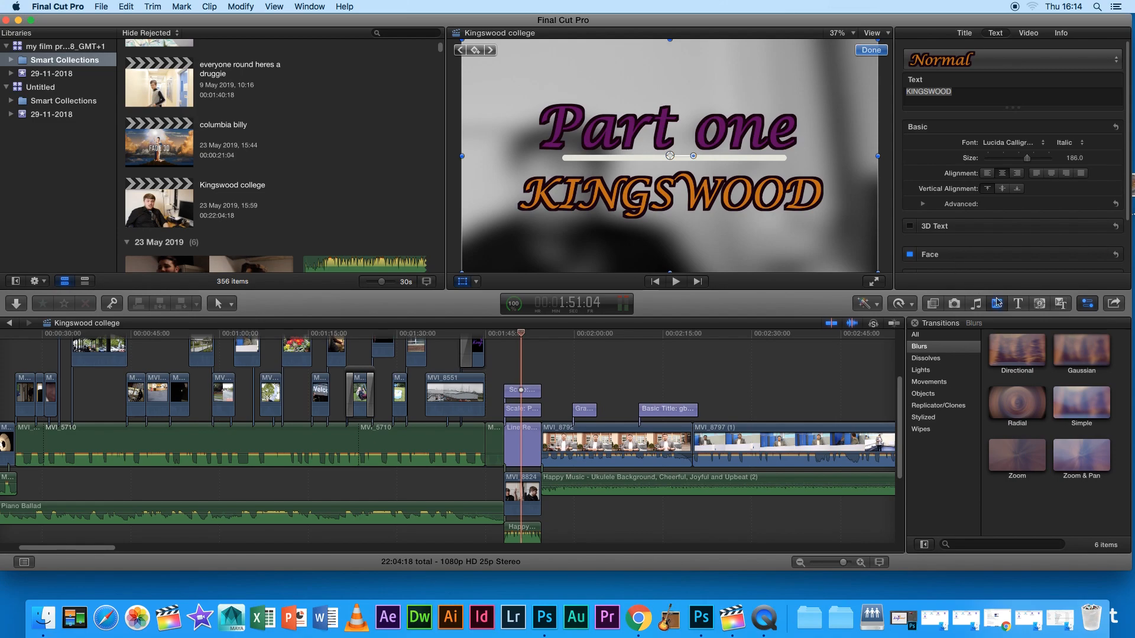
Open the Titles and Generators browser and scroll through the title list.
left_click(1017, 303)
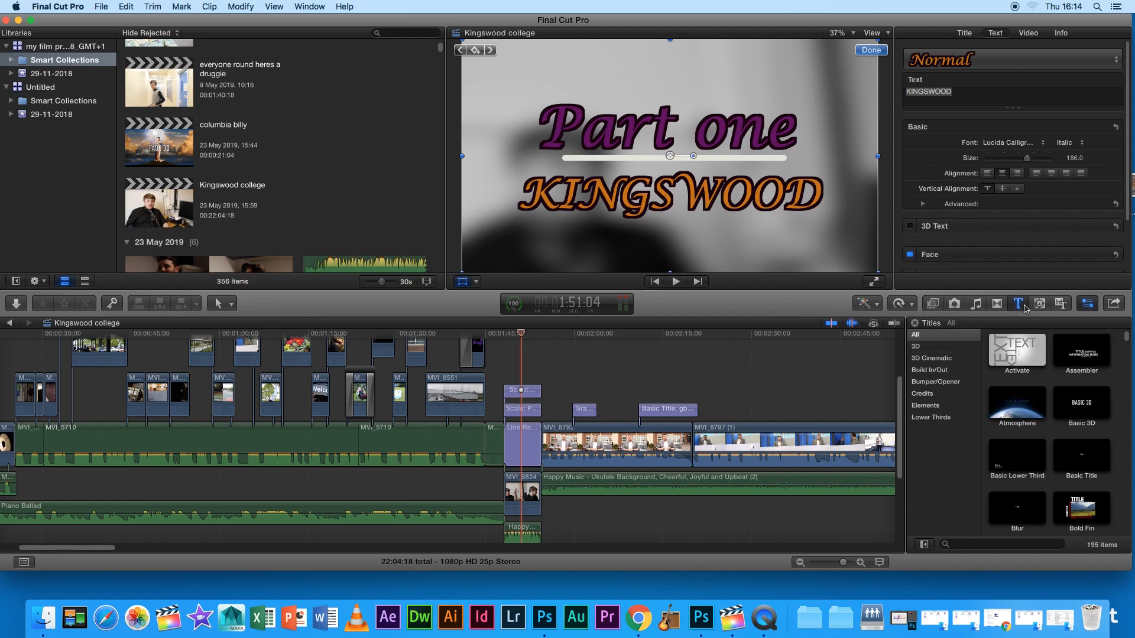
mouse_move(1112, 384)
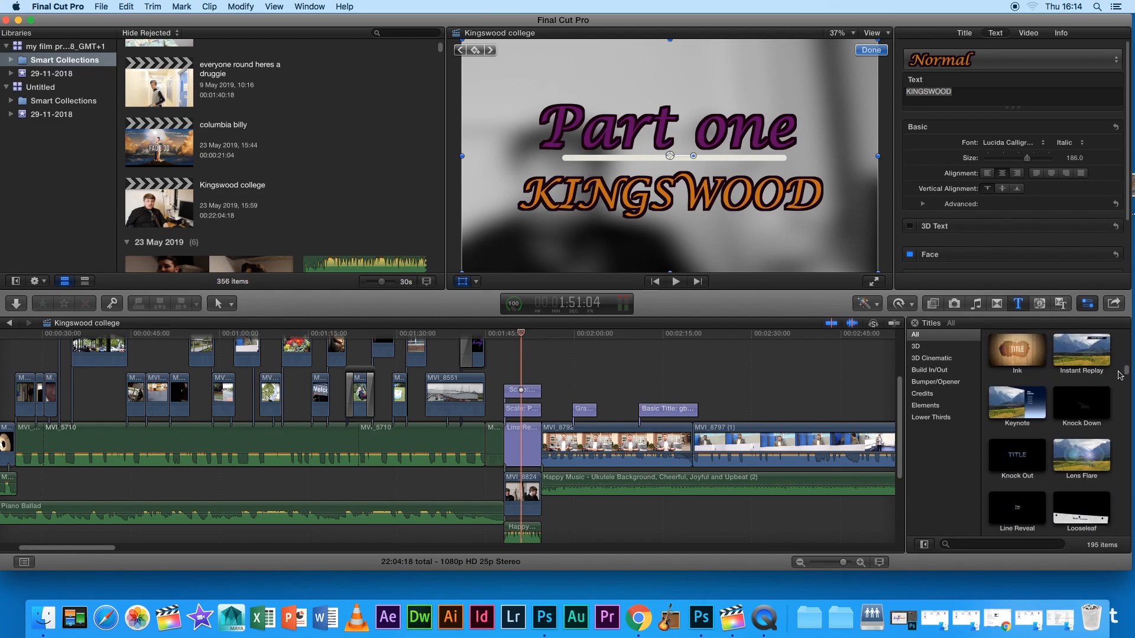
scroll("down", 3)
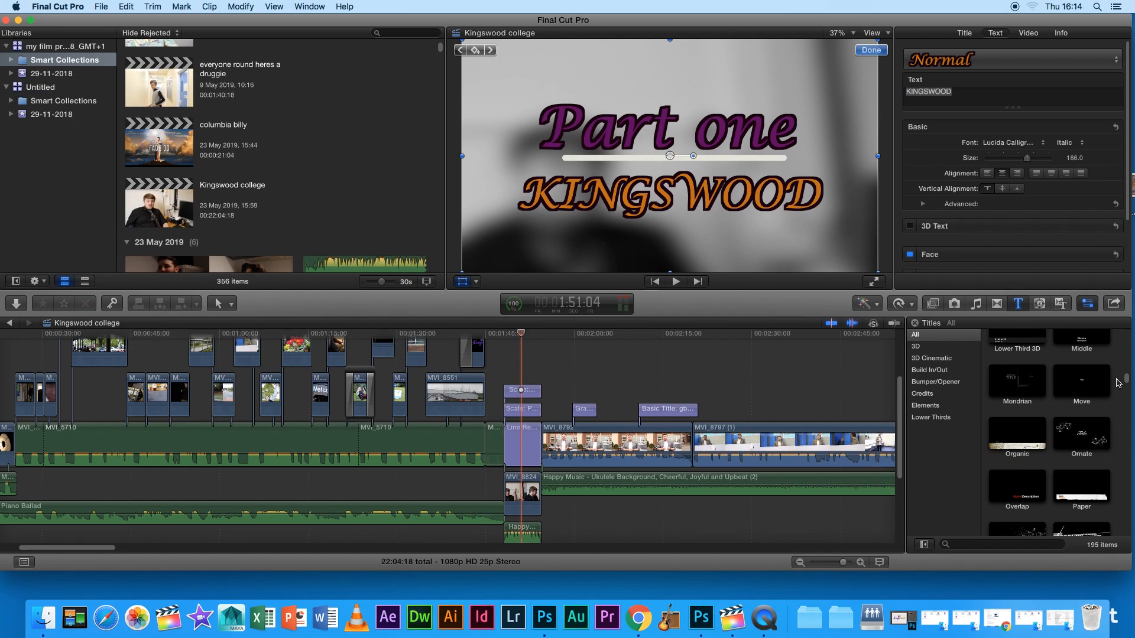
left_click(1016, 359)
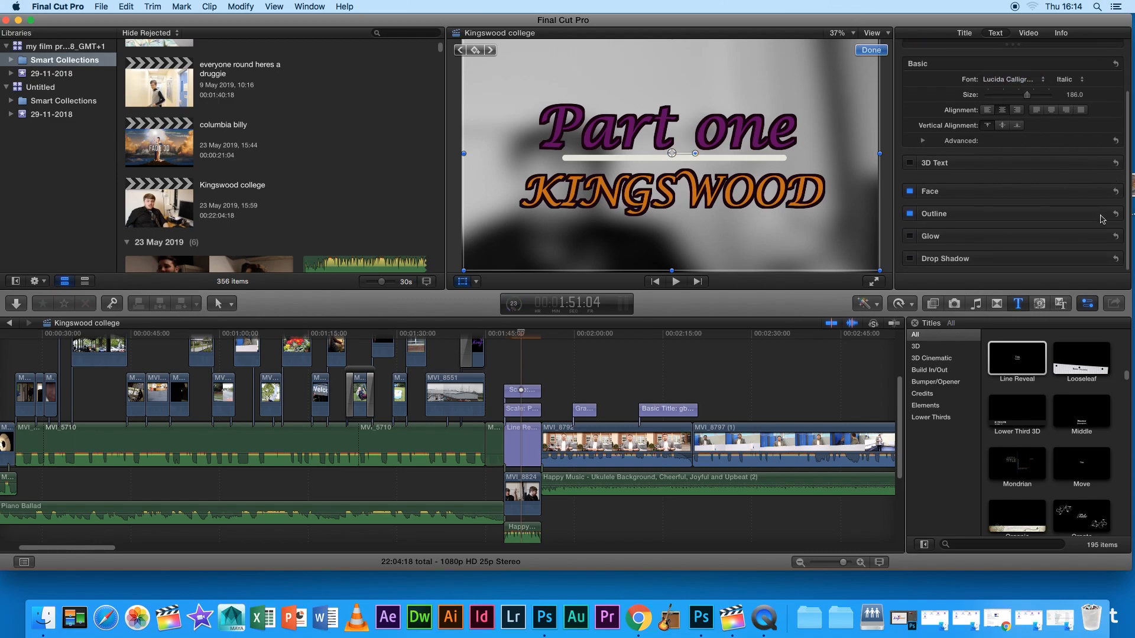
Expand the KINGSWOOD title's Face settings to show its orange fill and the outline controls.
left_click(921, 191)
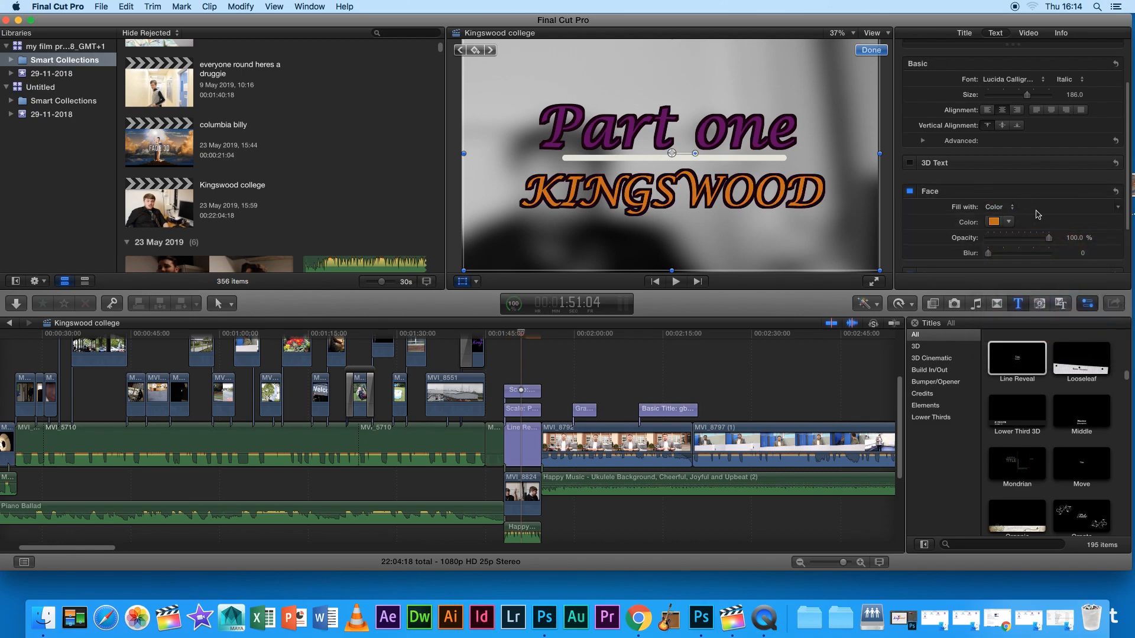
left_click_drag(1047, 238, 1002, 238)
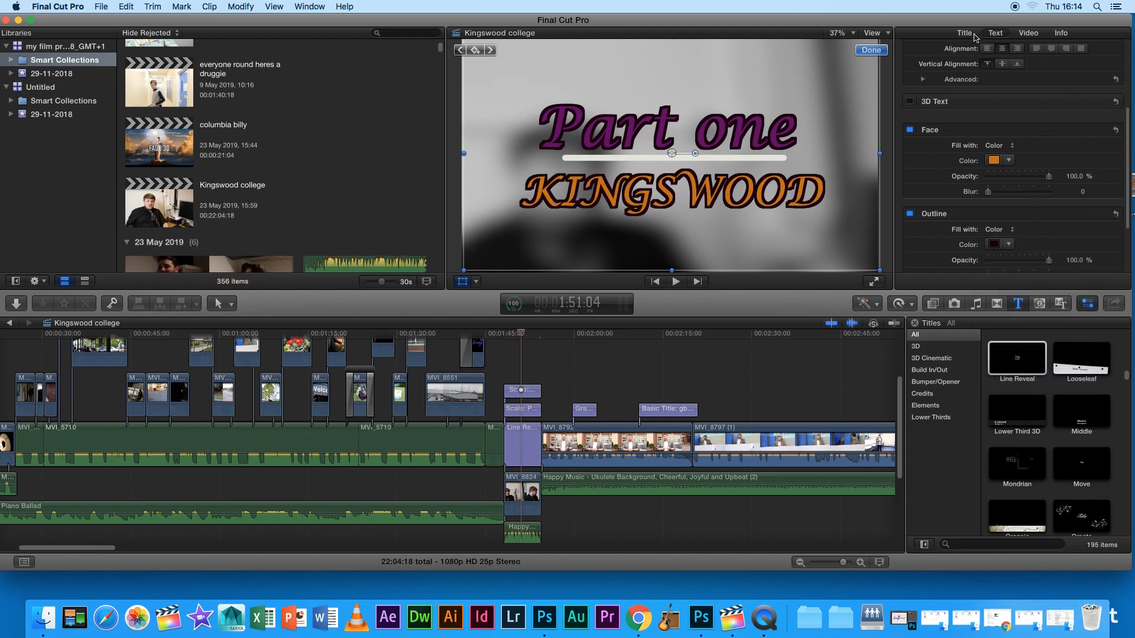
Set the KINGSWOOD text Size in the Title inspector to 177.
left_click(964, 32)
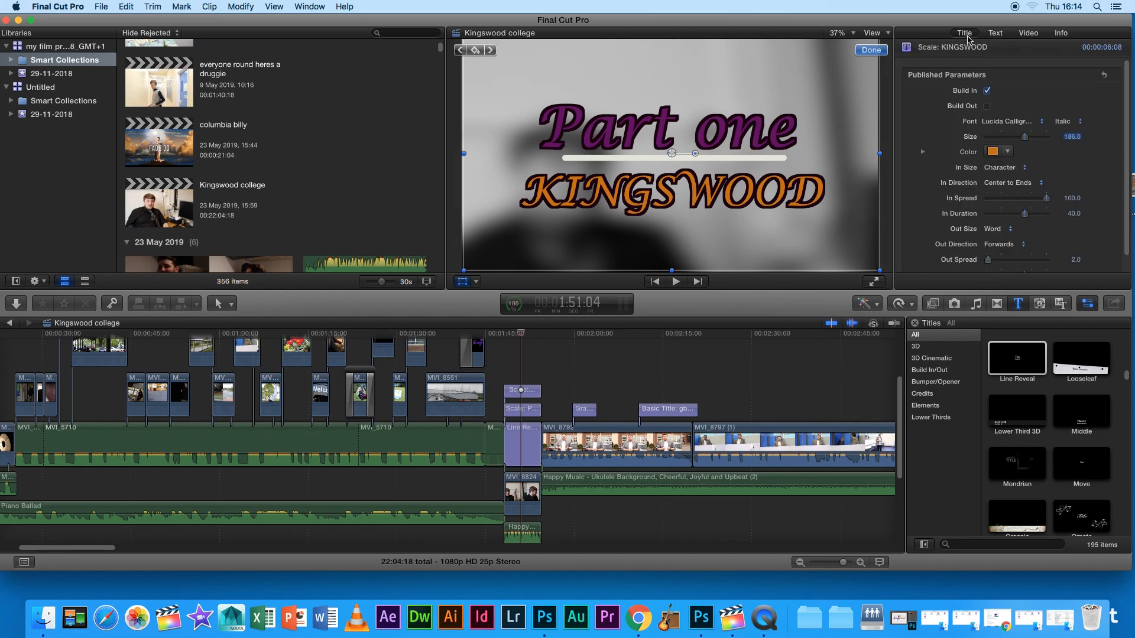
mouse_move(1007, 63)
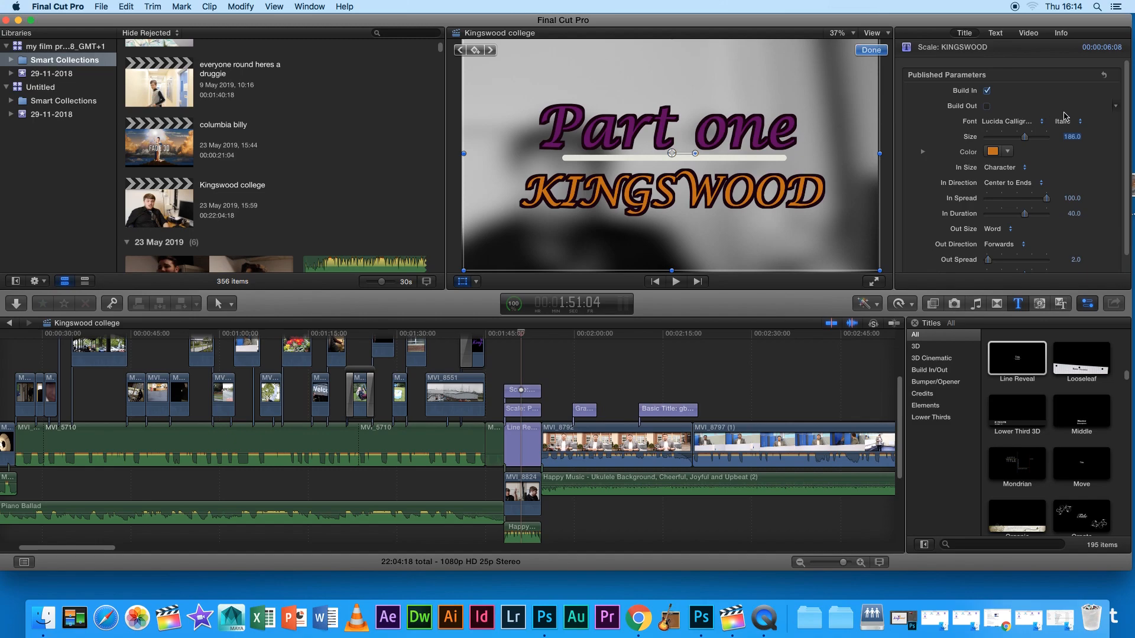
left_click_drag(1041, 137, 1006, 136)
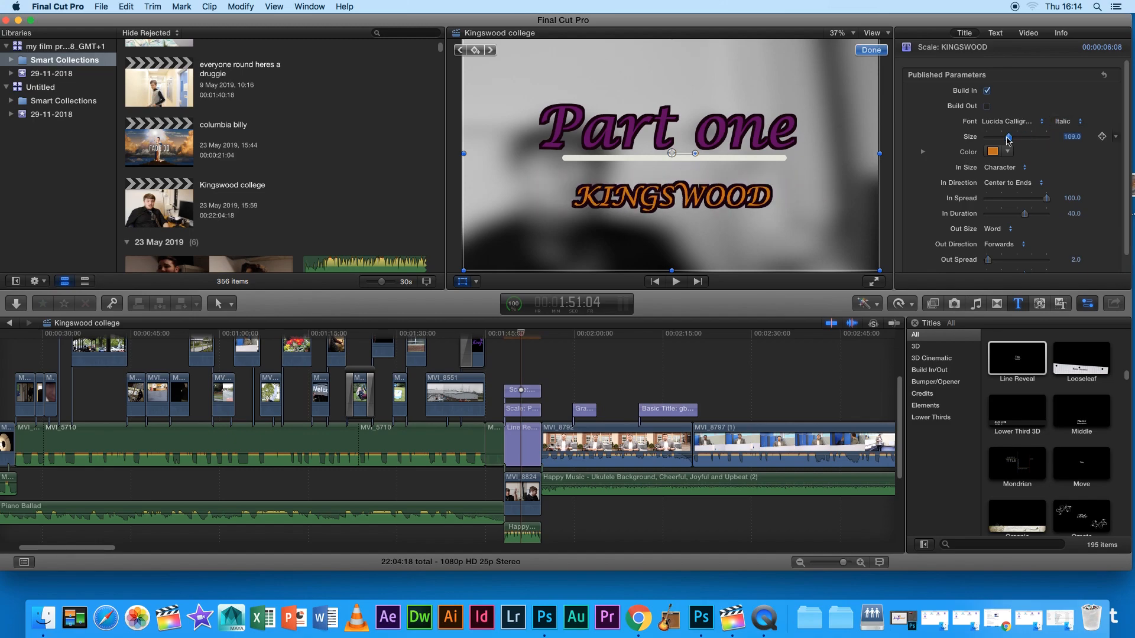
left_click_drag(1007, 137, 1024, 136)
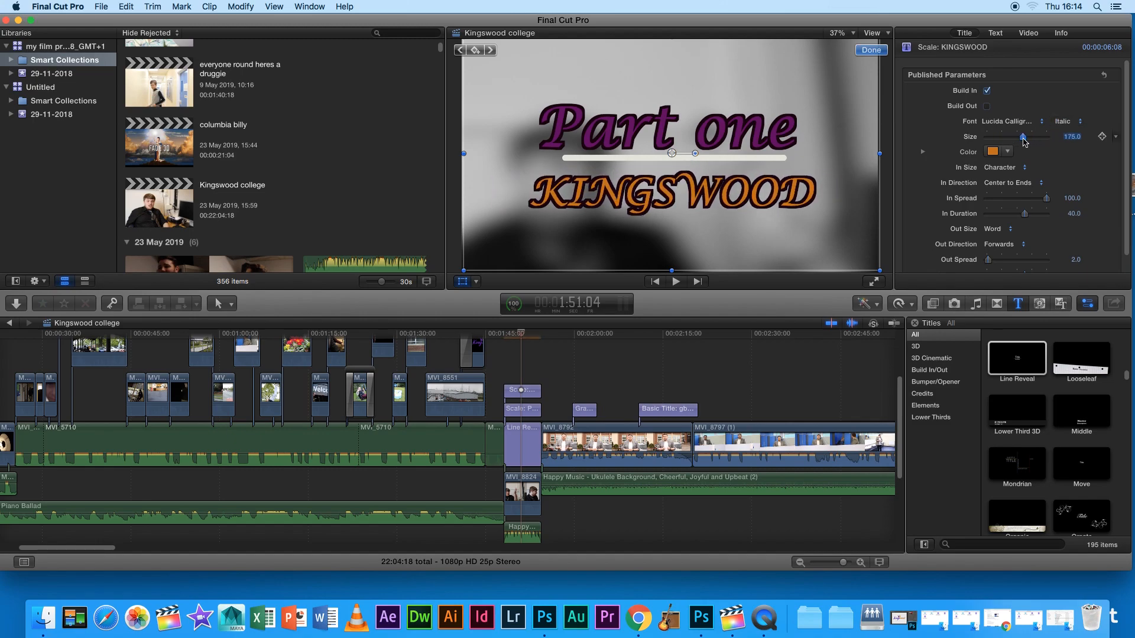
left_click_drag(1020, 136, 1028, 137)
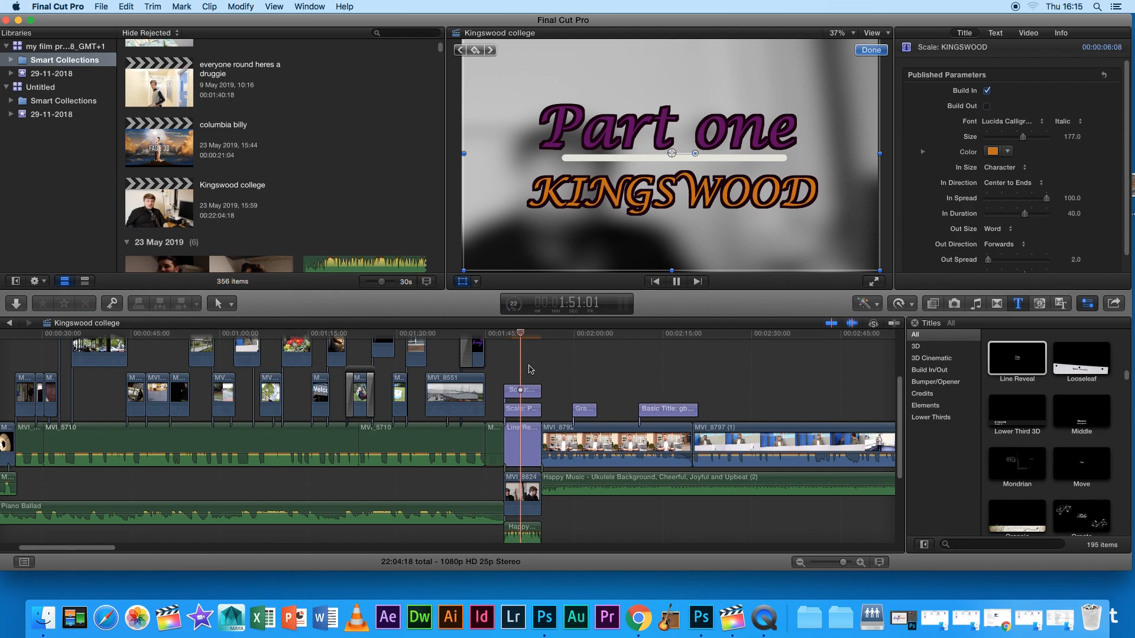
left_click(675, 281)
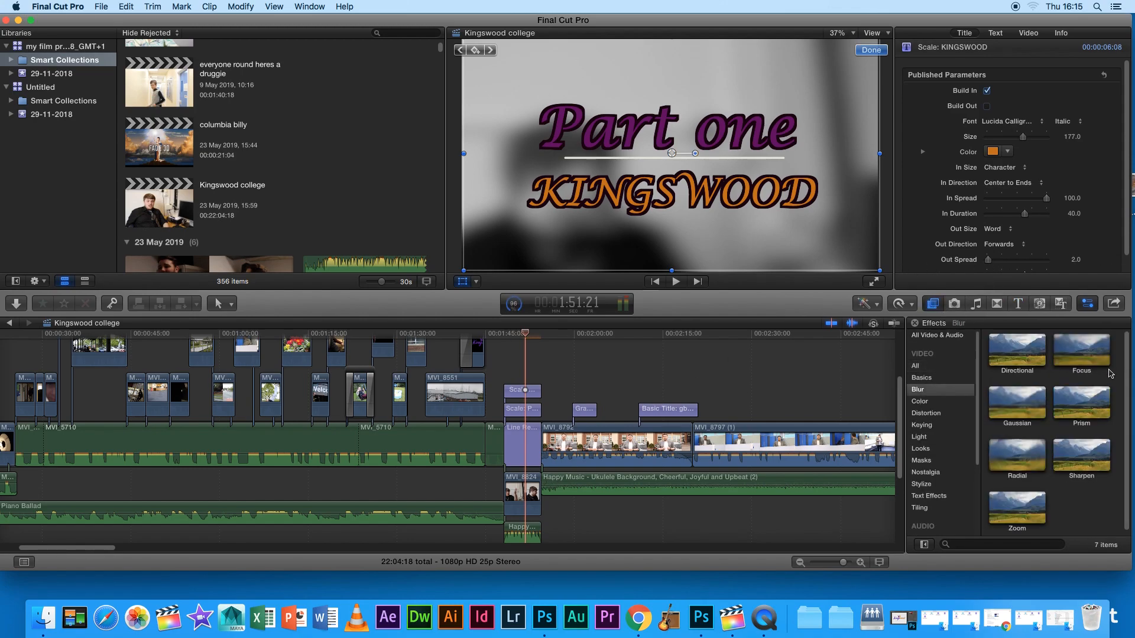
On MVI_8824, set Gaussian Amount and Horizontal blur to 100 and Blur Boost to 1.
left_click(1017, 405)
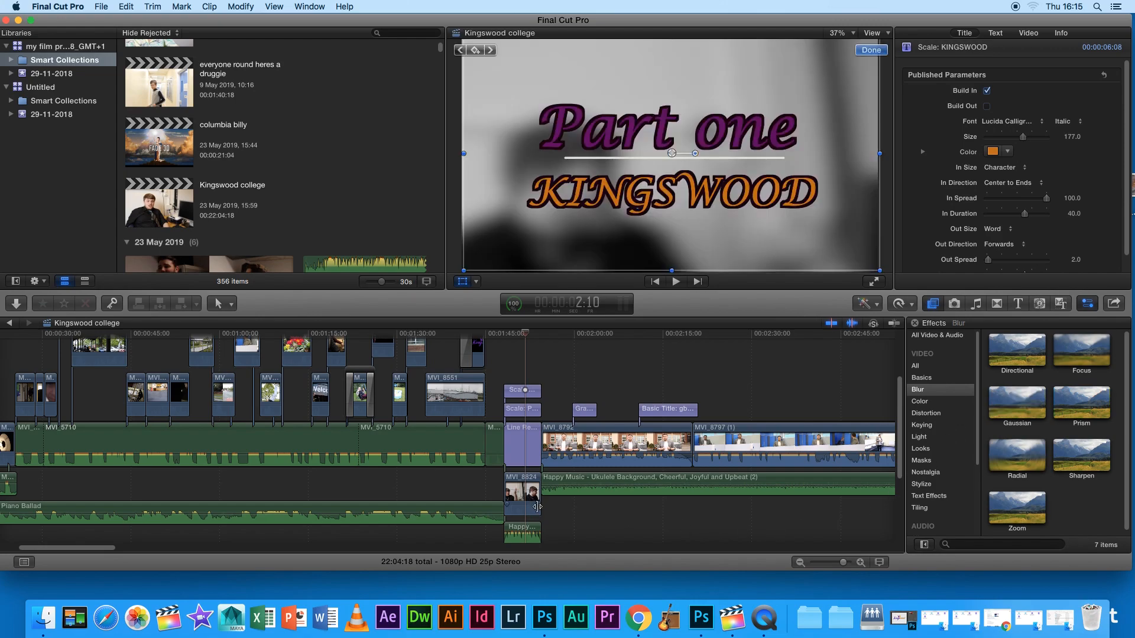
left_click(522, 491)
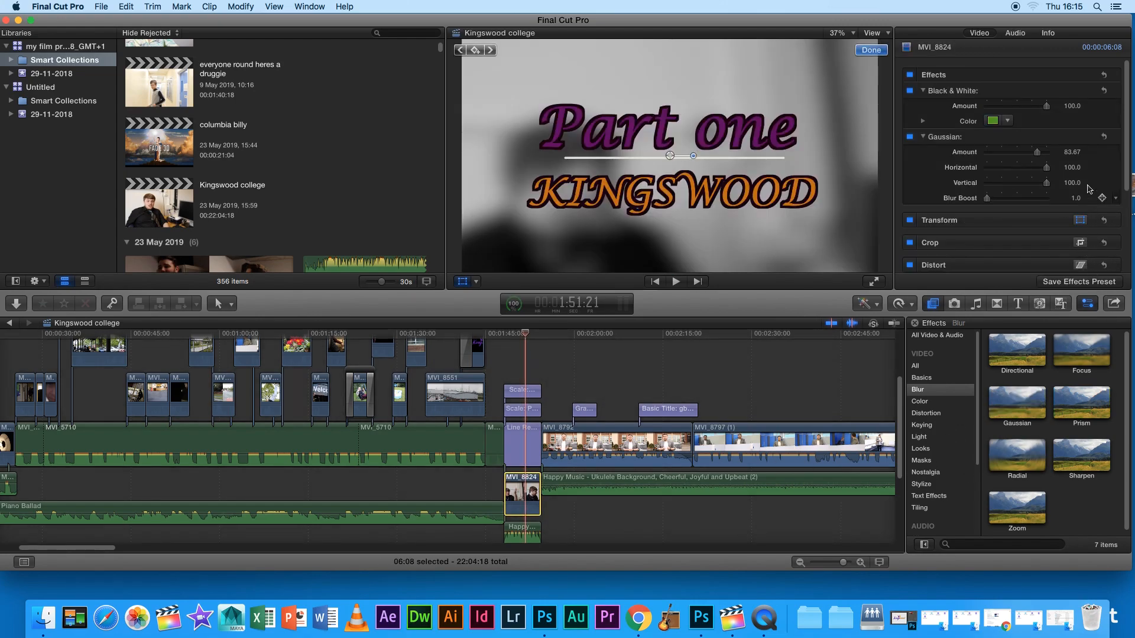
left_click_drag(1020, 152, 1044, 152)
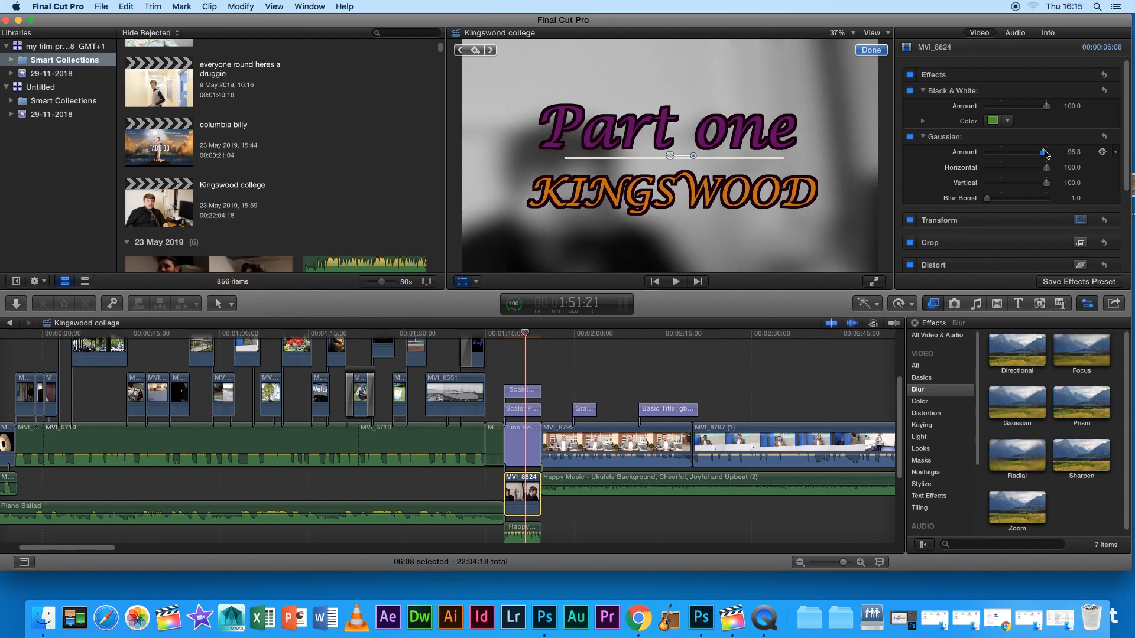
left_click_drag(1050, 167, 1028, 167)
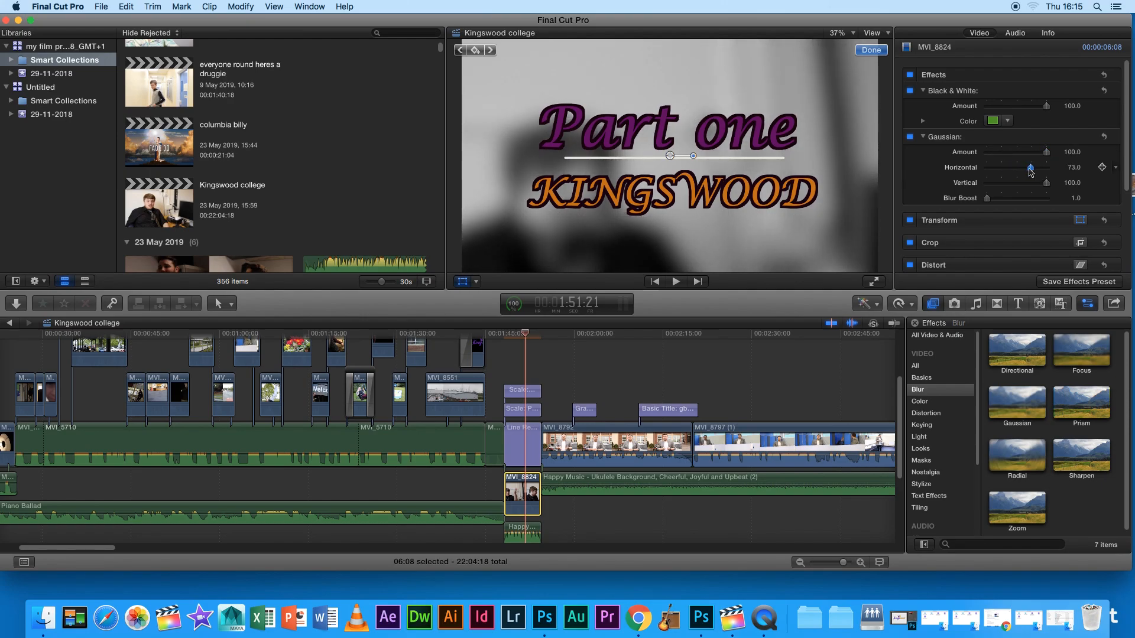
left_click_drag(1029, 167, 1046, 167)
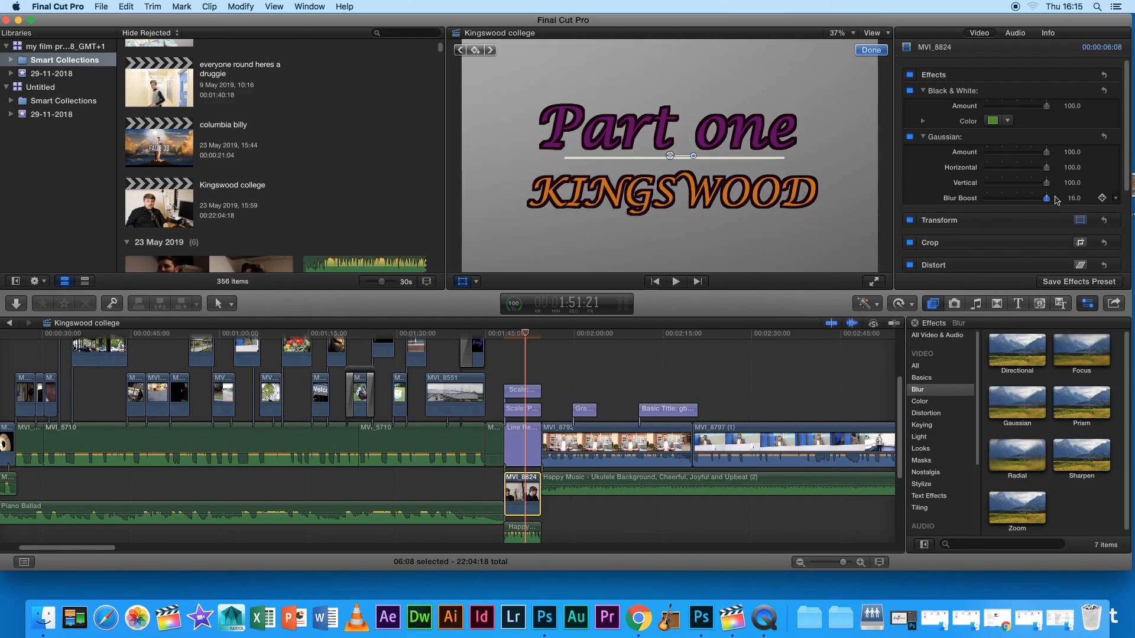
left_click_drag(1045, 198, 998, 197)
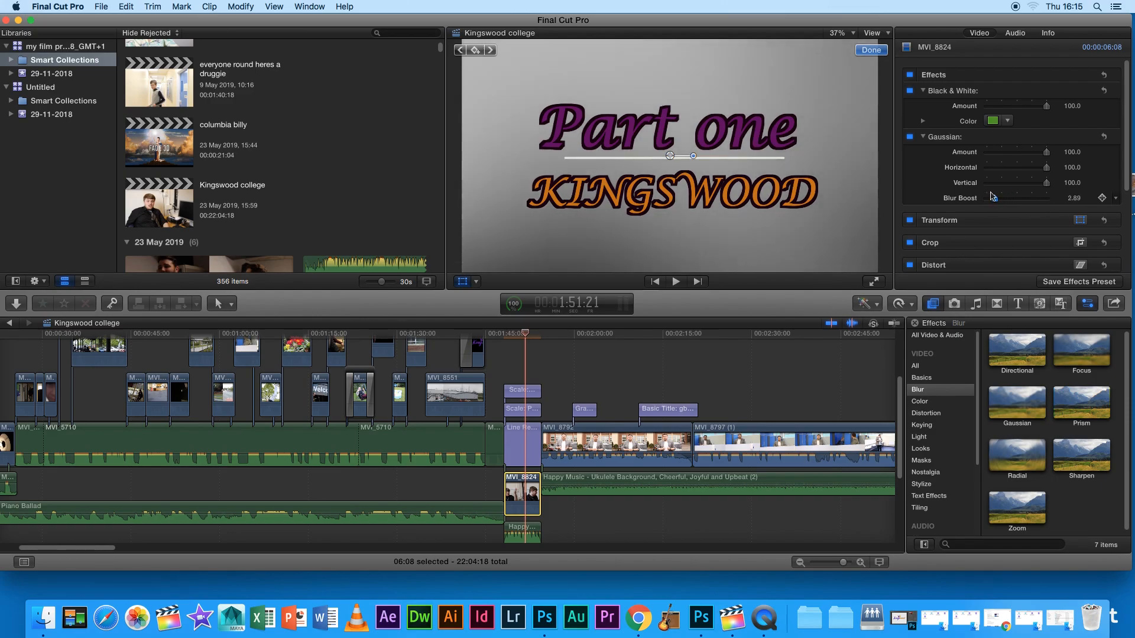
left_click_drag(1042, 197, 986, 197)
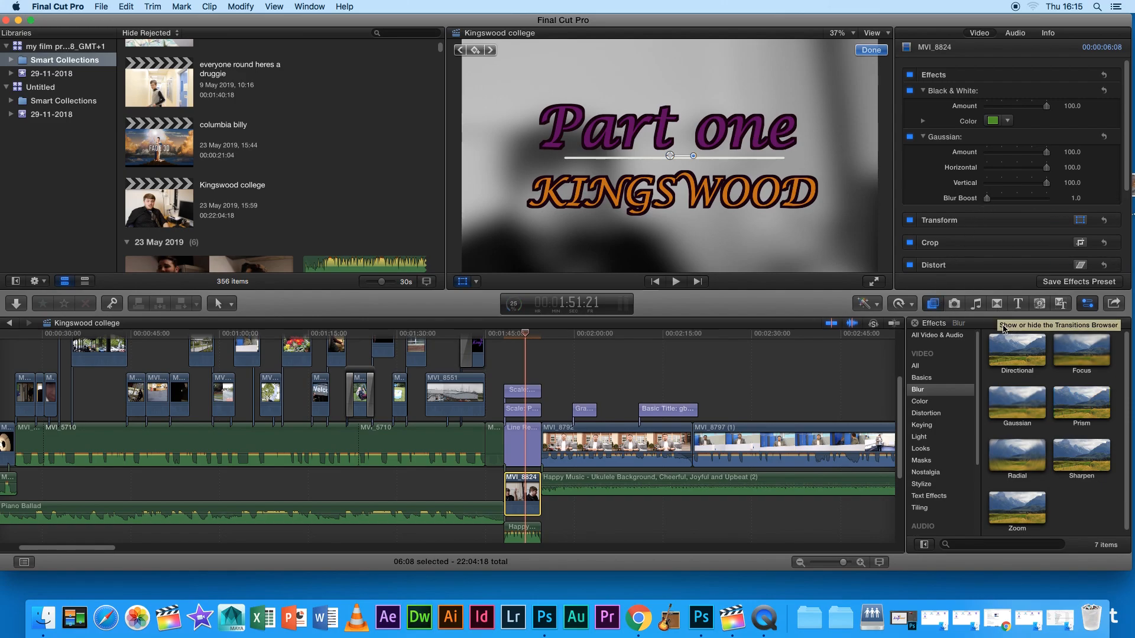
List all 122 effects and move the playhead to the presenter shot at 1:56:00.
left_click(932, 303)
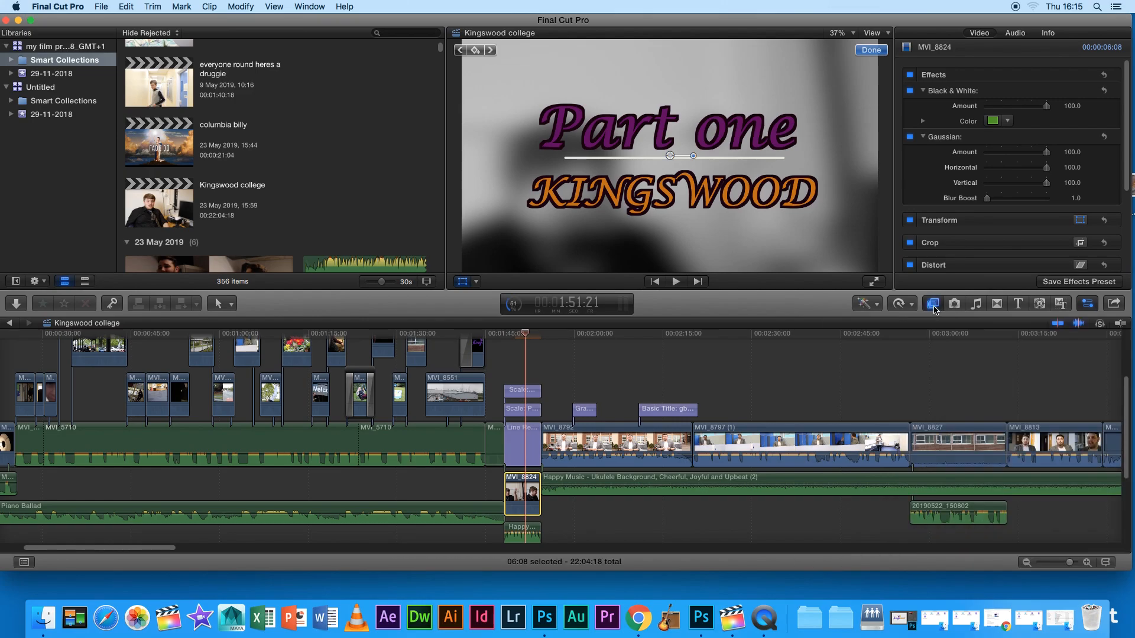
left_click(931, 304)
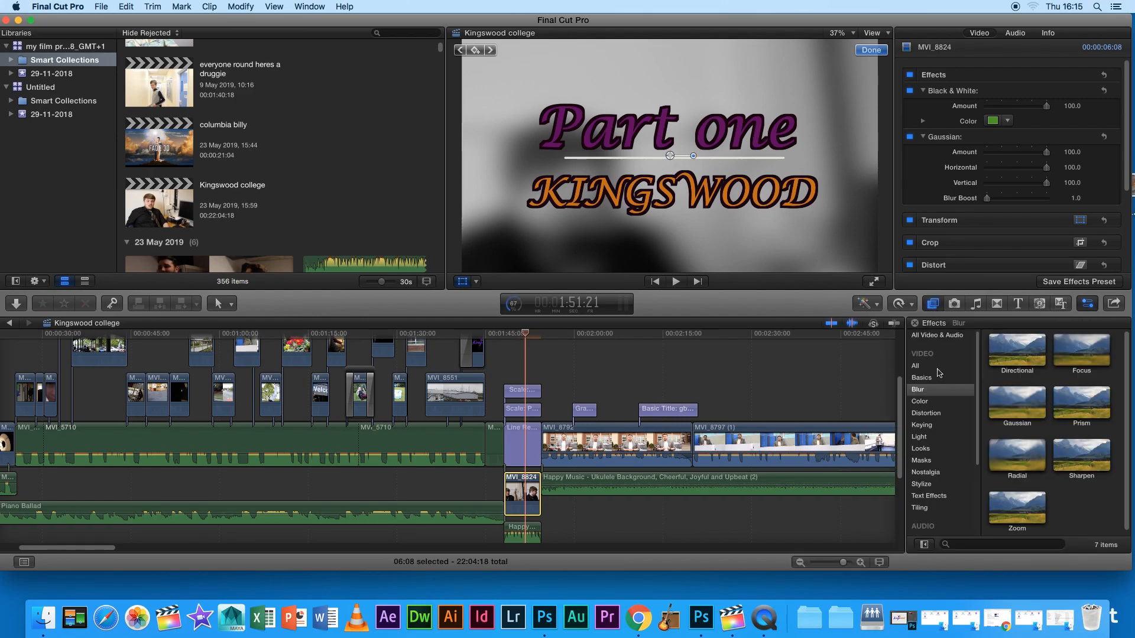
left_click(915, 366)
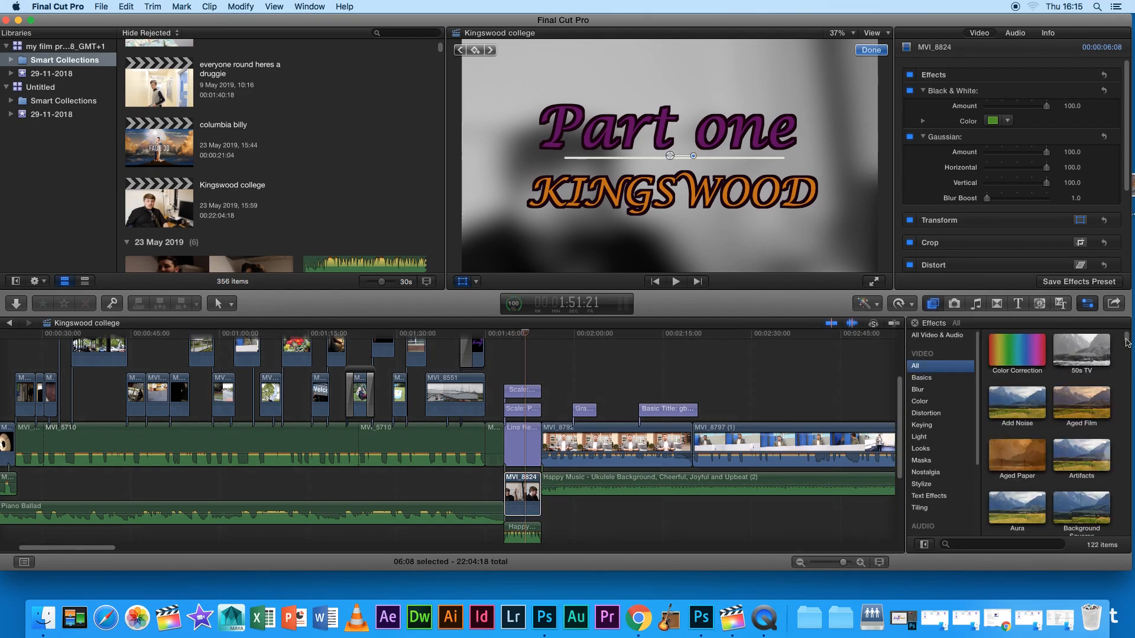
scroll("down", 3)
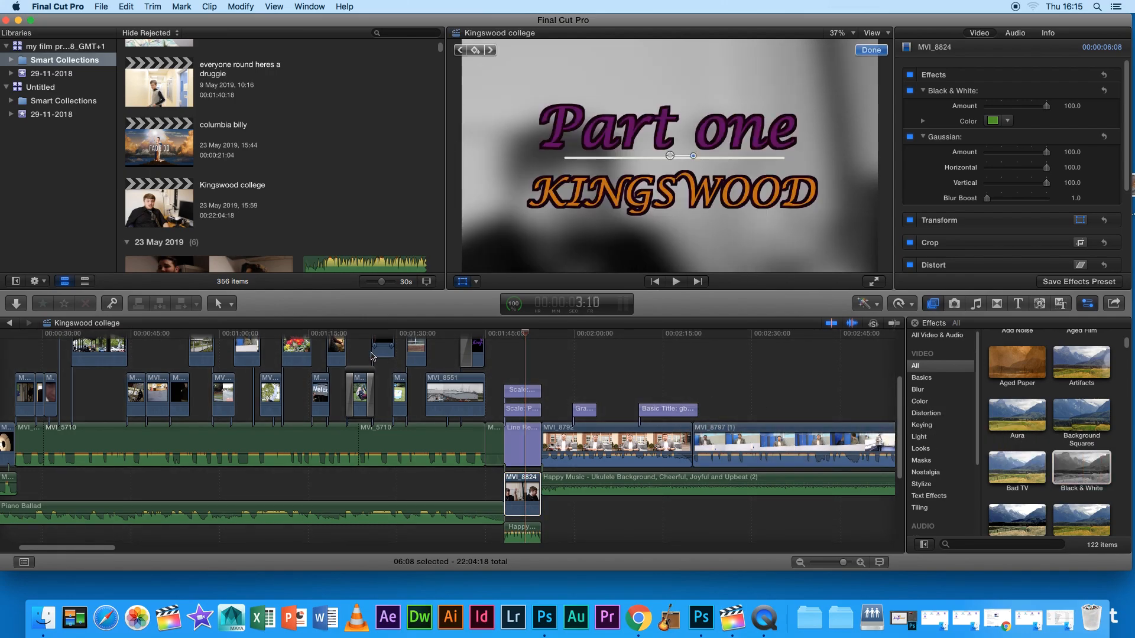
mouse_move(338, 377)
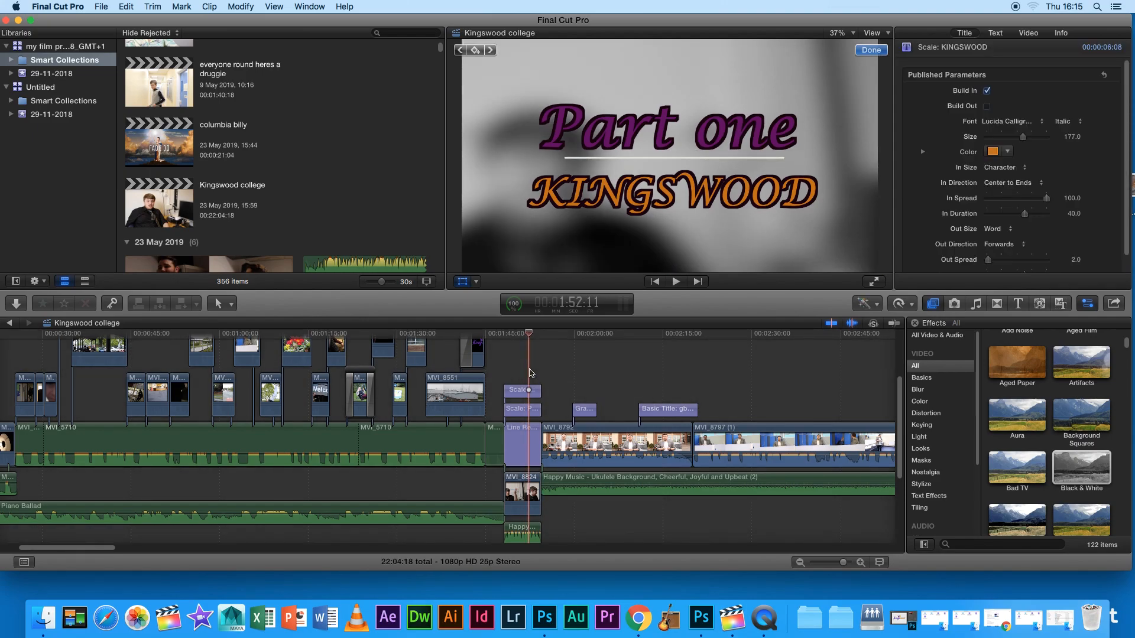
left_click(676, 281)
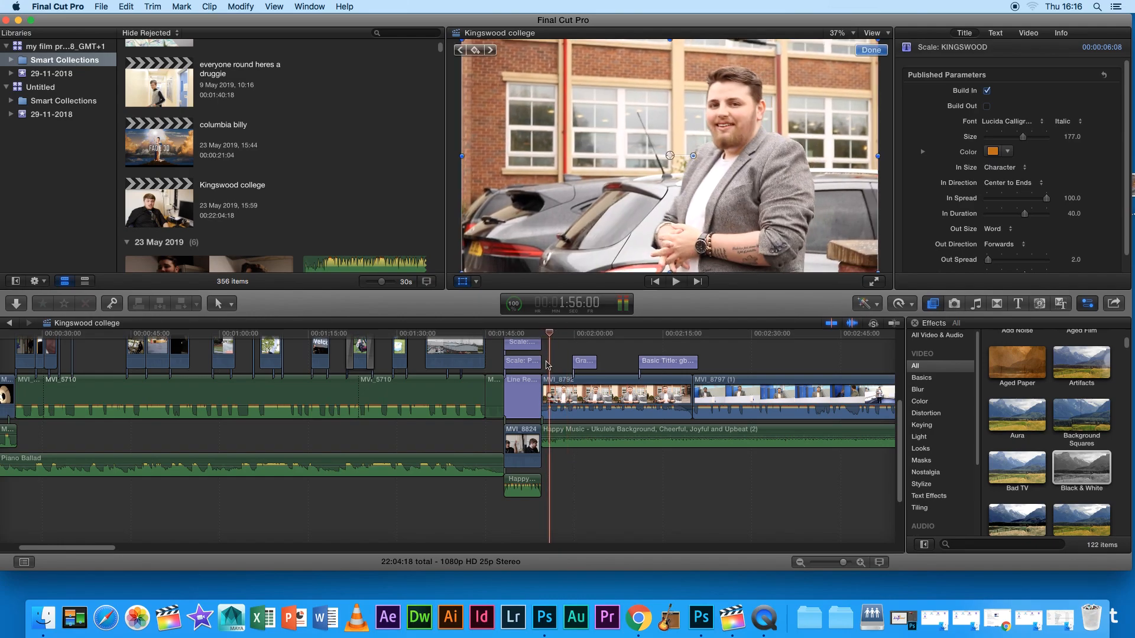
left_click(560, 396)
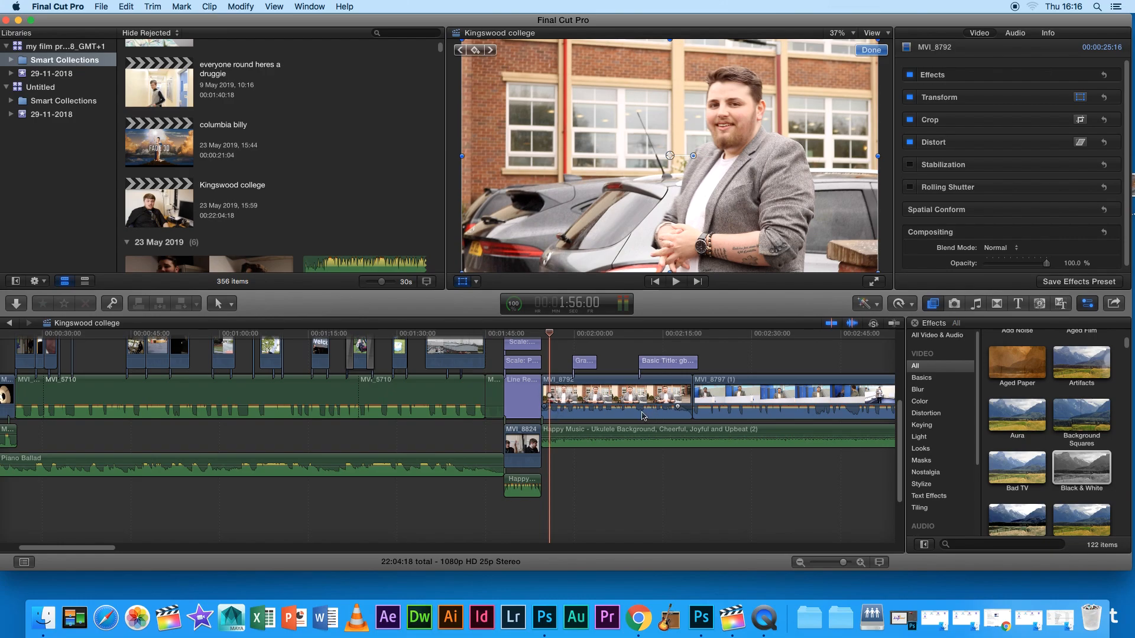
mouse_move(668, 253)
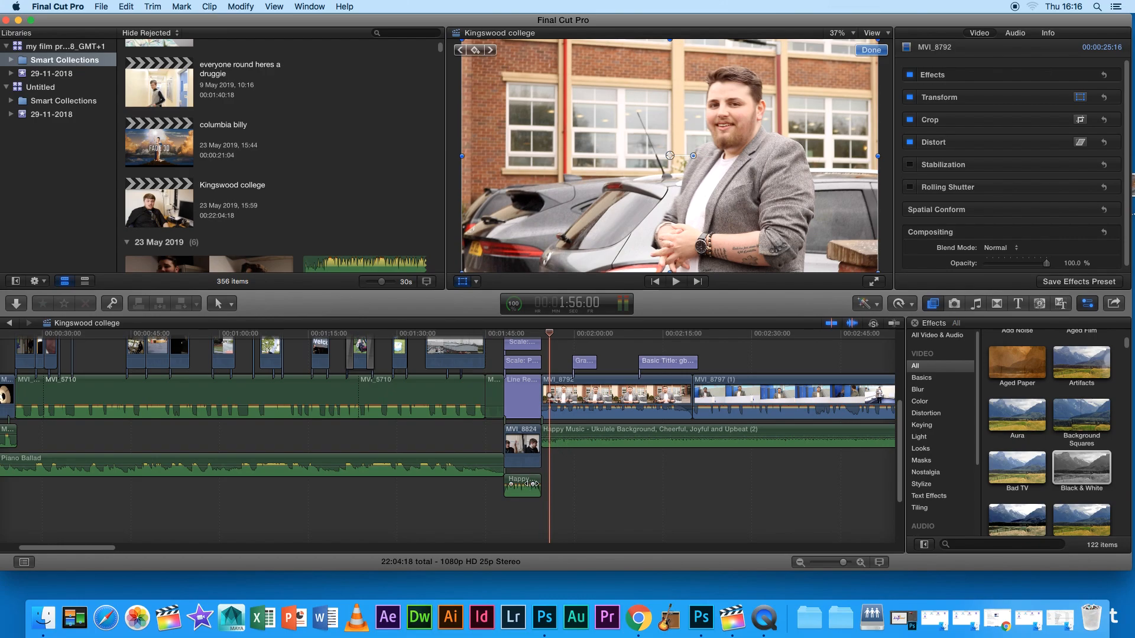
mouse_move(553, 445)
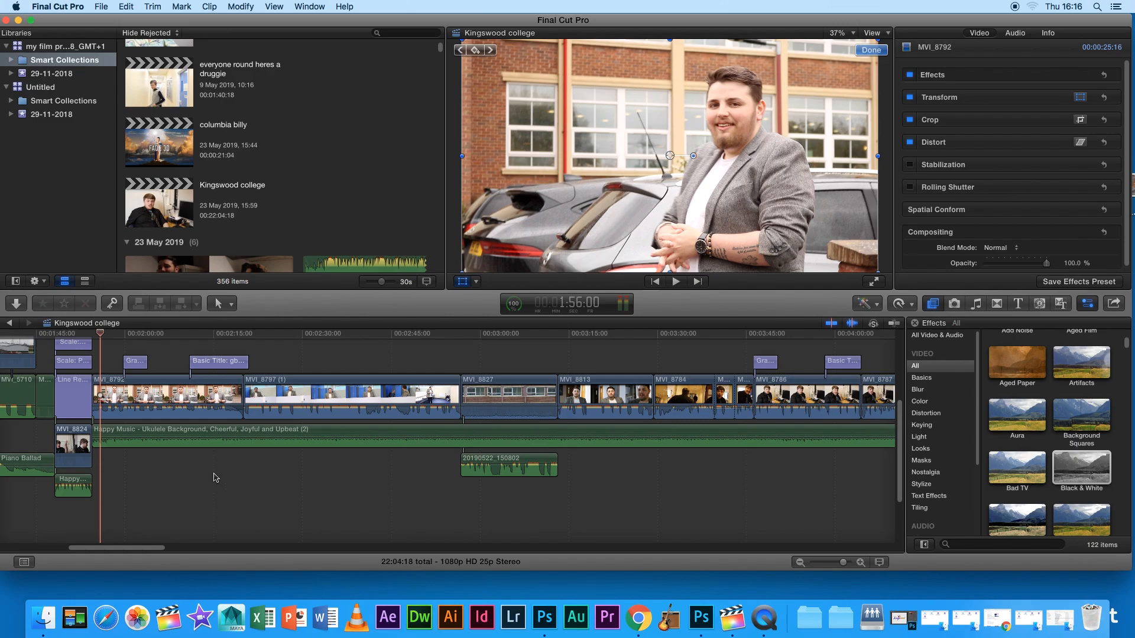
left_click(218, 361)
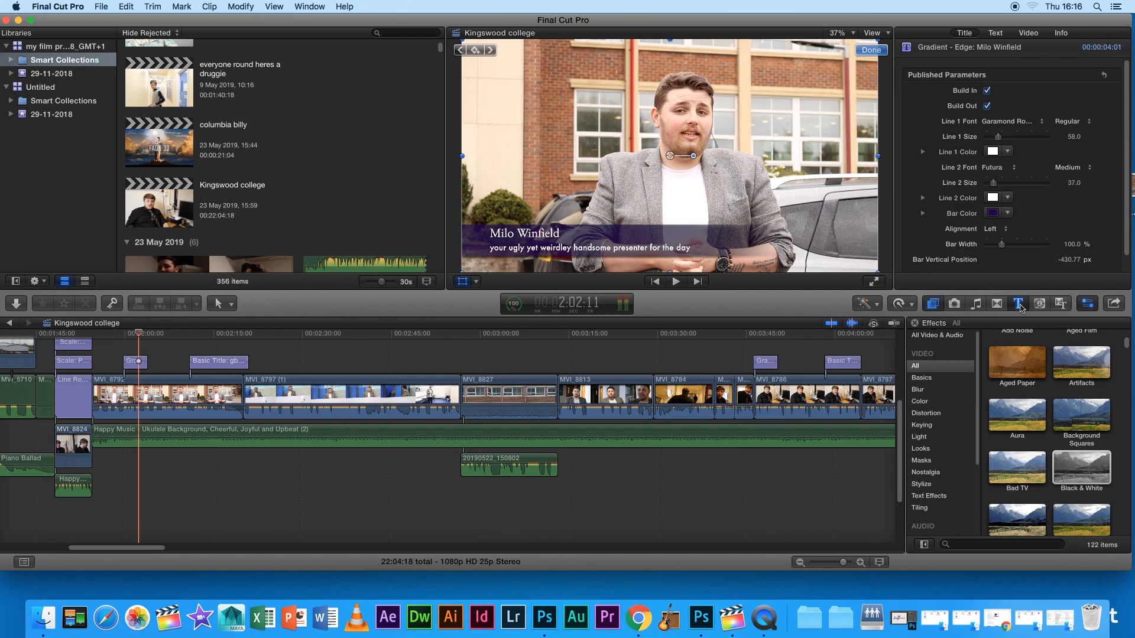
Show the Lower Thirds category in the Titles Browser.
left_click(1018, 304)
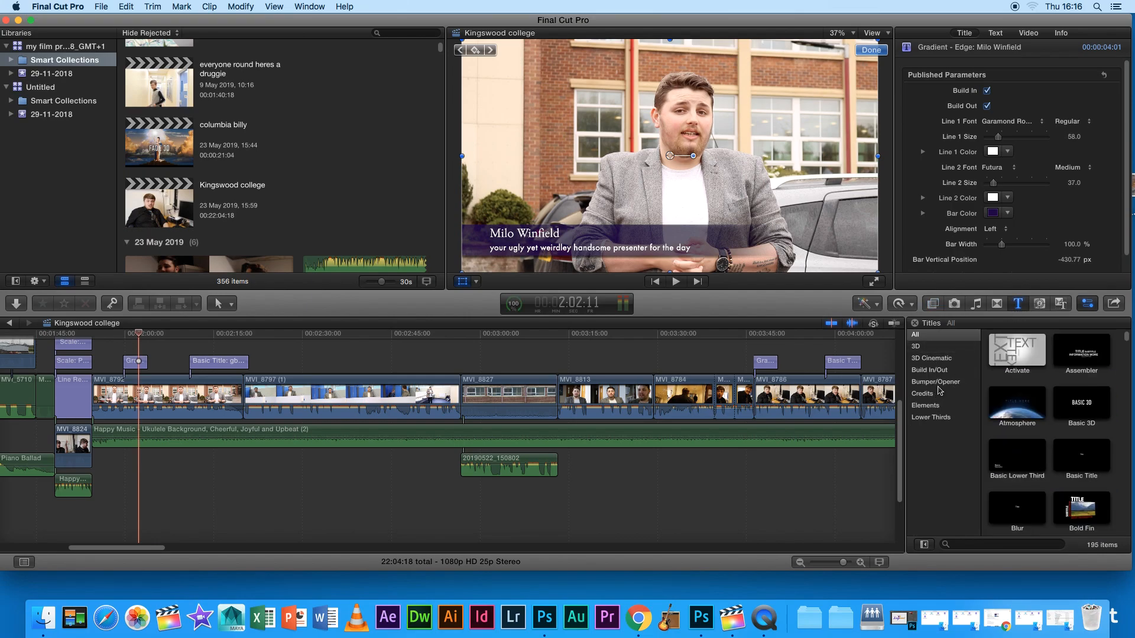
left_click(931, 417)
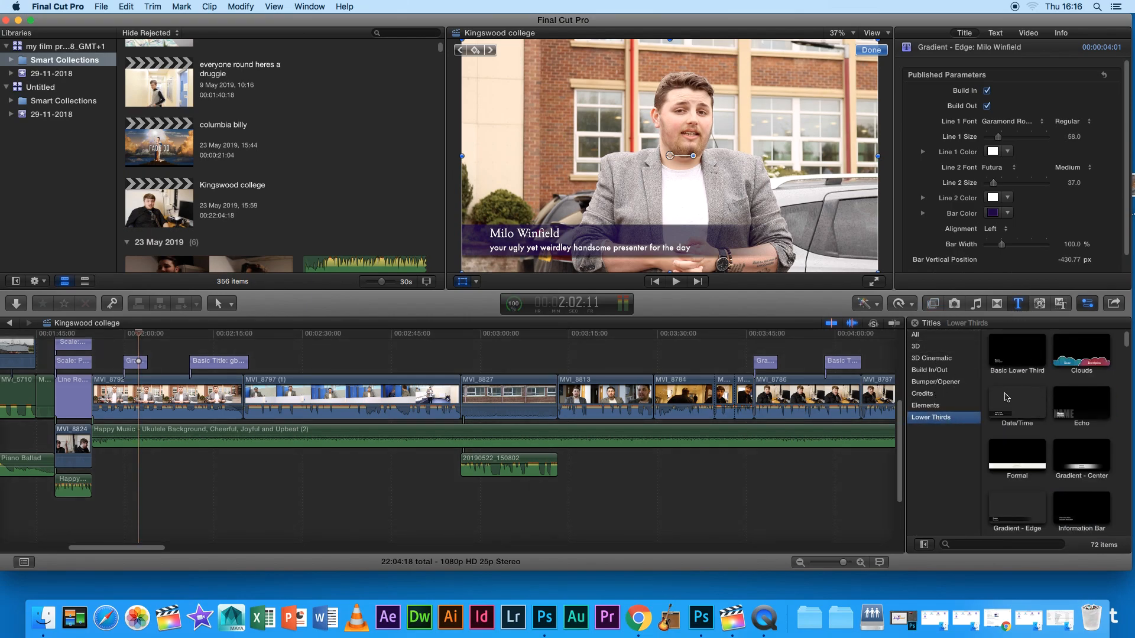
scroll("down", 3)
type("16")
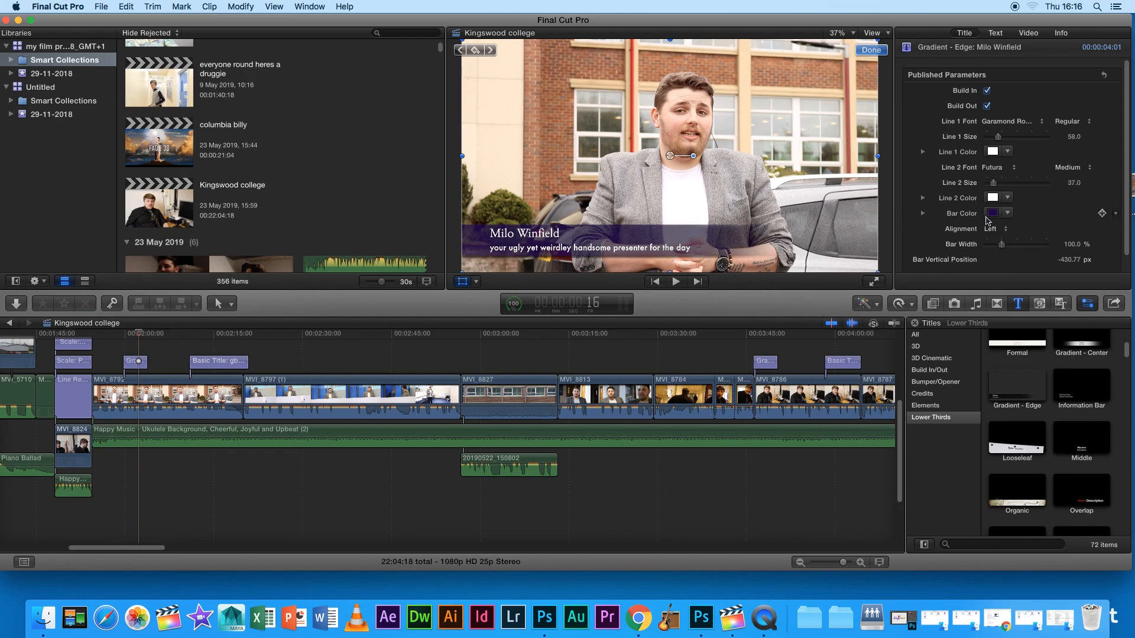
left_click_drag(1001, 244, 1004, 244)
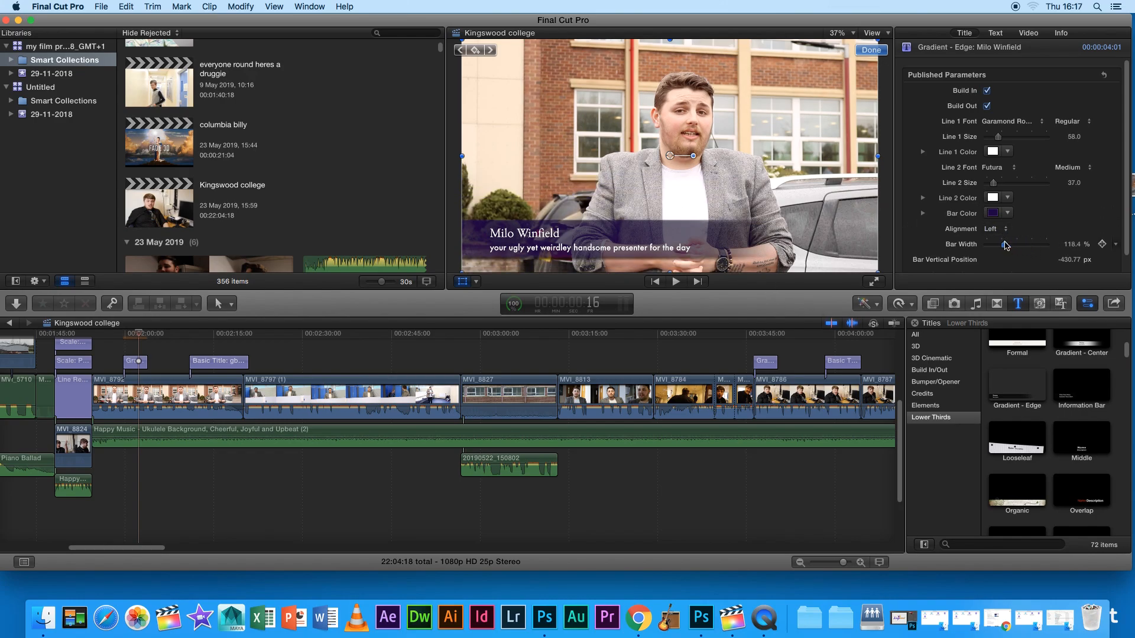
left_click_drag(1005, 244, 1005, 244)
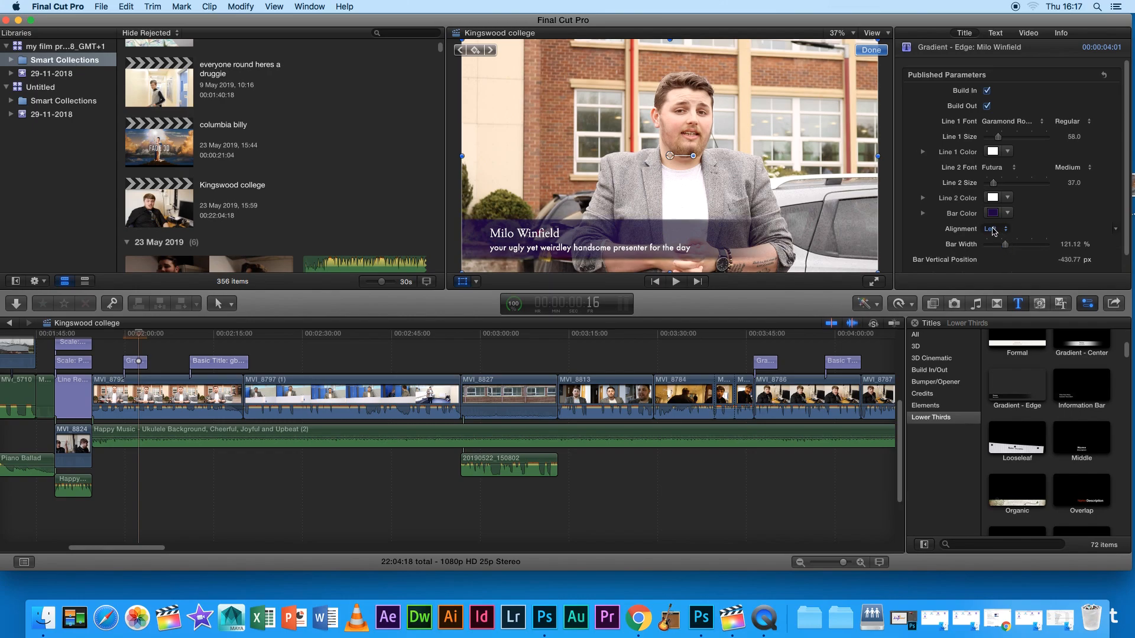
left_click(995, 228)
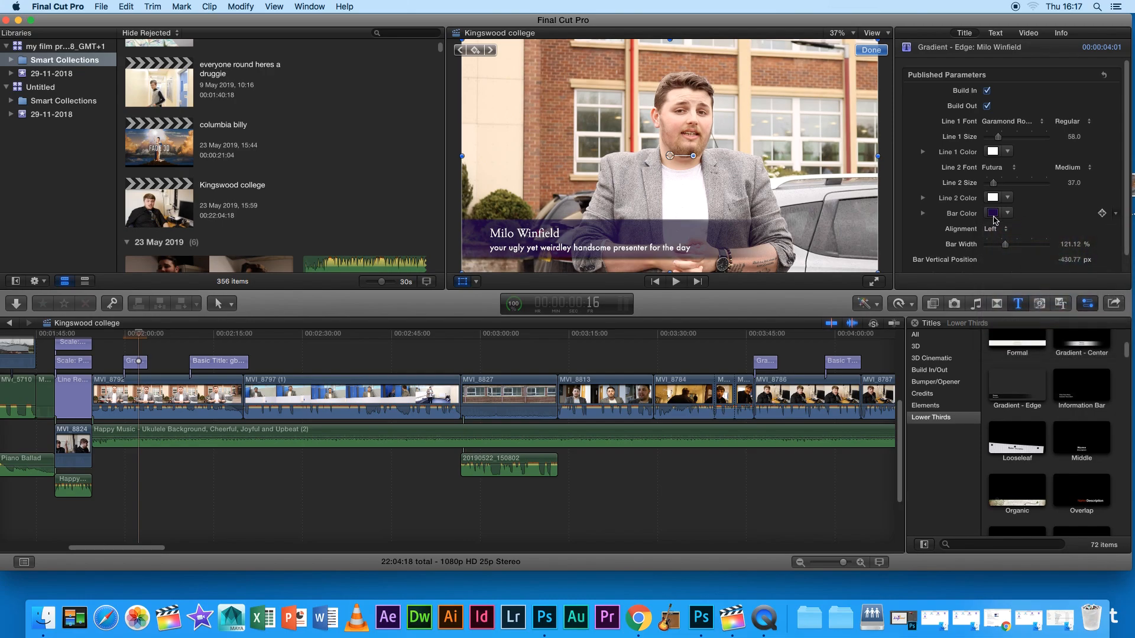
left_click(991, 197)
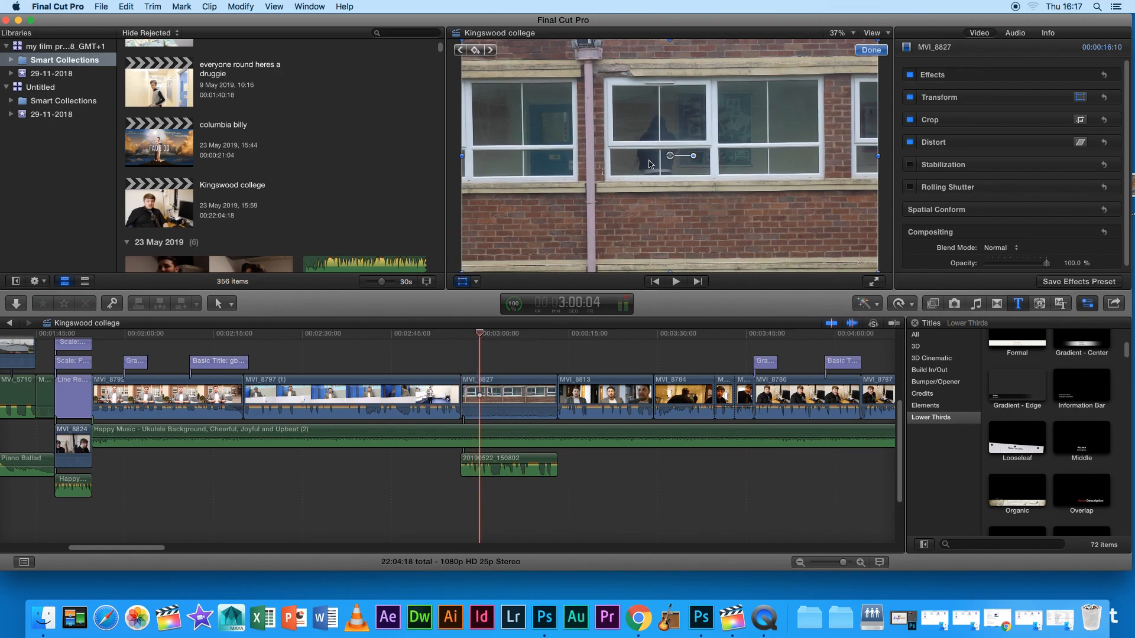
mouse_move(625, 189)
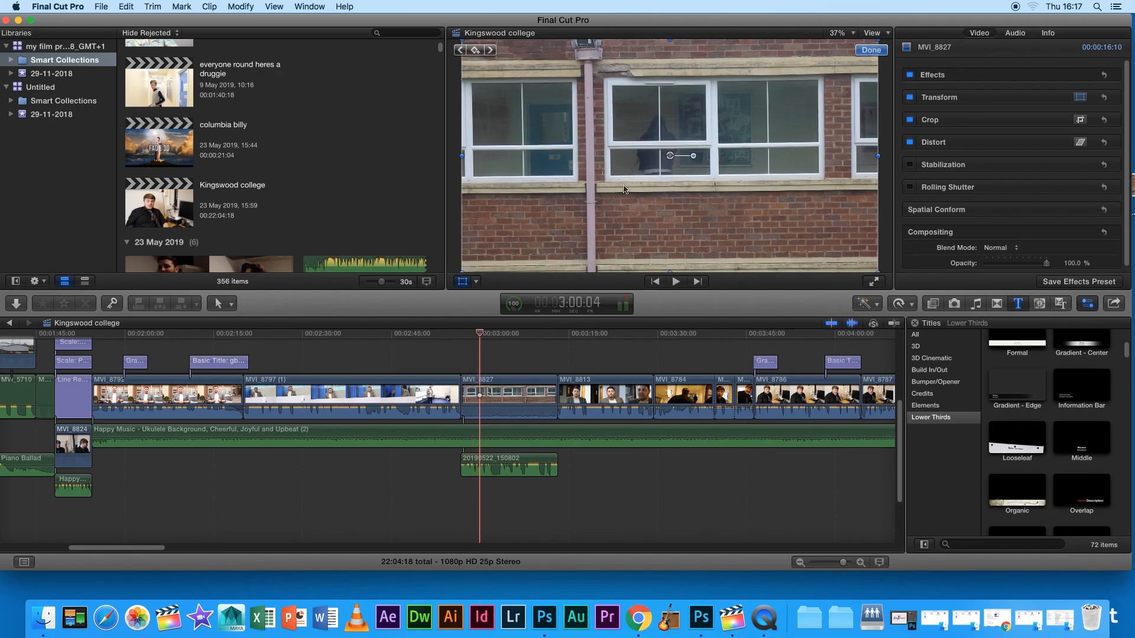
mouse_move(510, 364)
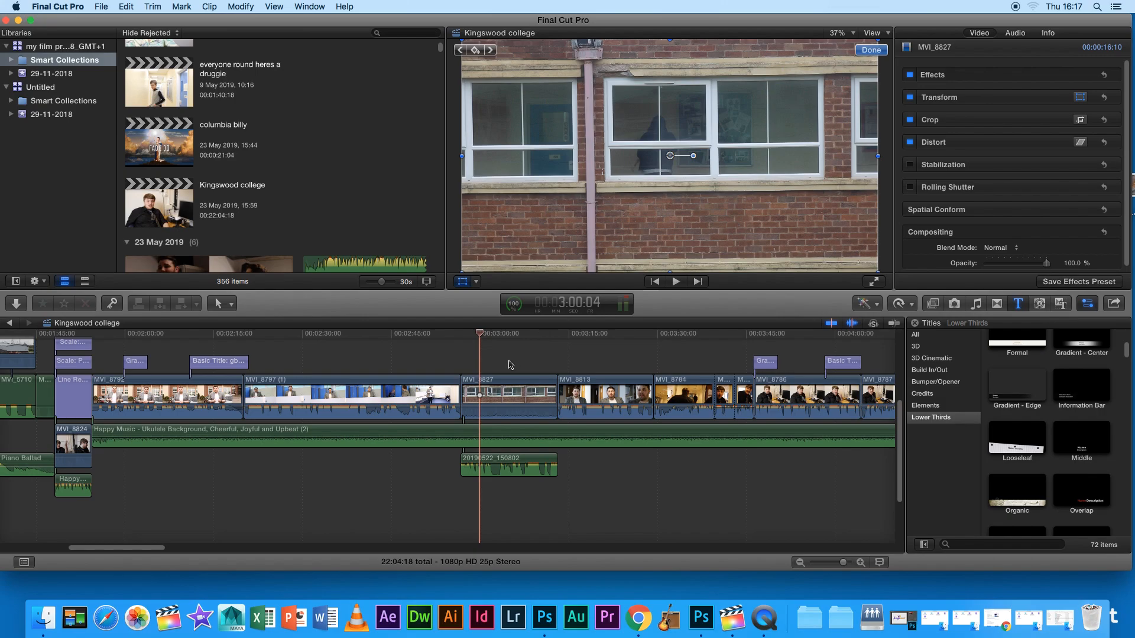
mouse_move(514, 362)
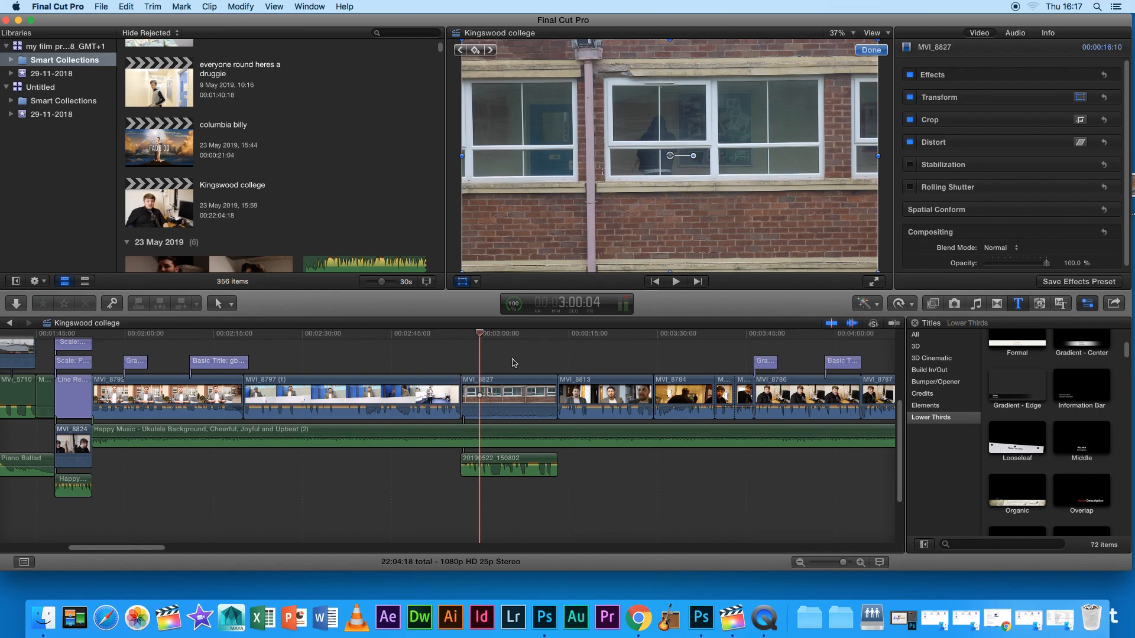
mouse_move(509, 361)
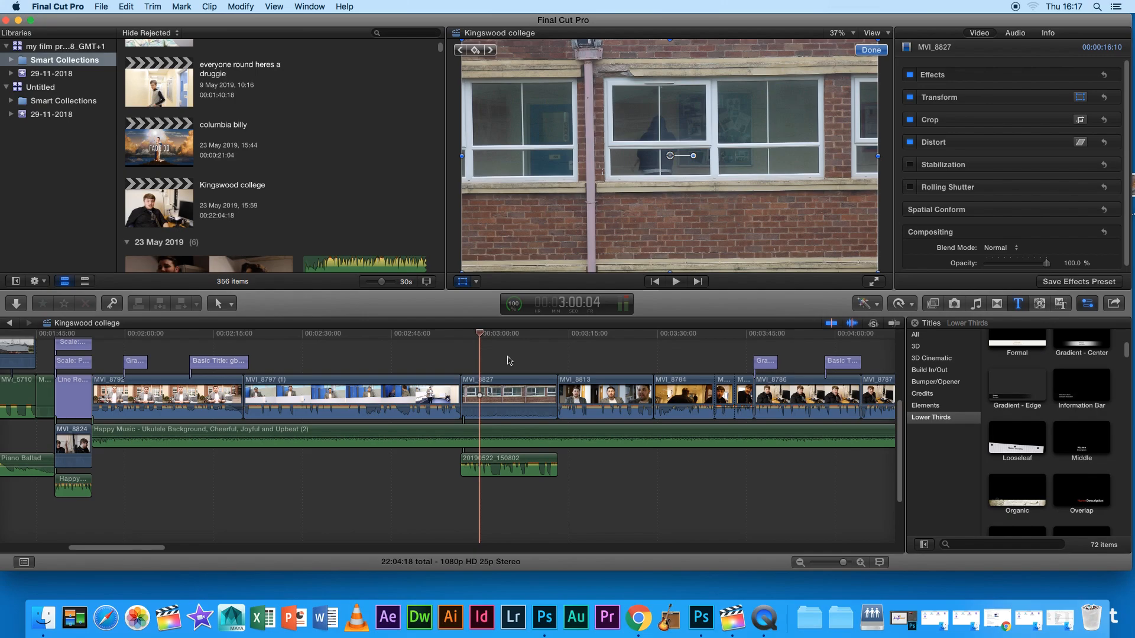
mouse_move(512, 344)
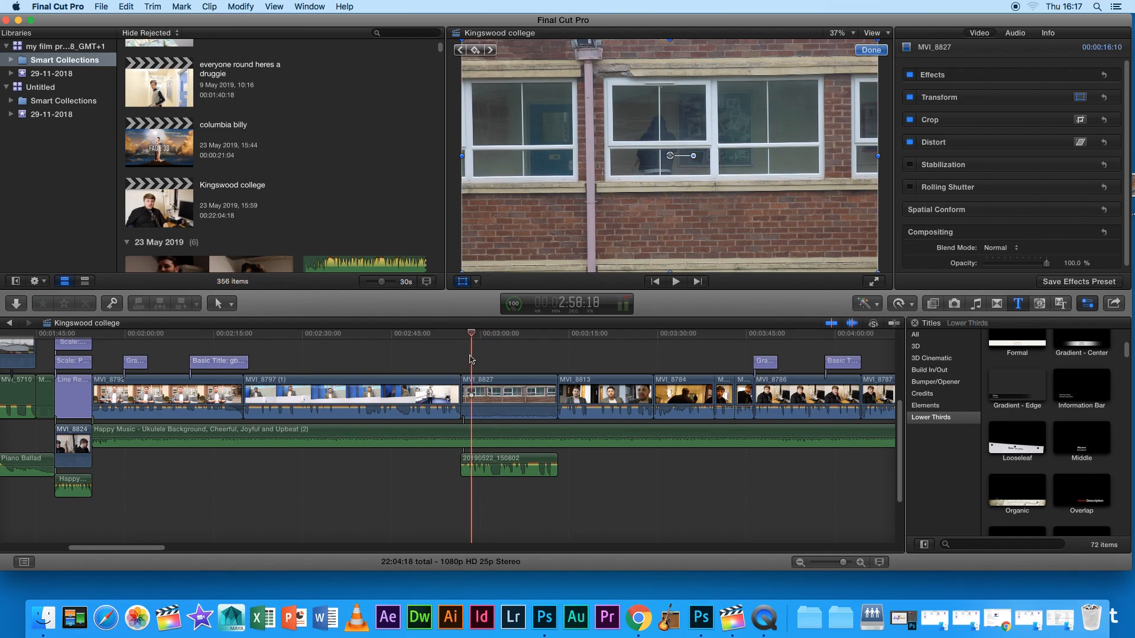
Move the playhead past the MVI_8827 window shot and play into the interview.
left_click(675, 281)
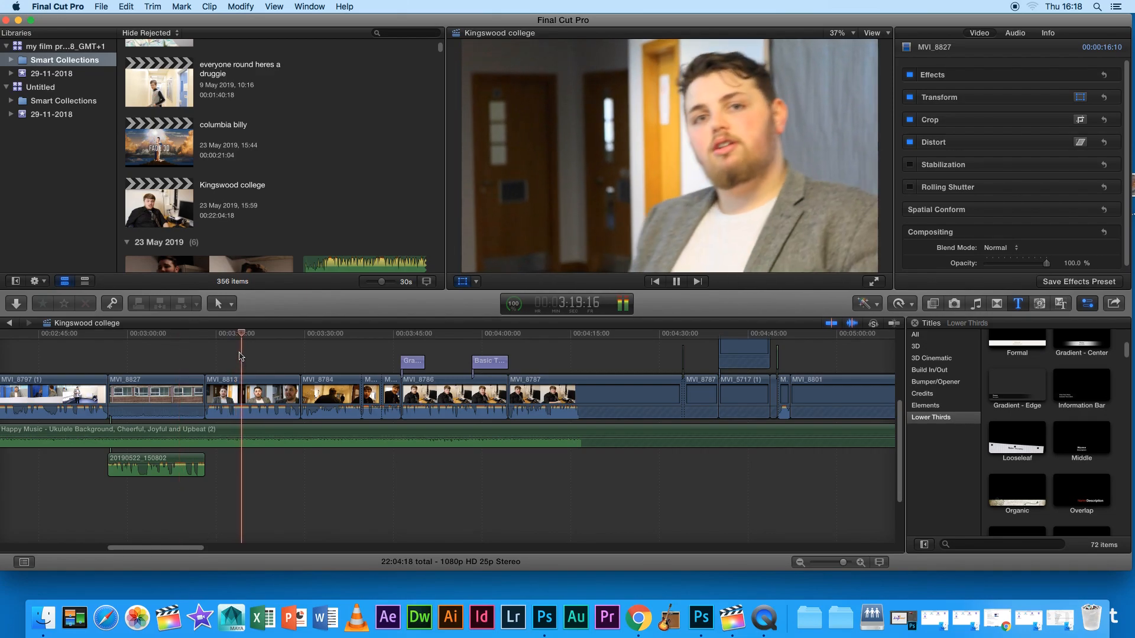
On MVI_8813's Color Board Saturation/Exposure, raise Highlights fully, then ease partway back.
left_click(252, 394)
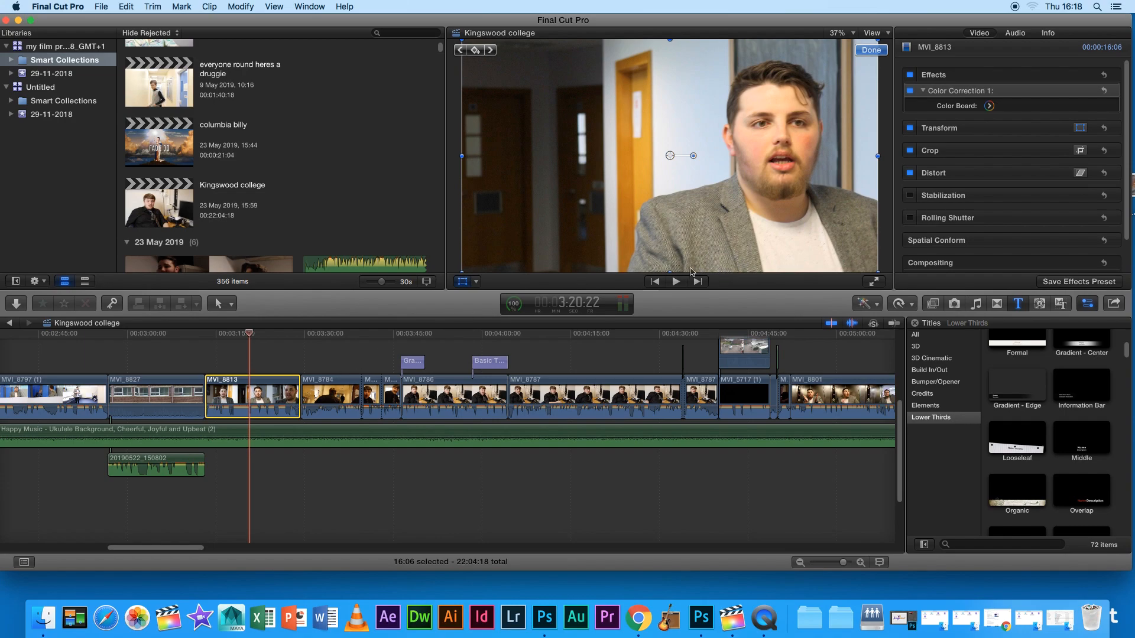
left_click(988, 106)
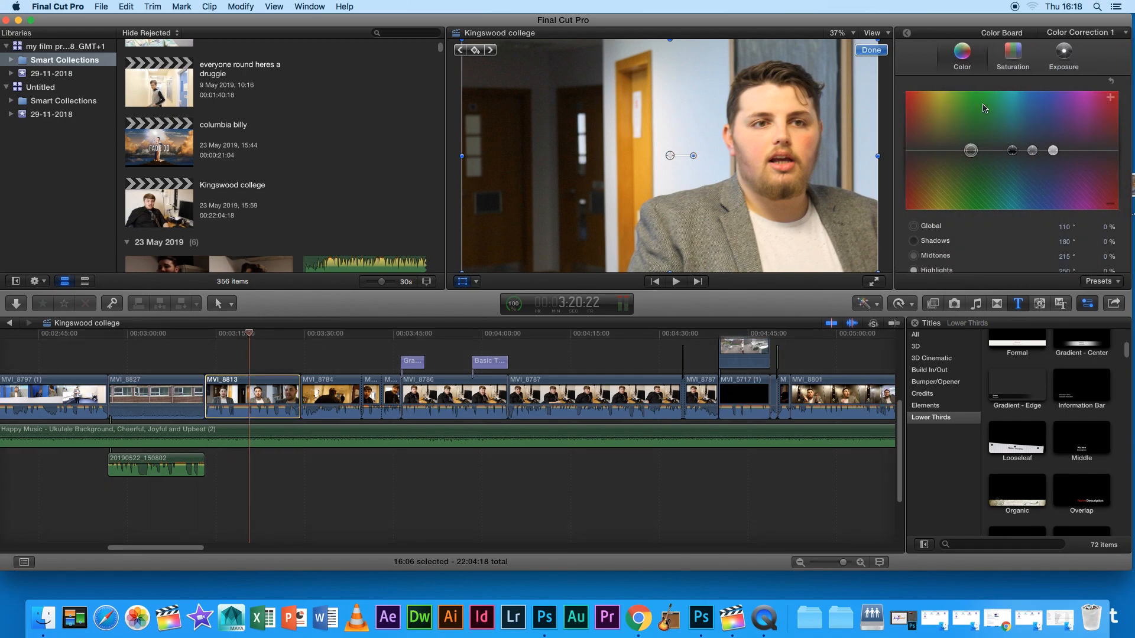
left_click(1012, 53)
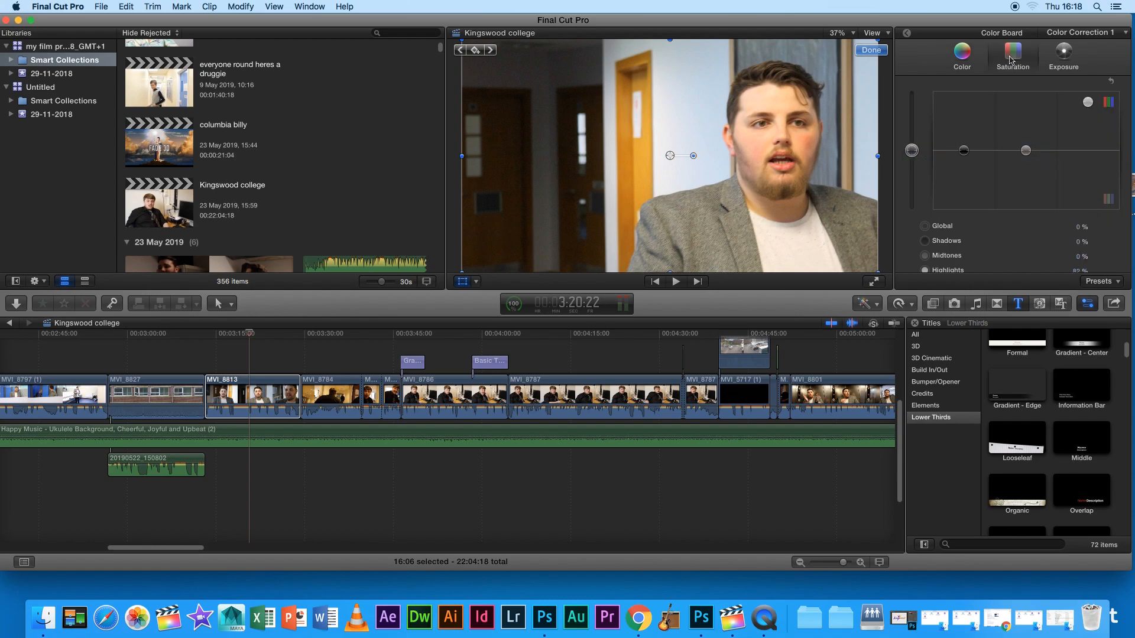
mouse_move(1129, 134)
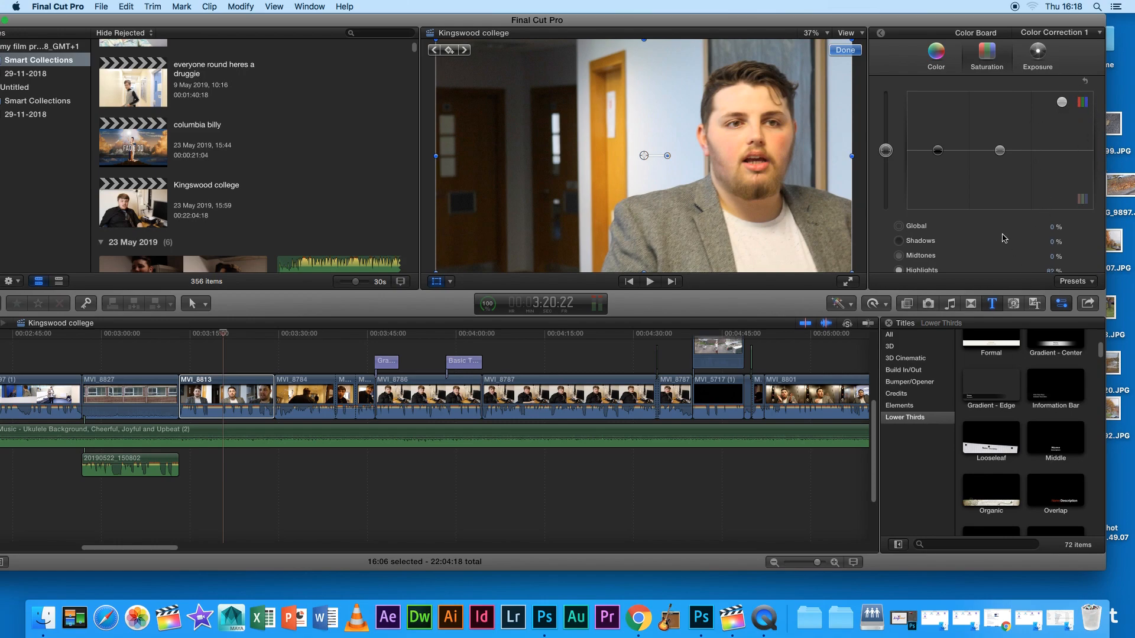
mouse_move(1013, 182)
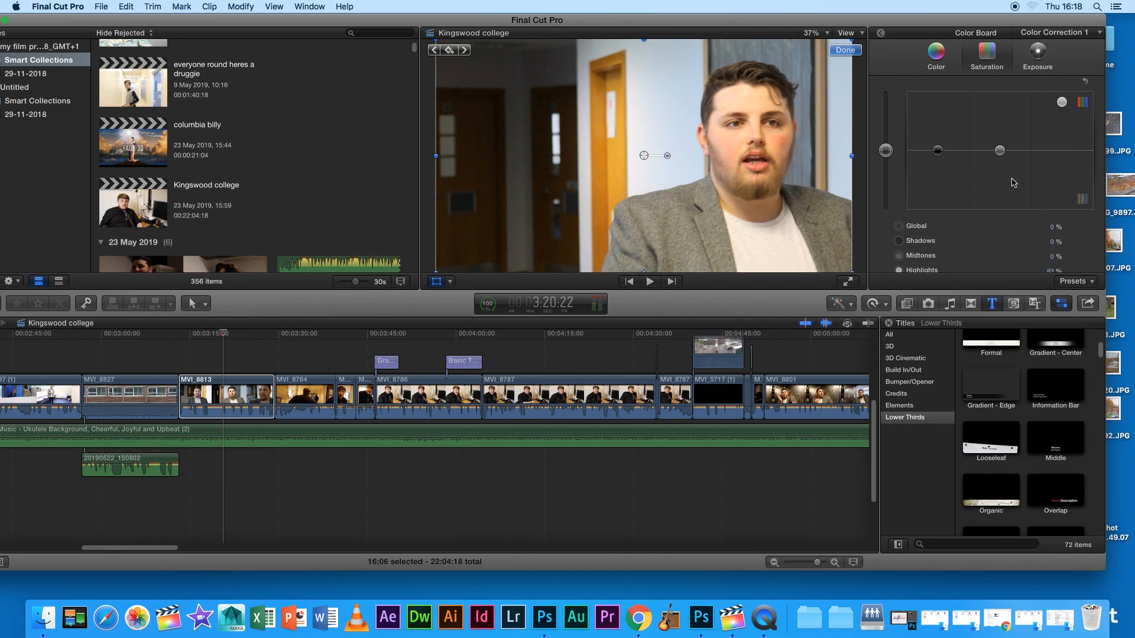
mouse_move(996, 273)
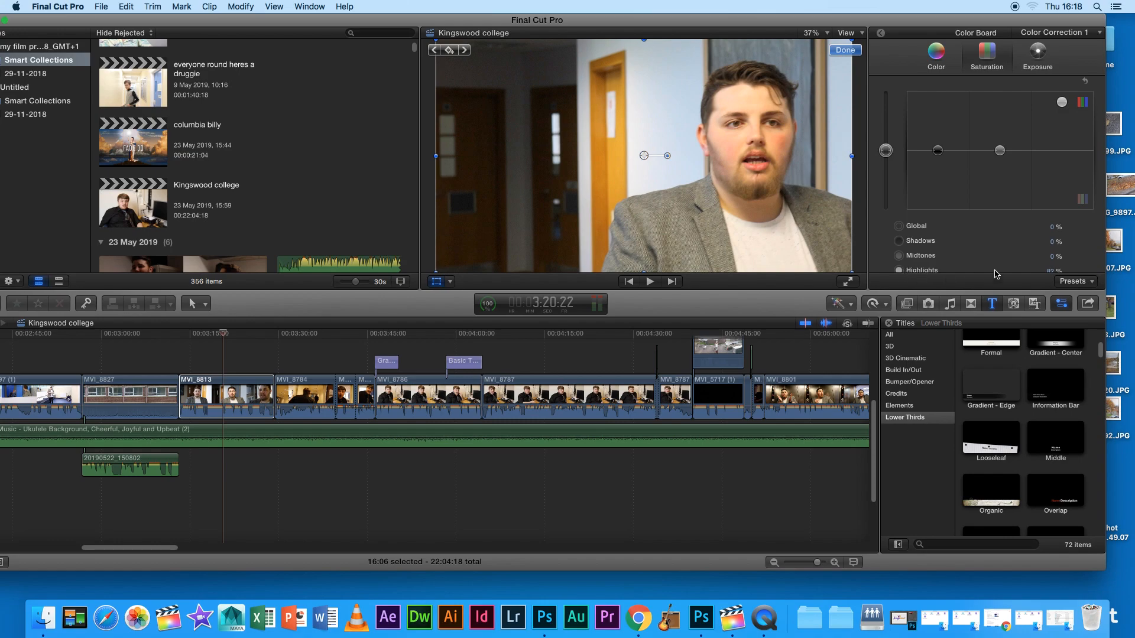
mouse_move(1069, 111)
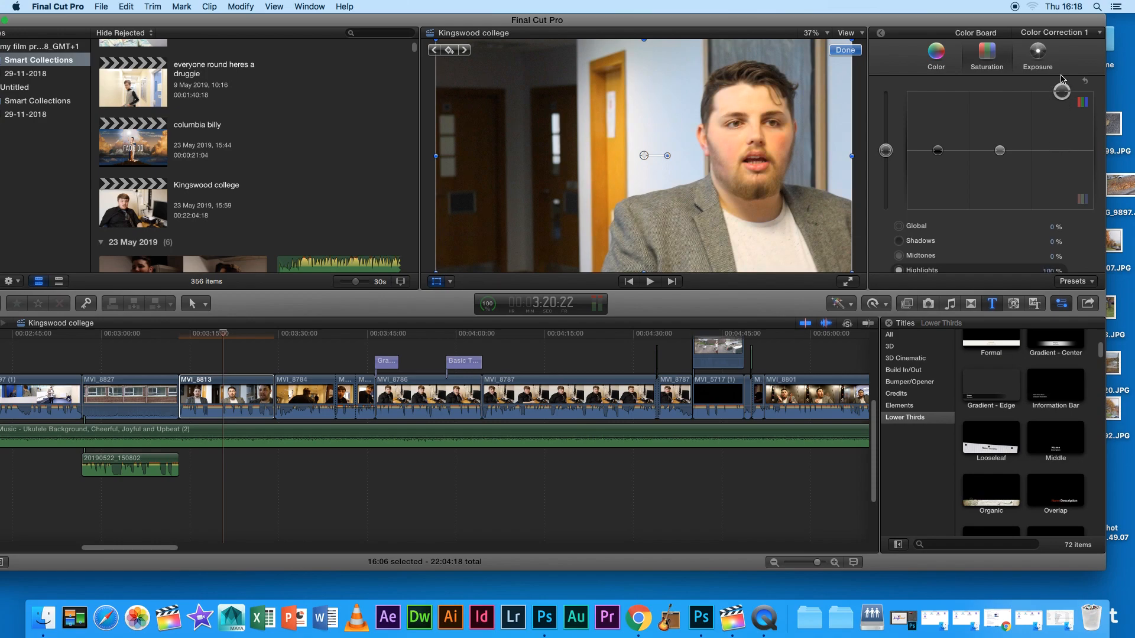
left_click_drag(1061, 90, 1060, 133)
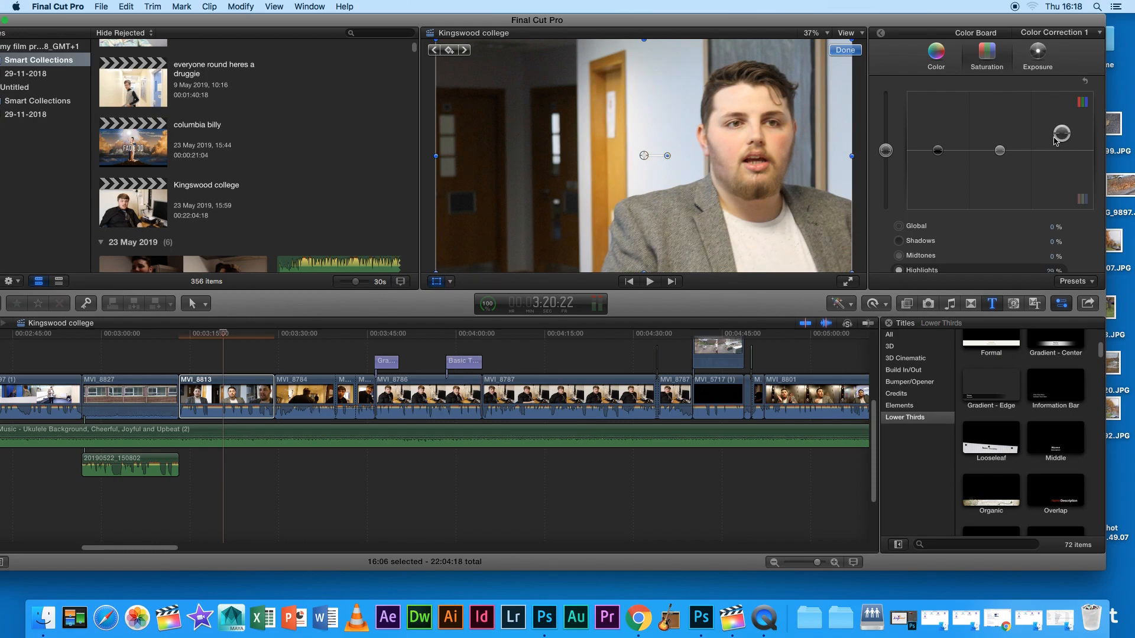
left_click_drag(1060, 134, 1061, 153)
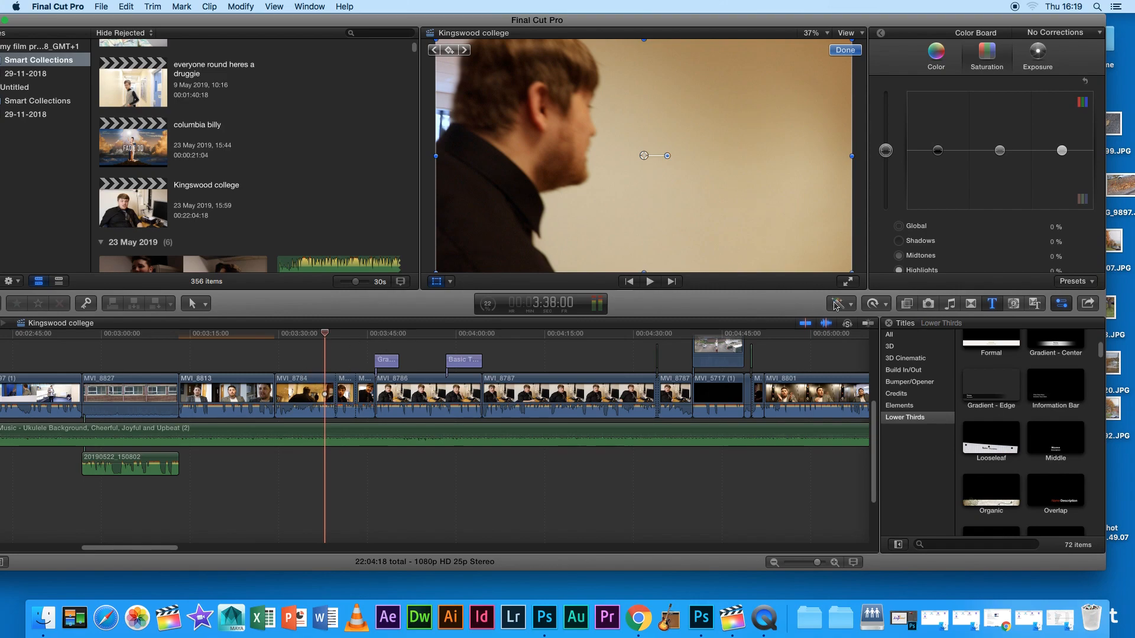
Skim forward to the interview showing the Mr Max Dimmick lower-third title.
left_click(837, 303)
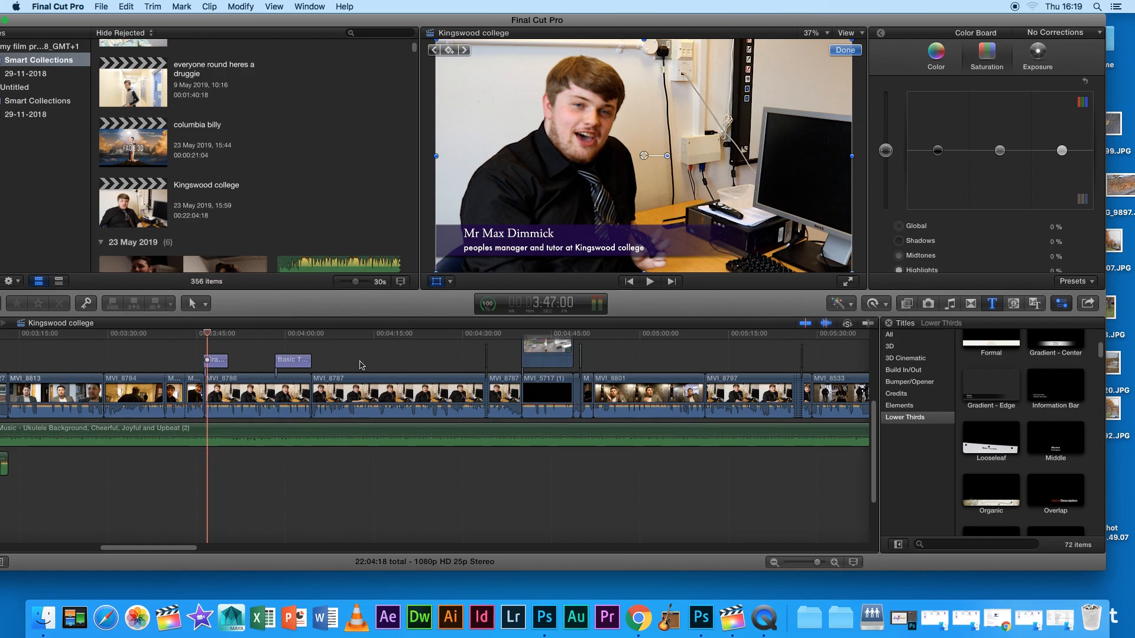
mouse_move(350, 377)
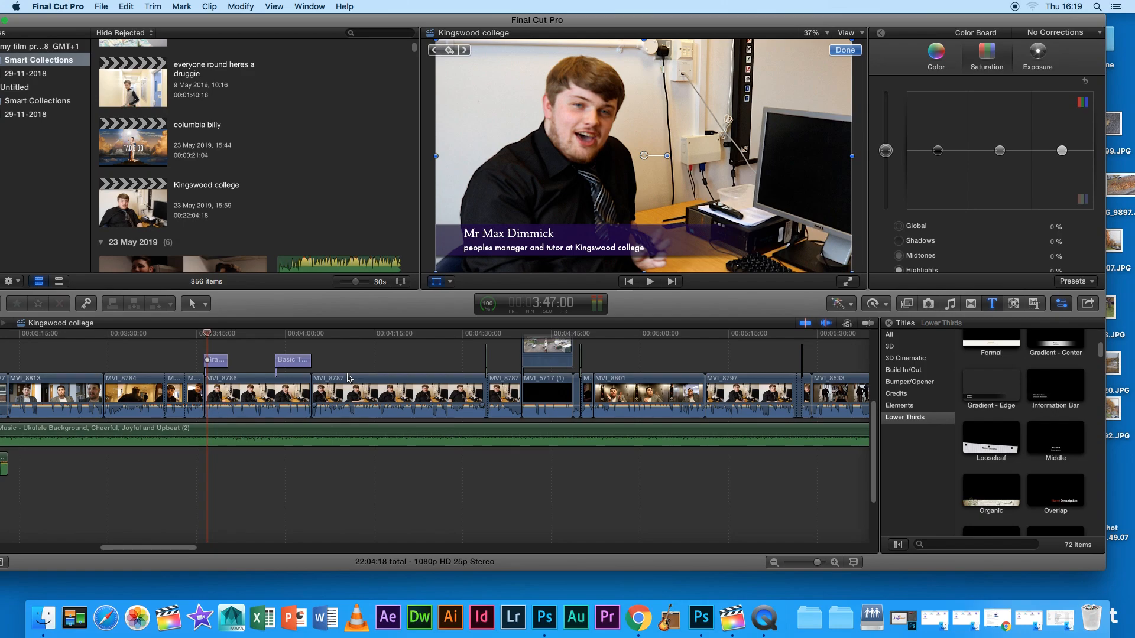
mouse_move(345, 374)
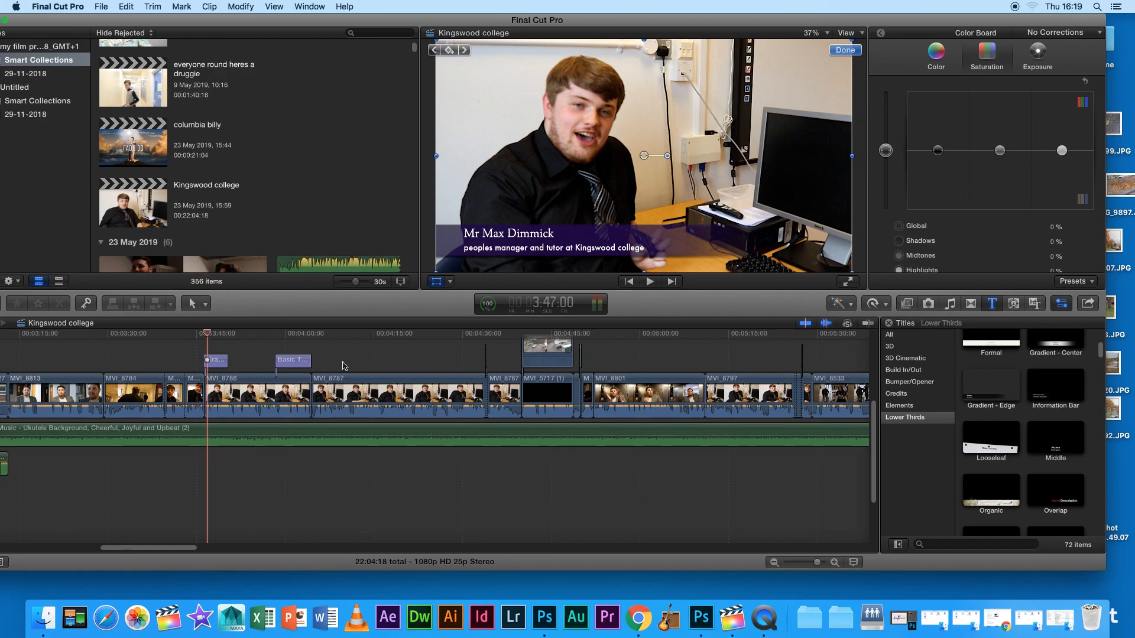
mouse_move(337, 366)
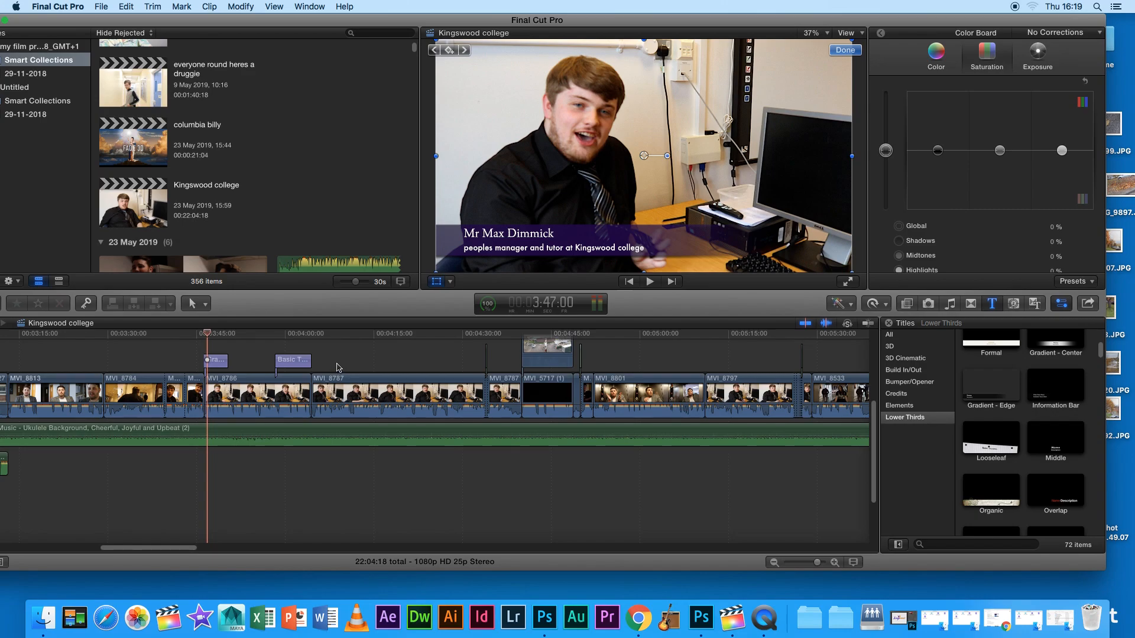
Select the Basic Title: Note clip about the out-of-focus tutor interview.
left_click(274, 350)
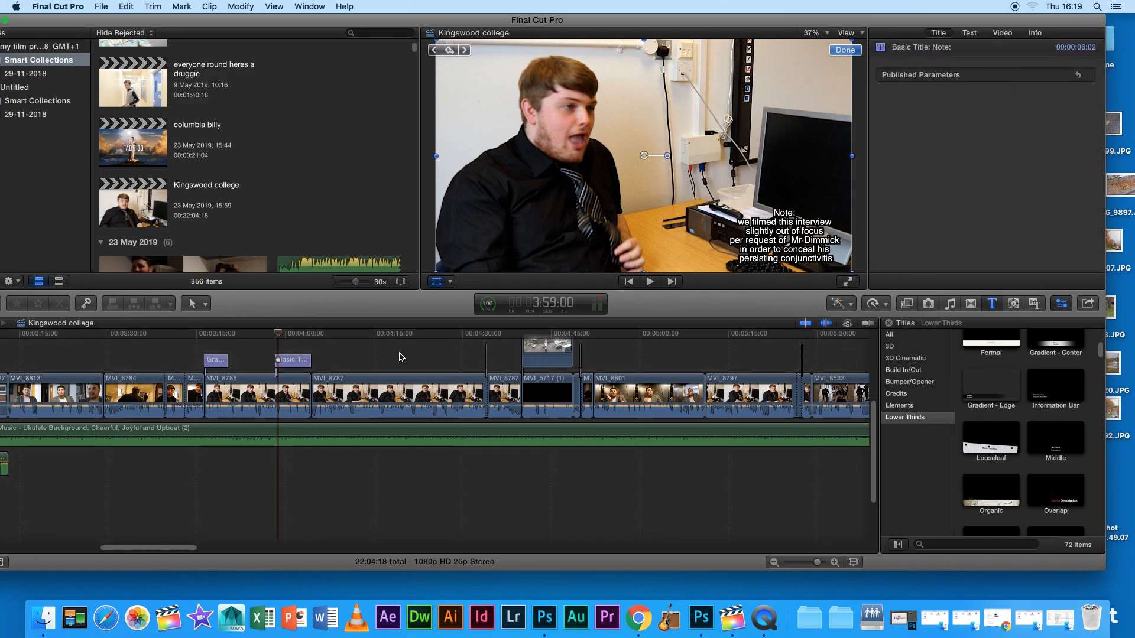
Raise MVI_8786's Sharpen Amount to about 10 and review the interview from its start.
left_click(247, 398)
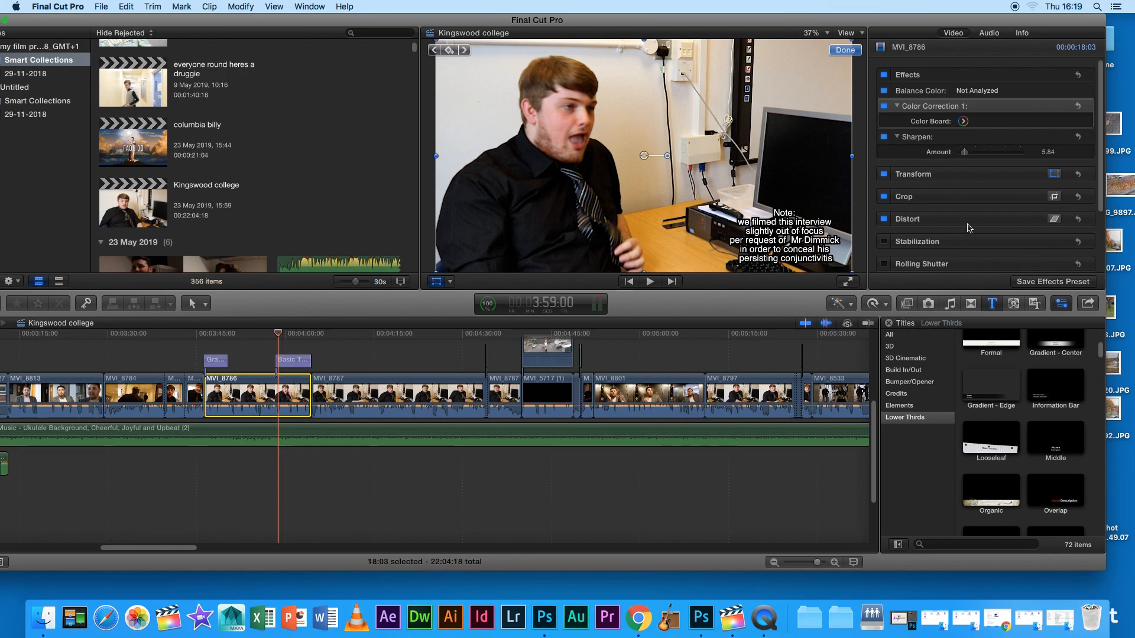
left_click_drag(964, 152, 988, 152)
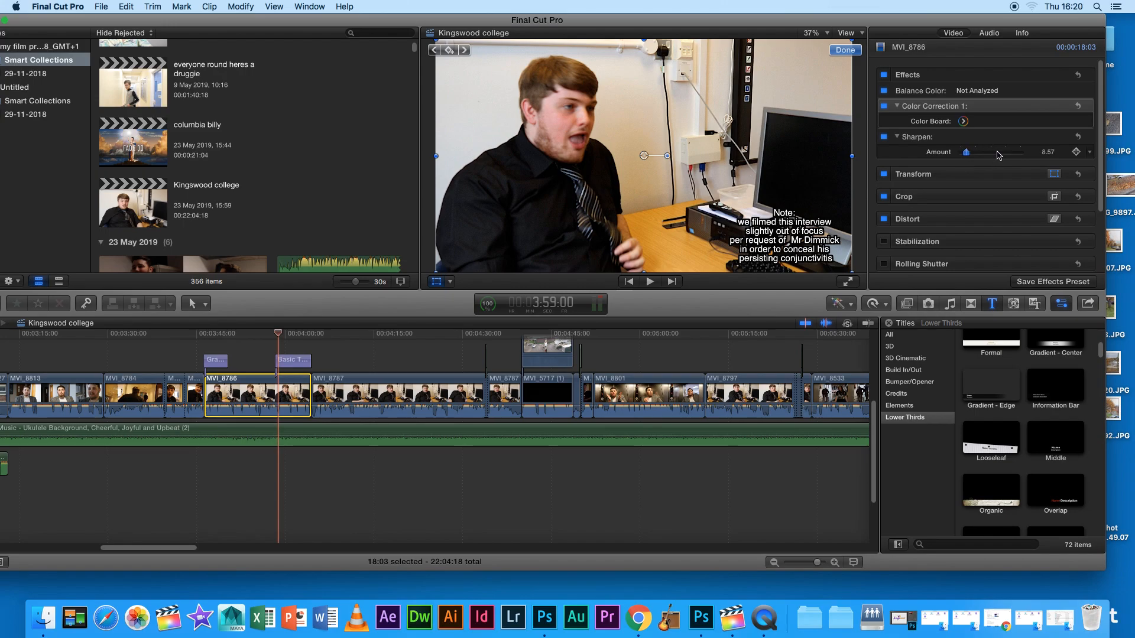
left_click_drag(986, 151, 966, 151)
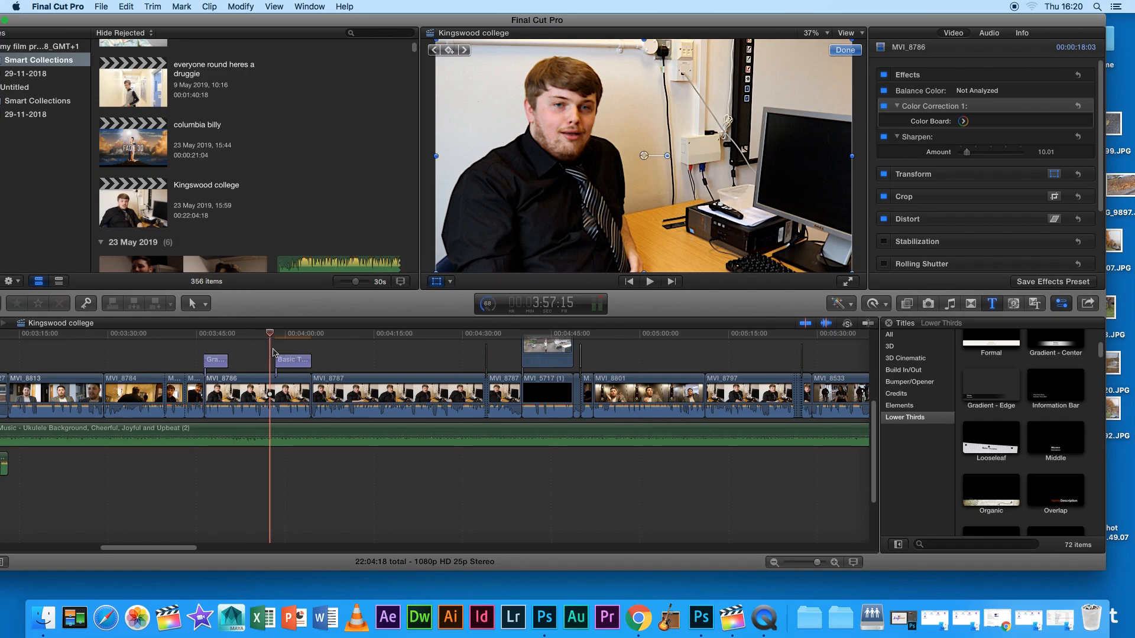
left_click(650, 281)
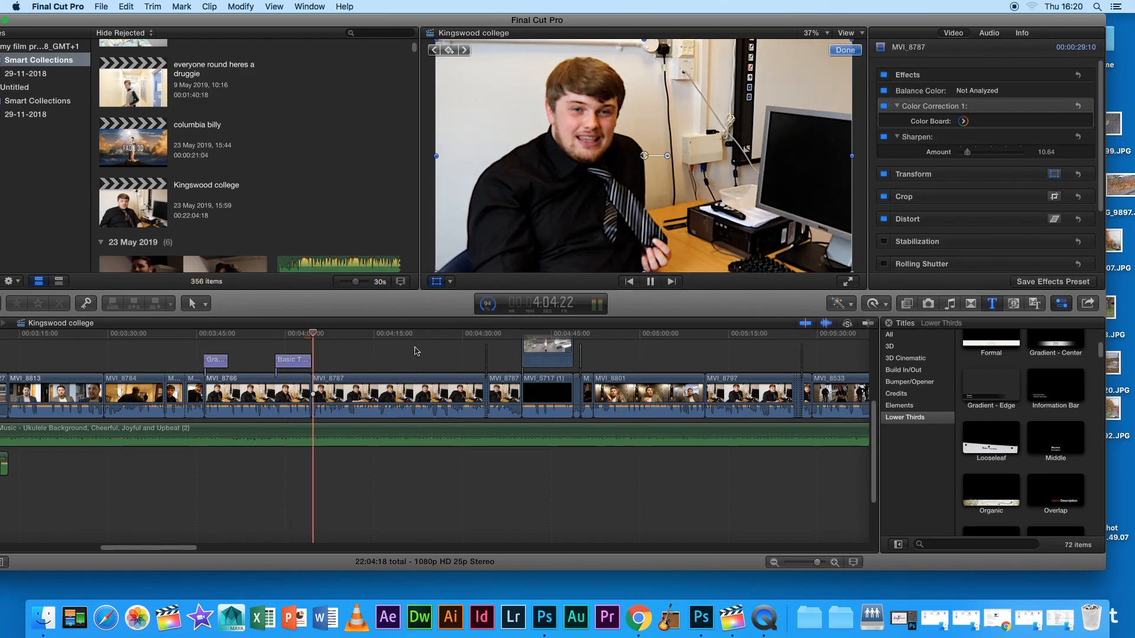
left_click(650, 281)
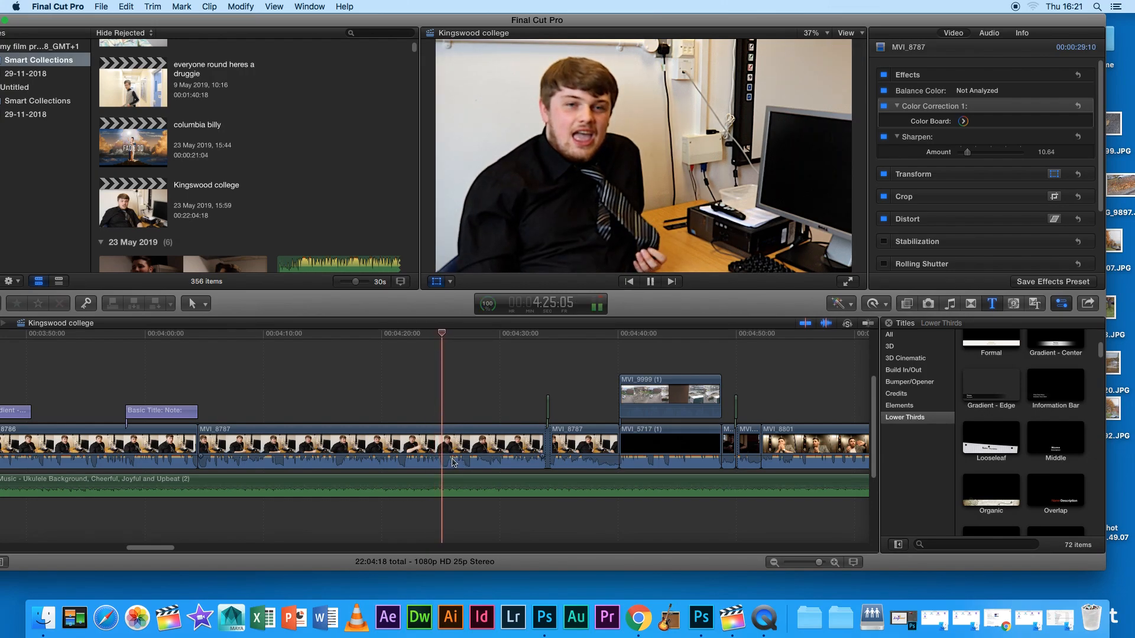
Blade MVI_8787 twice a few frames apart near 4:26, isolating a tiny middle piece.
left_click(195, 303)
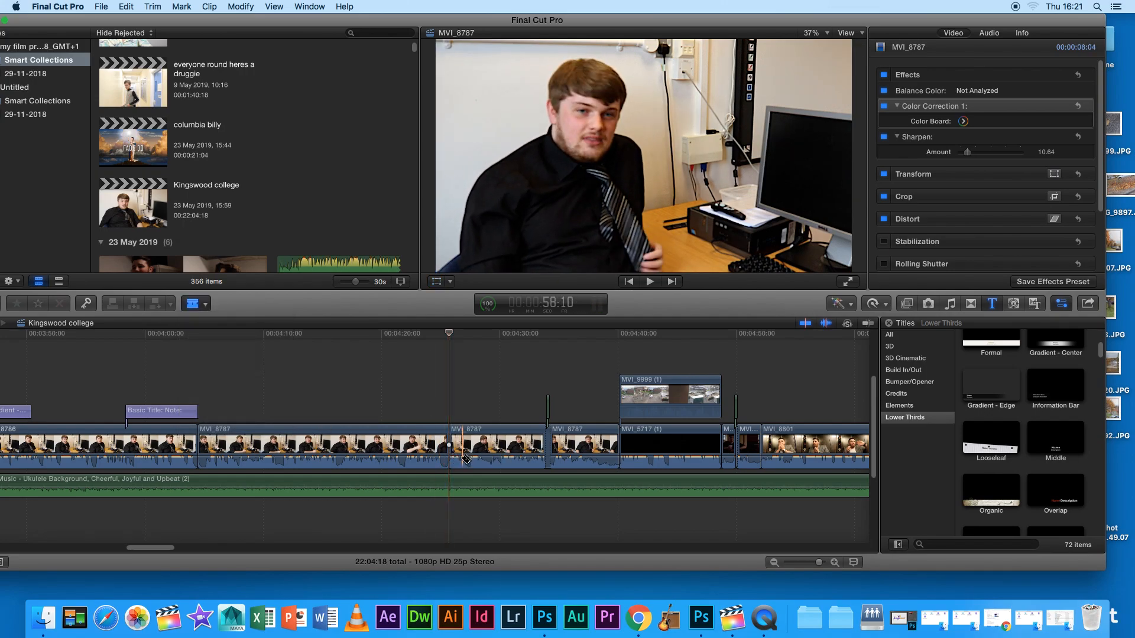
left_click(204, 303)
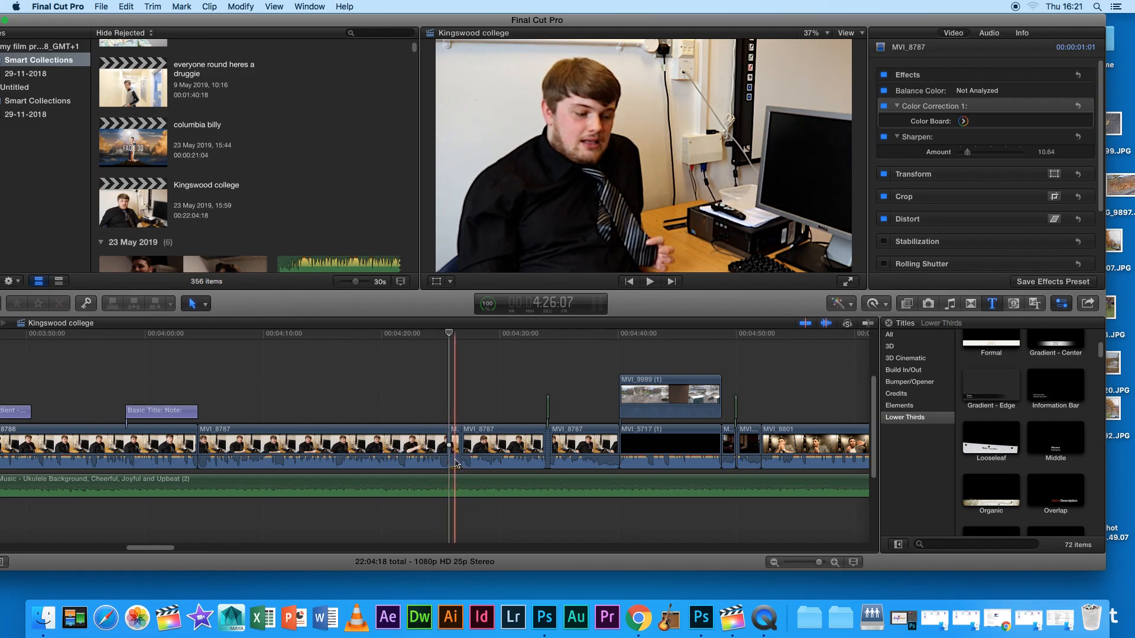
left_click(547, 403)
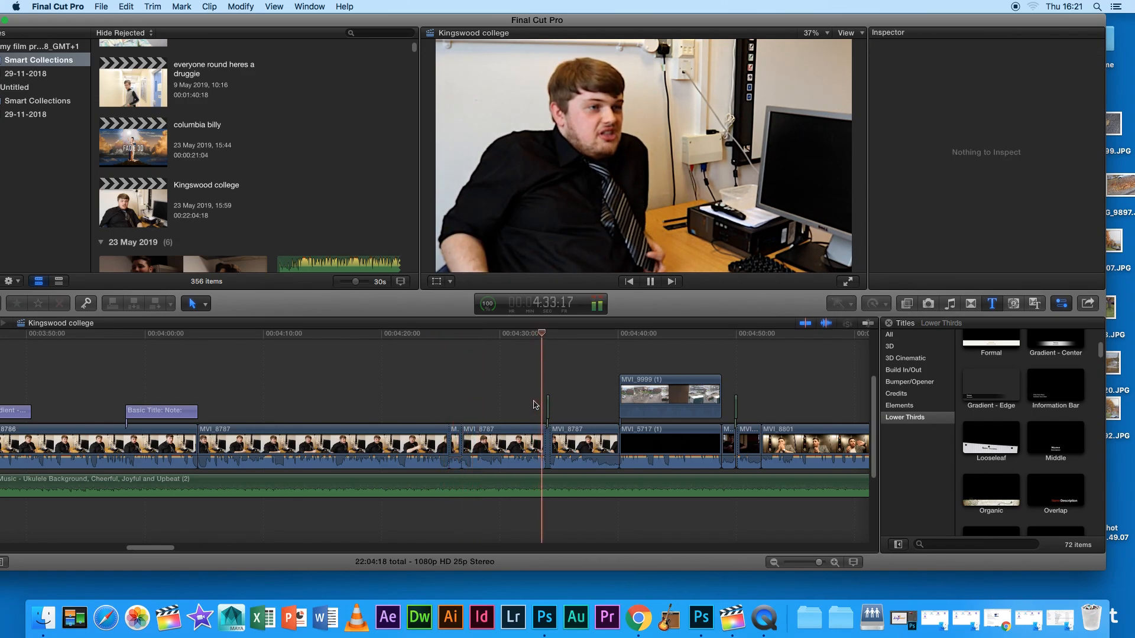
left_click(510, 447)
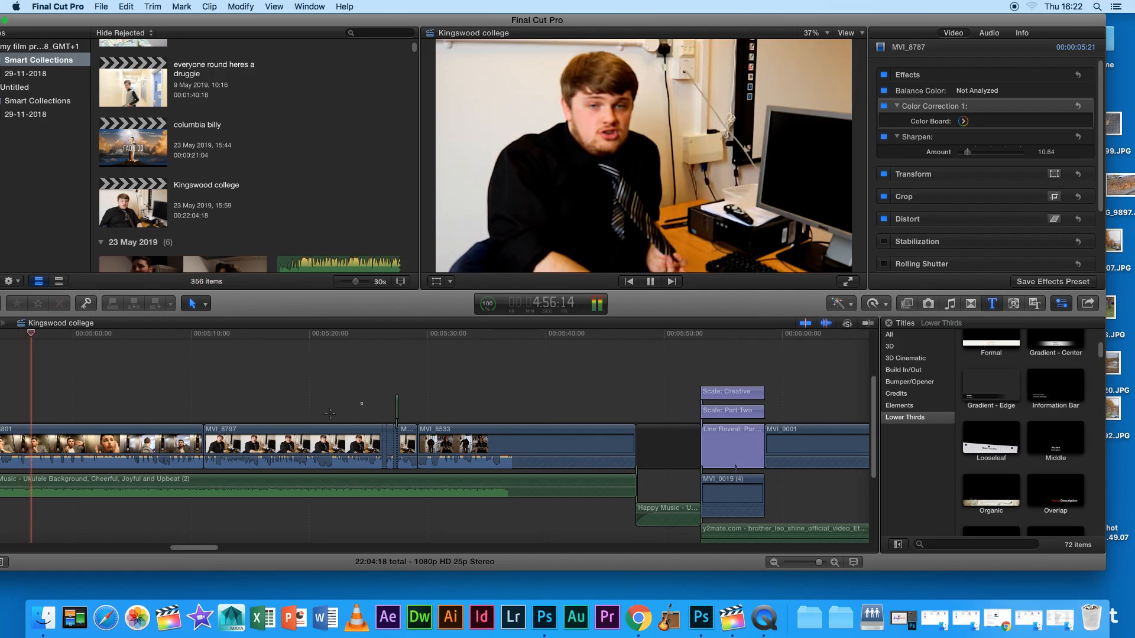
Select the MVI_9001 clip and apply a Color Correction effect in the Video inspector.
left_click(202, 444)
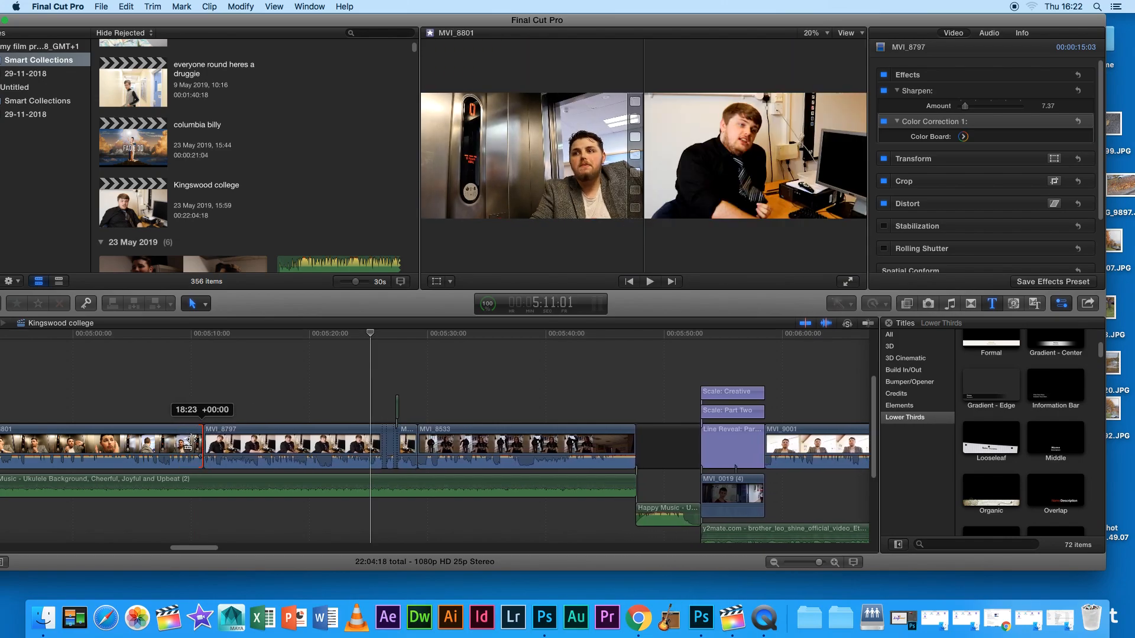
left_click(293, 448)
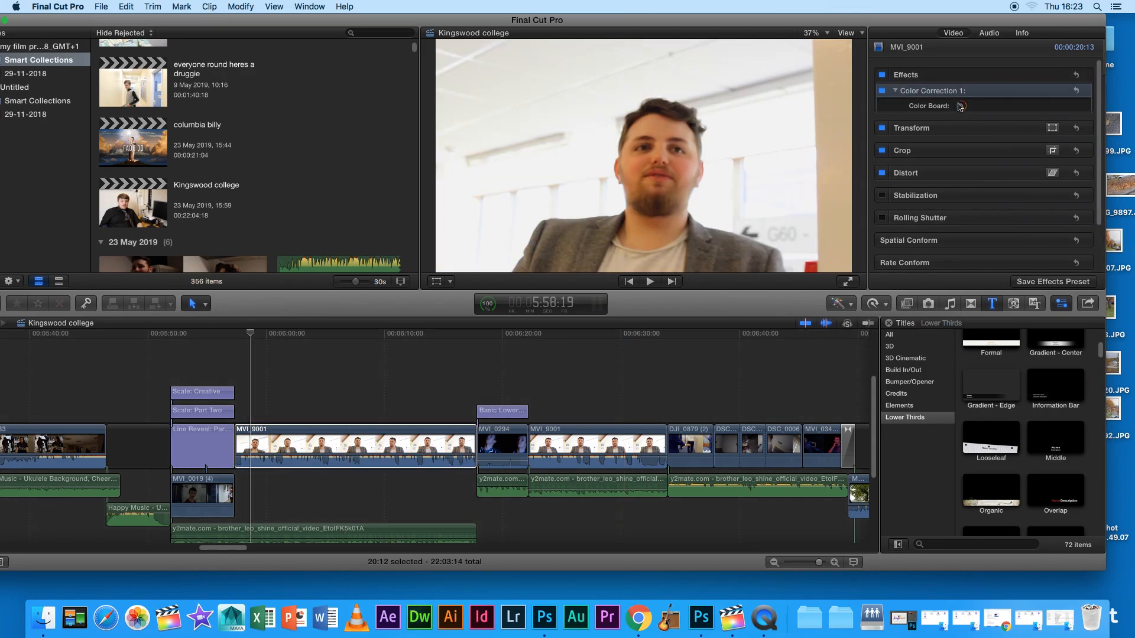
On MVI_9001's Color Board, set midtone saturation to 15% and raise exposure.
left_click(965, 106)
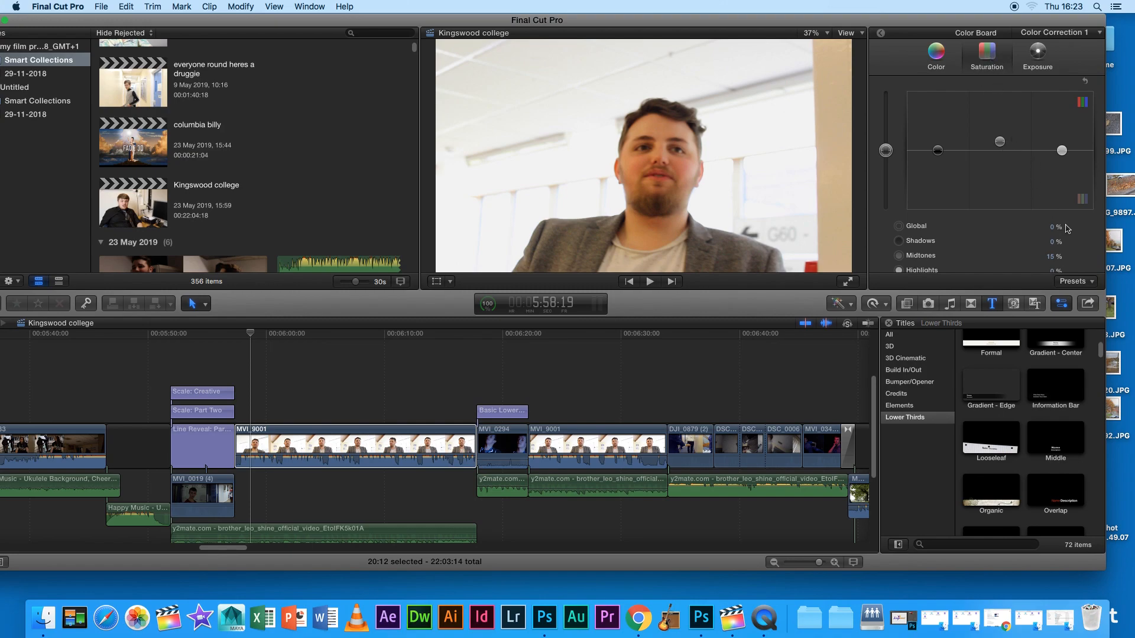
mouse_move(1004, 138)
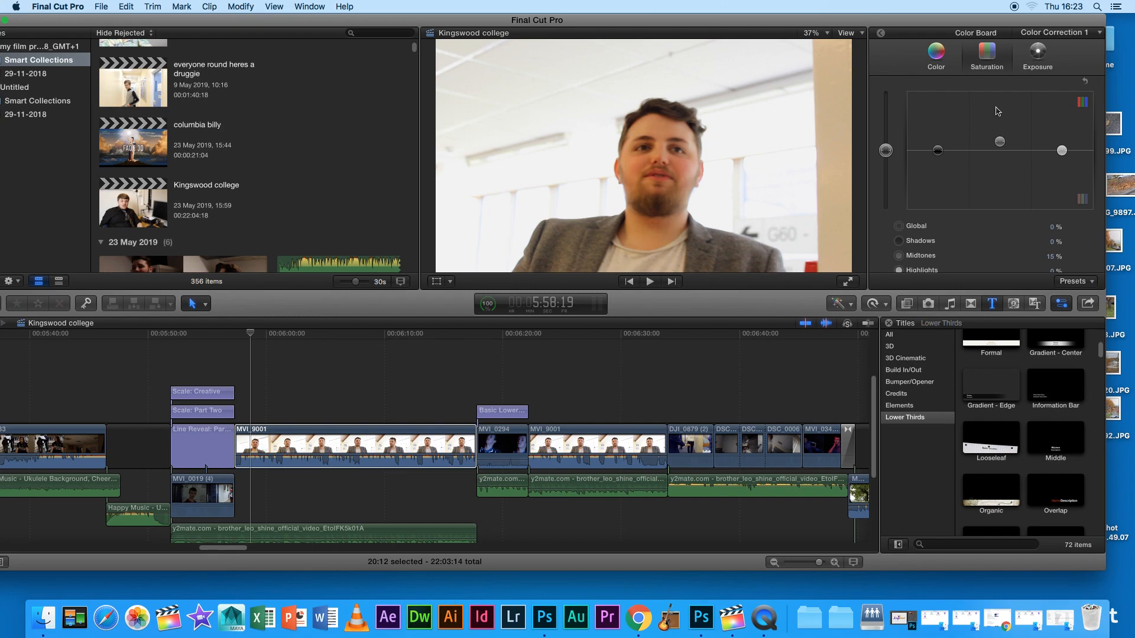
left_click_drag(999, 141, 999, 145)
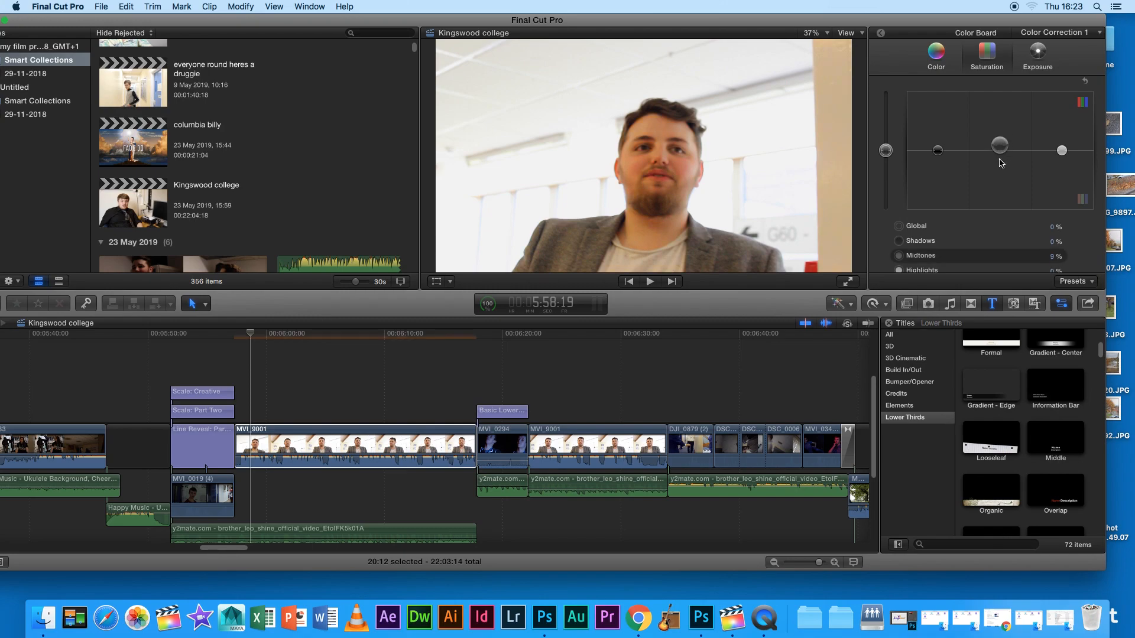
left_click_drag(999, 143, 999, 141)
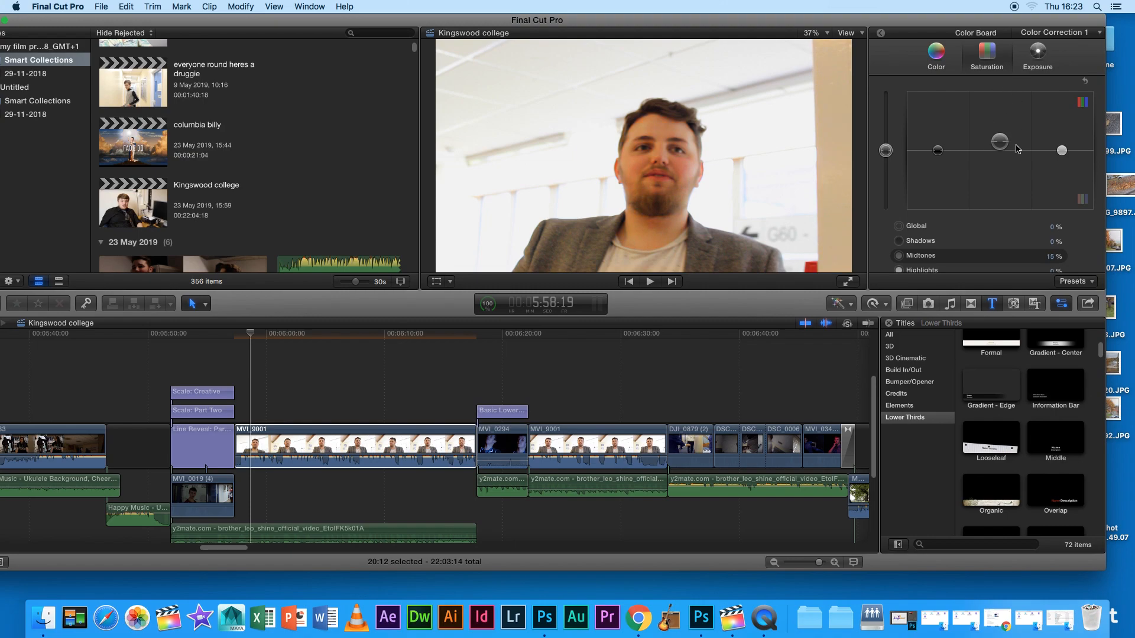
left_click(1037, 53)
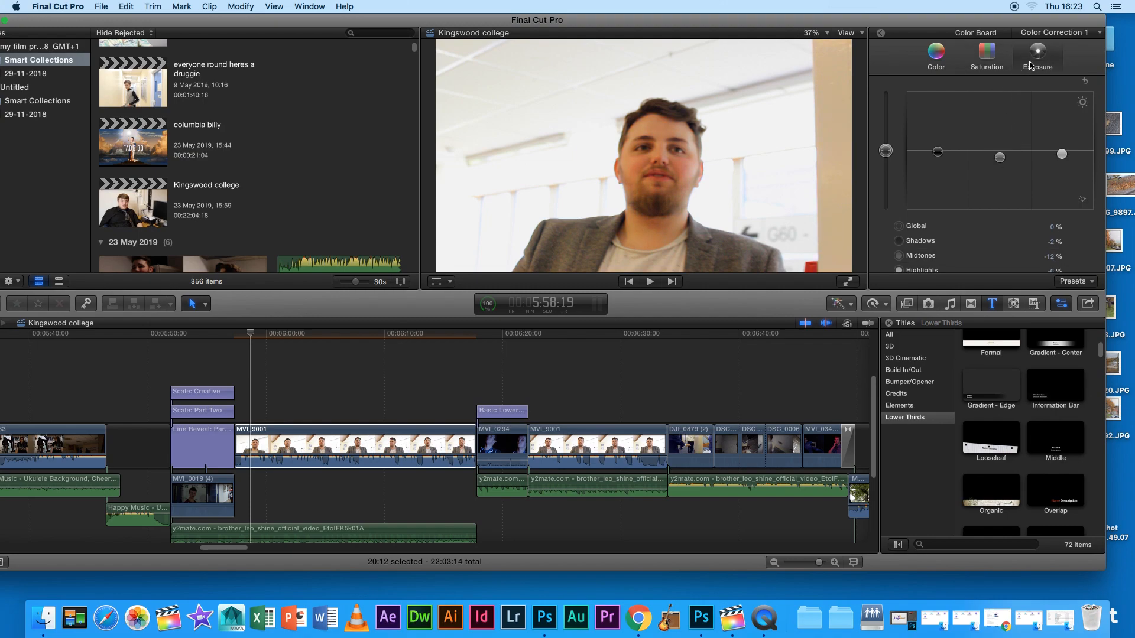
left_click_drag(998, 156, 998, 143)
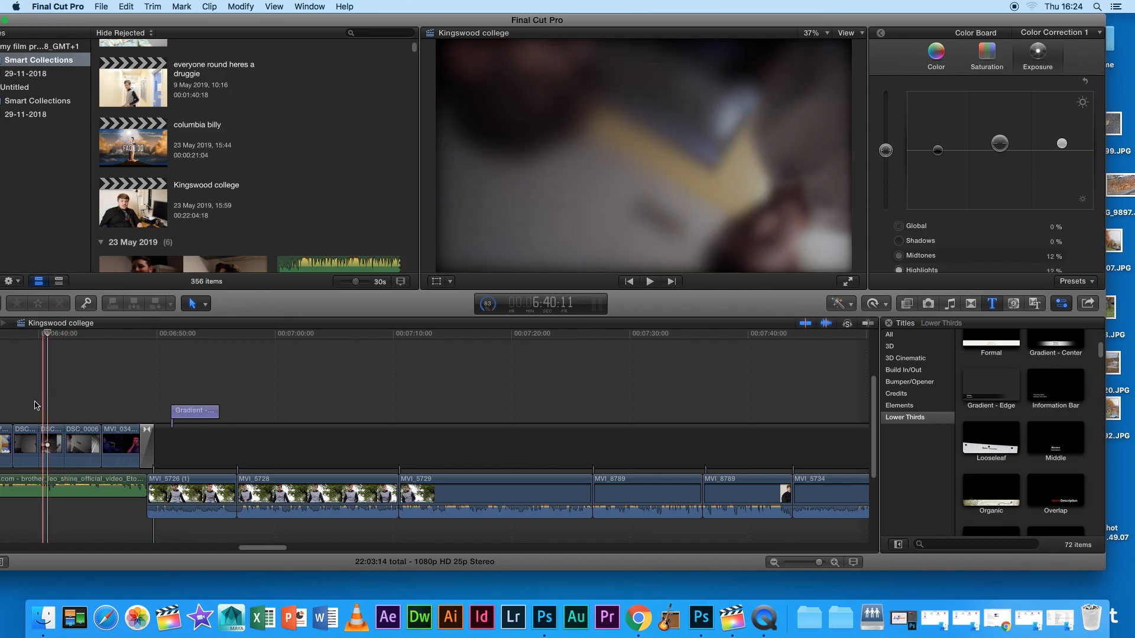
mouse_move(334, 588)
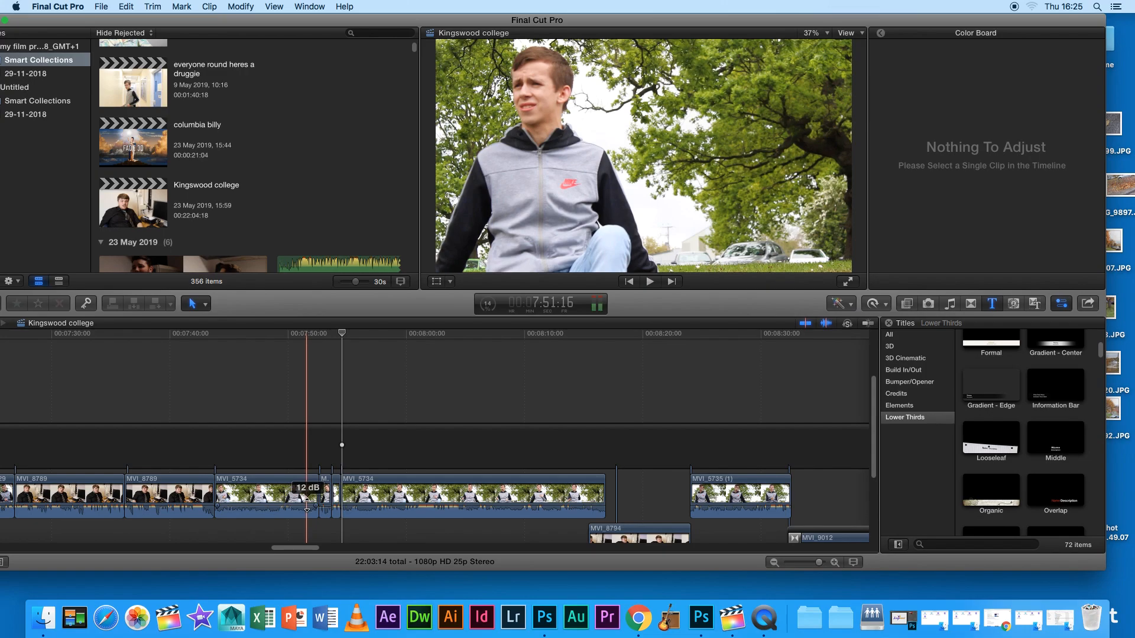
Drag the short middle clip's volume line down to about -7 dB.
left_click_drag(307, 499, 324, 498)
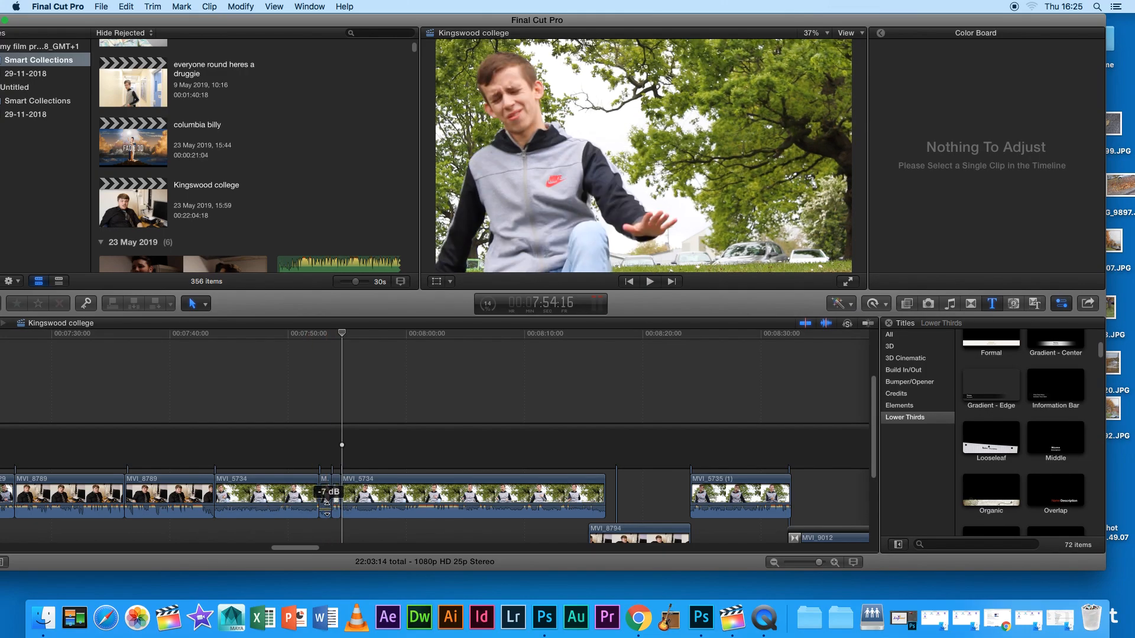
left_click_drag(326, 503, 325, 493)
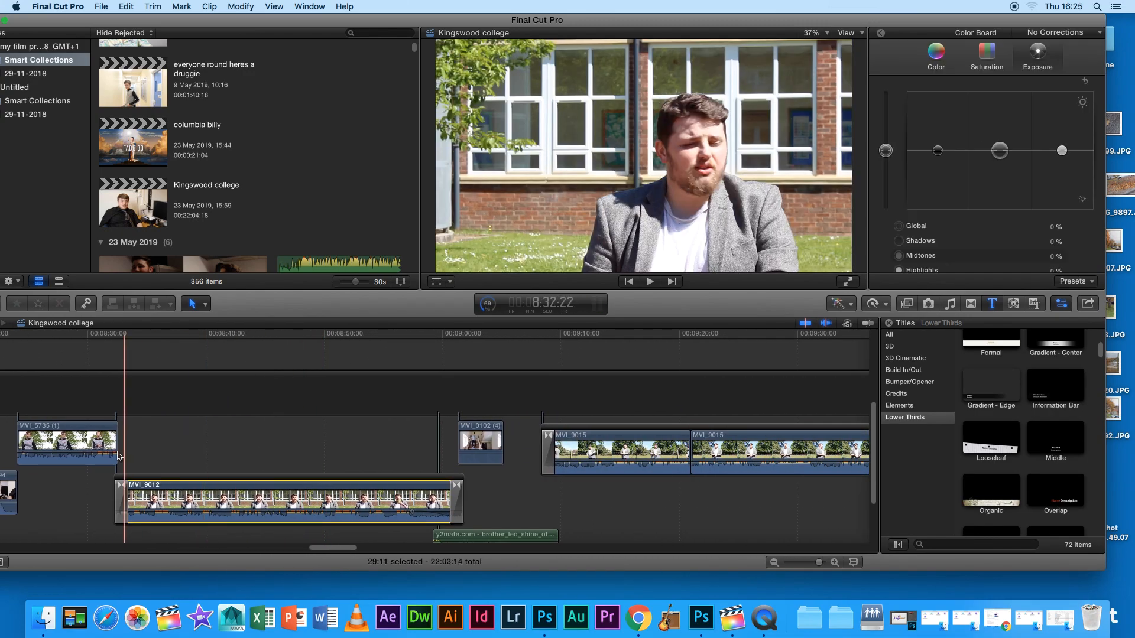
left_click(649, 281)
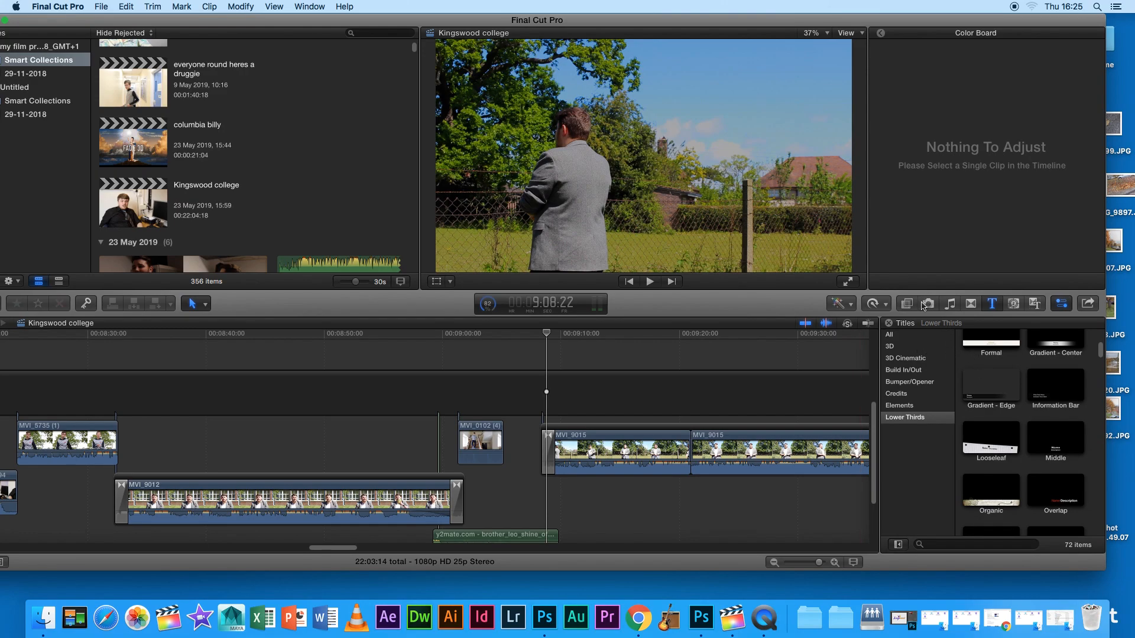
Show the Dissolves category in the Transitions browser.
left_click(970, 303)
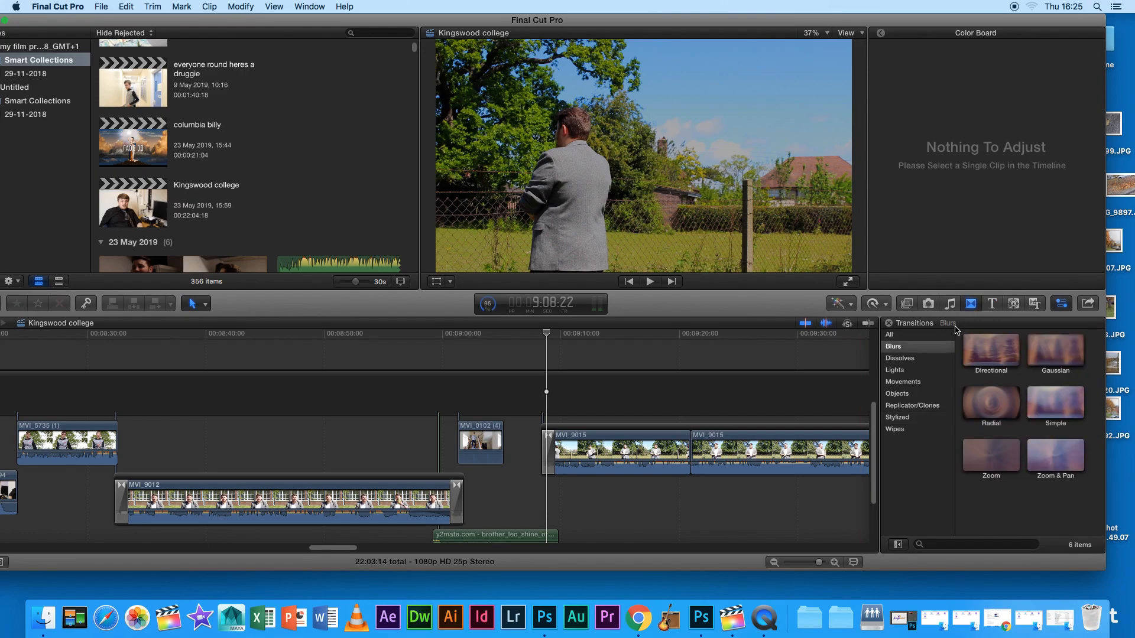
left_click(899, 358)
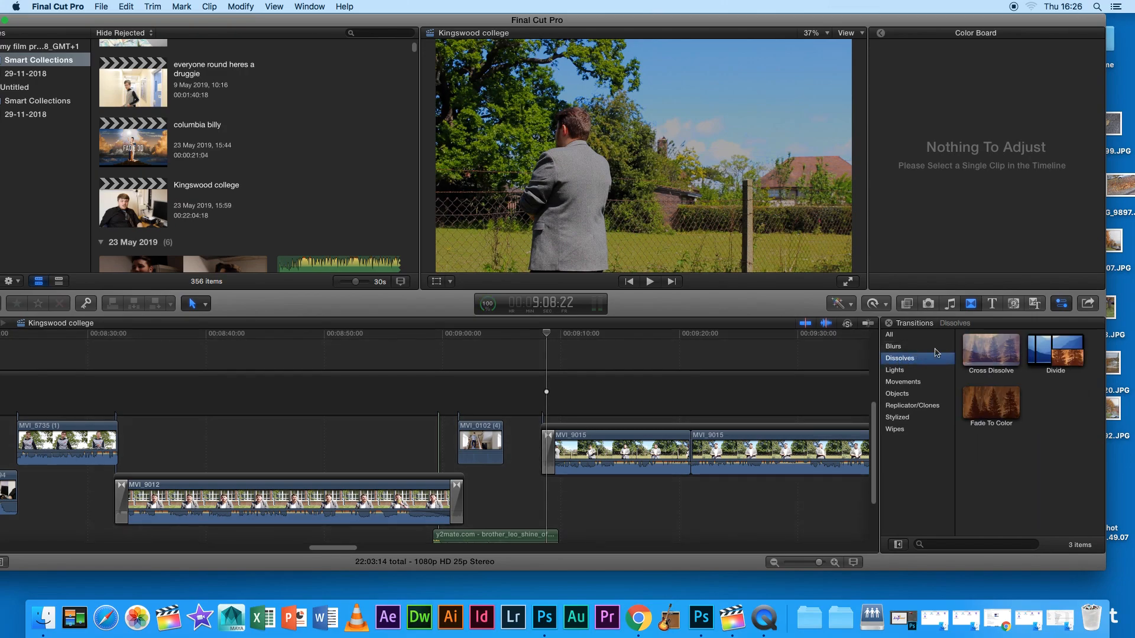
left_click(990, 352)
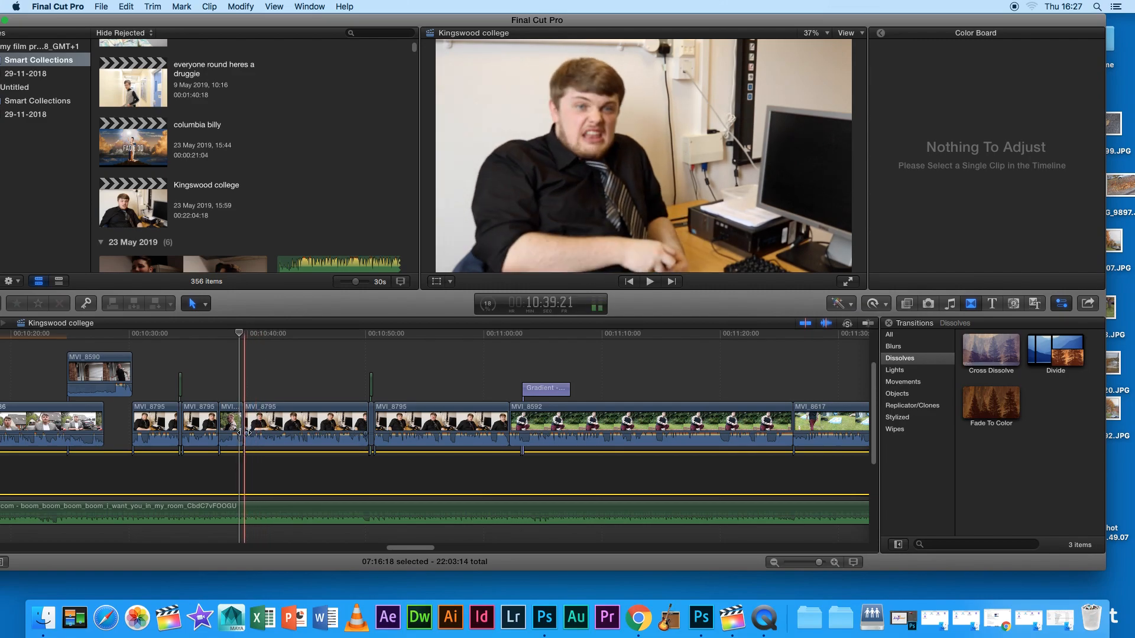
Select a clip to show its Color Board and play into the MVI_8617 garden footage.
left_click(520, 486)
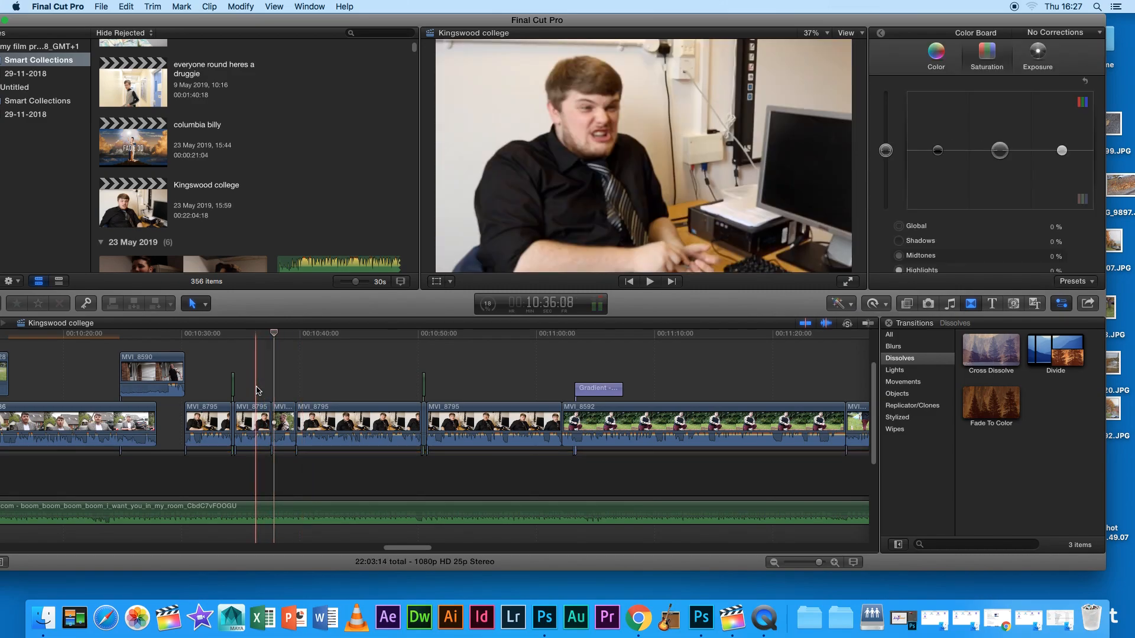
left_click(649, 281)
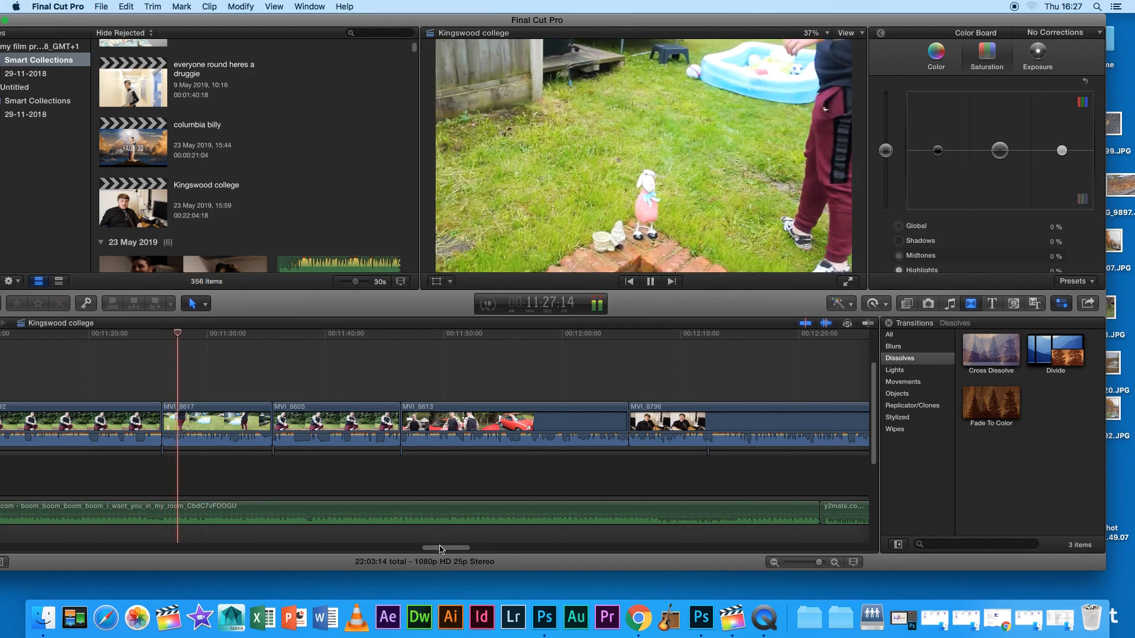
Select the MVI_8605 garden clip and play back its saturation boost for review.
left_click(336, 426)
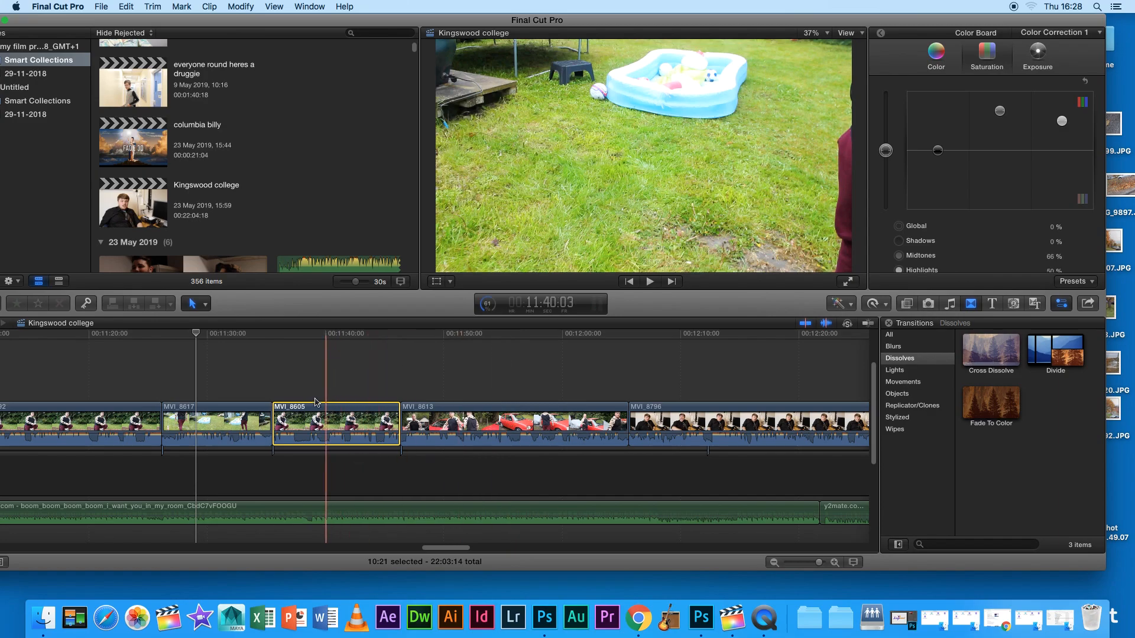
left_click(216, 423)
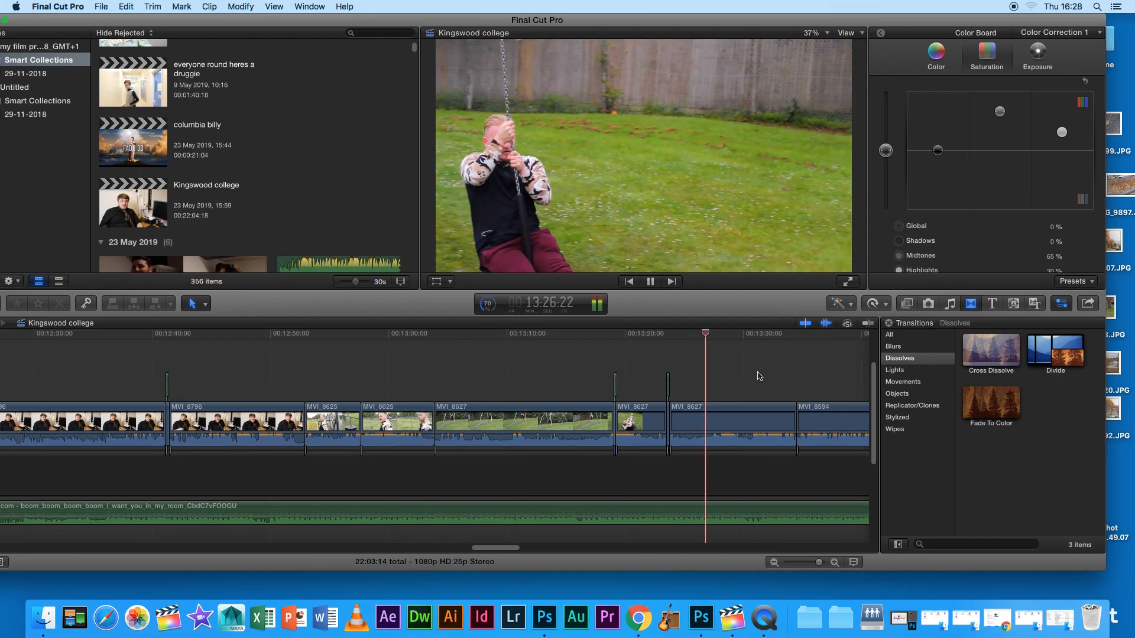
left_click(811, 375)
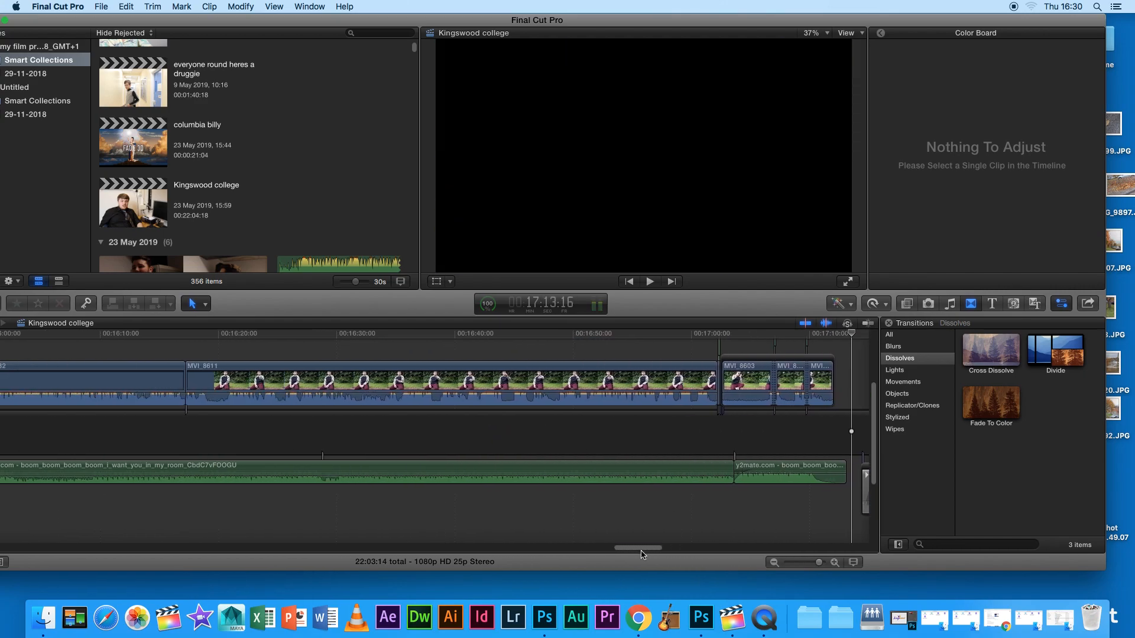
left_click(267, 389)
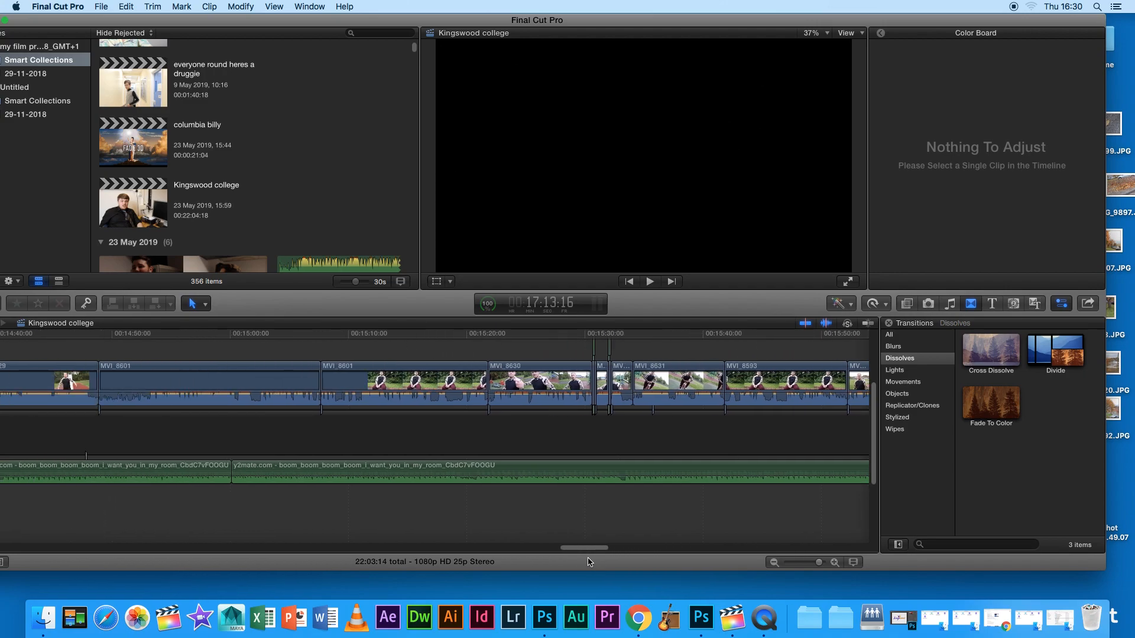
Darken MVI_8593's midtone exposure, then brighten MVI_8601's midtones and max its highlights.
left_click(357, 350)
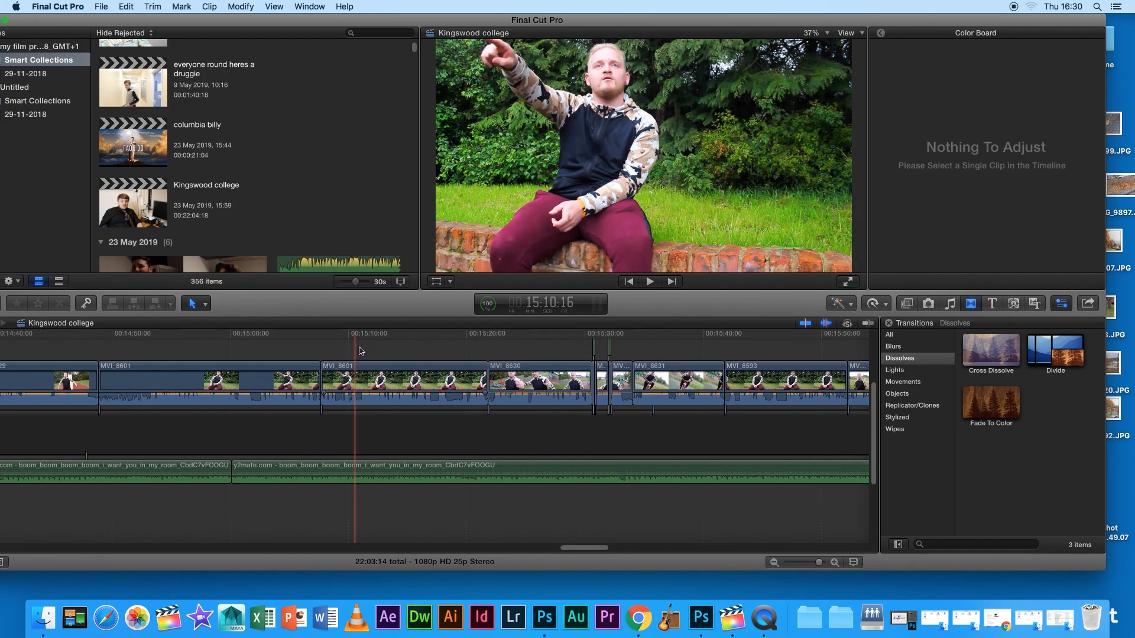
mouse_move(402, 362)
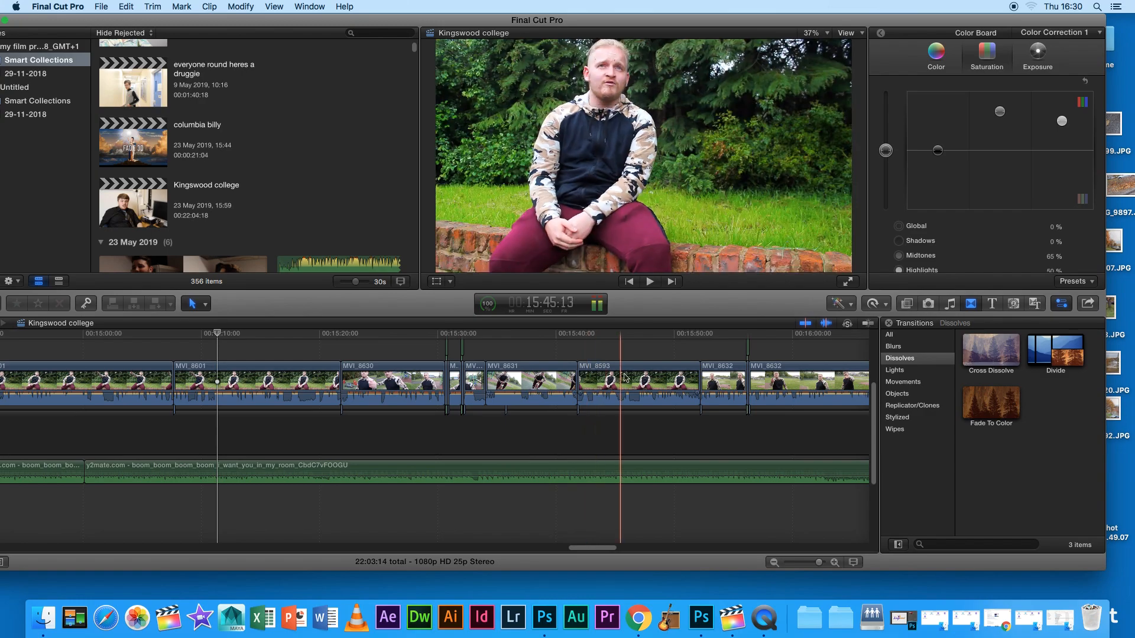
left_click(637, 381)
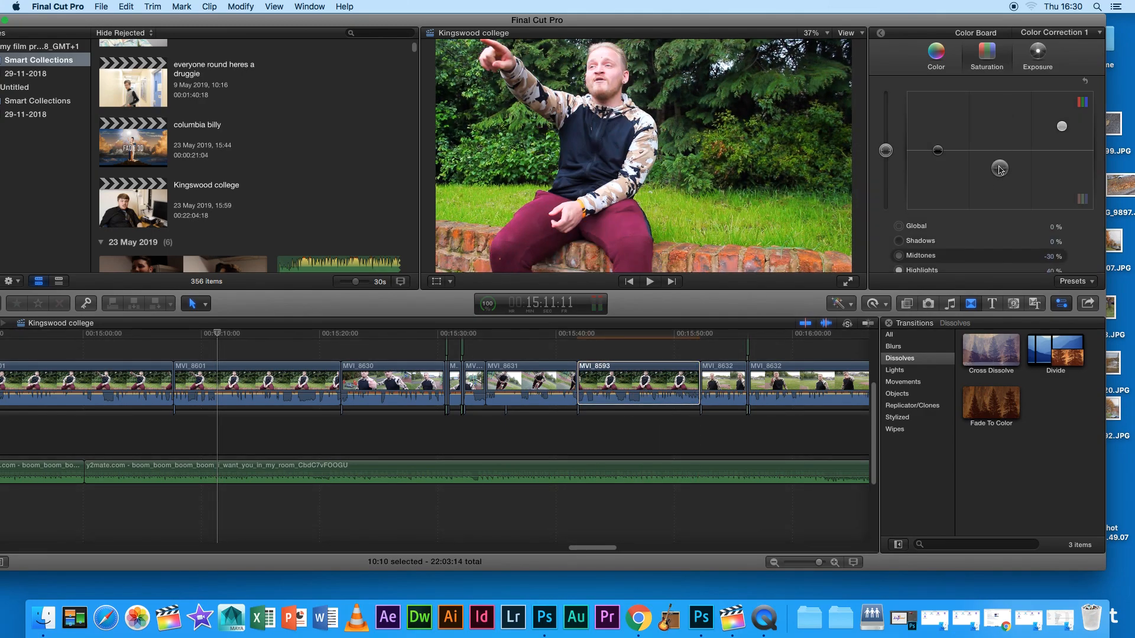
left_click_drag(998, 168, 1061, 142)
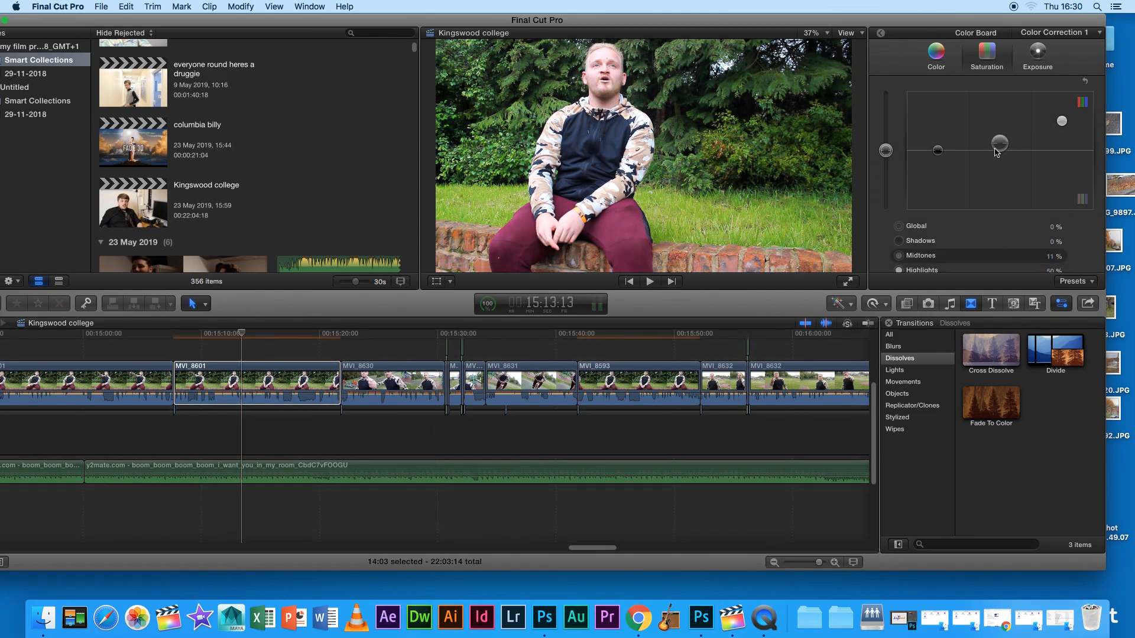
left_click_drag(999, 143, 1061, 140)
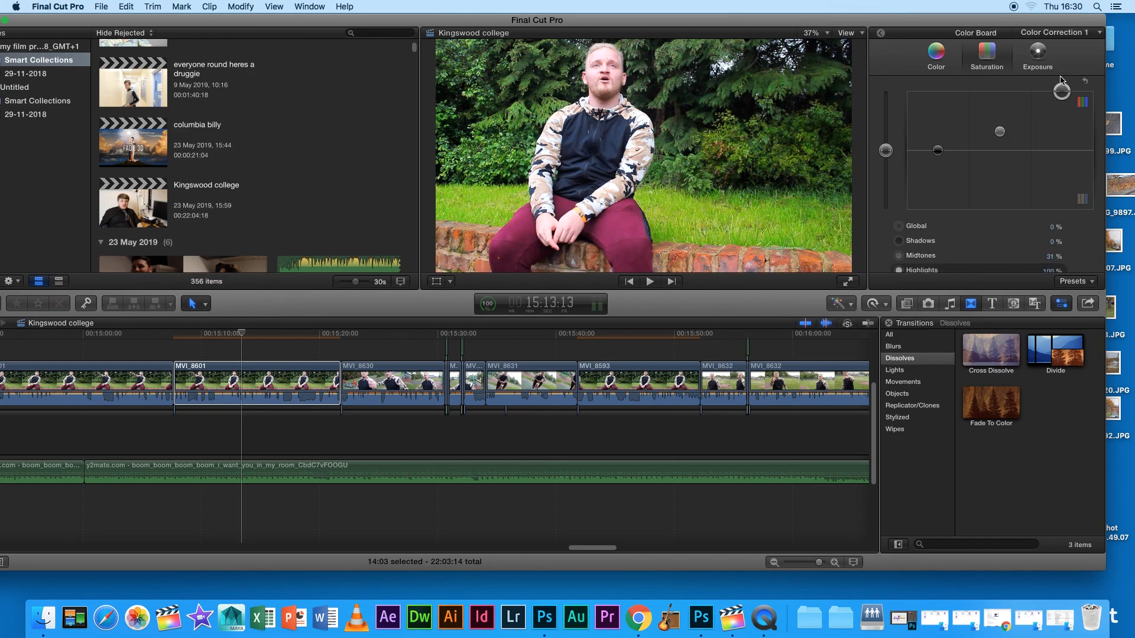
left_click(256, 383)
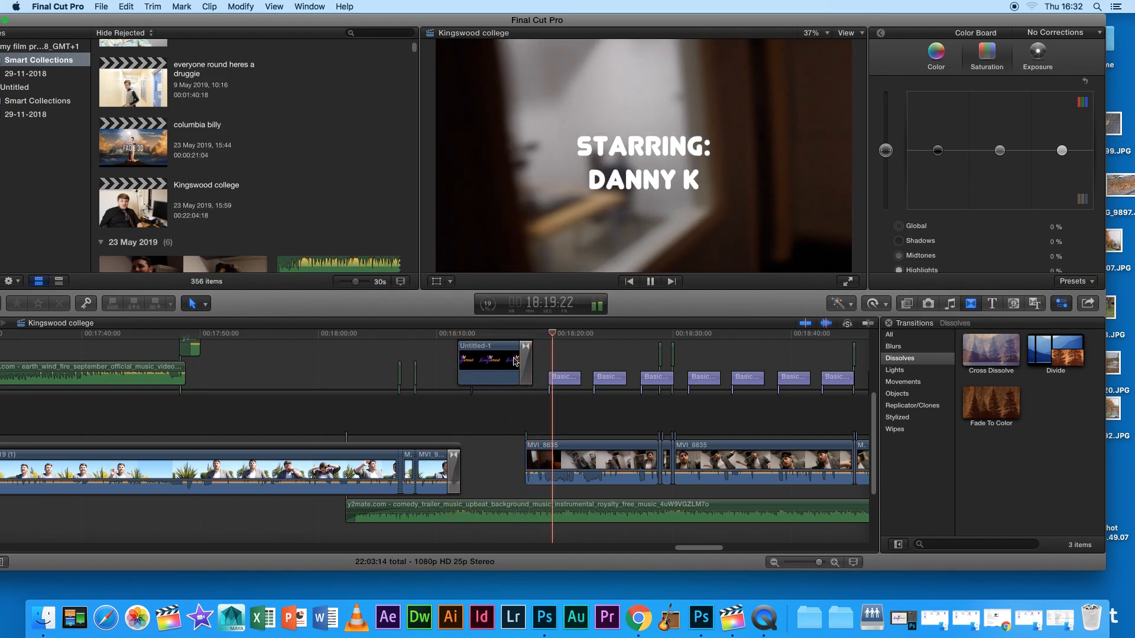
left_click(650, 281)
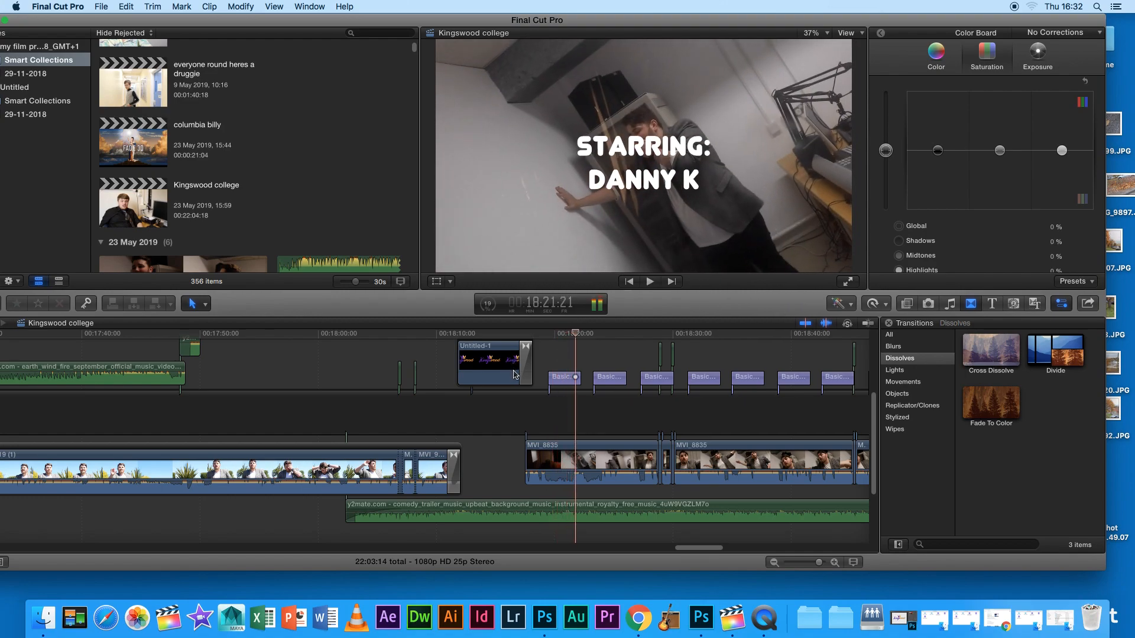
mouse_move(860, 336)
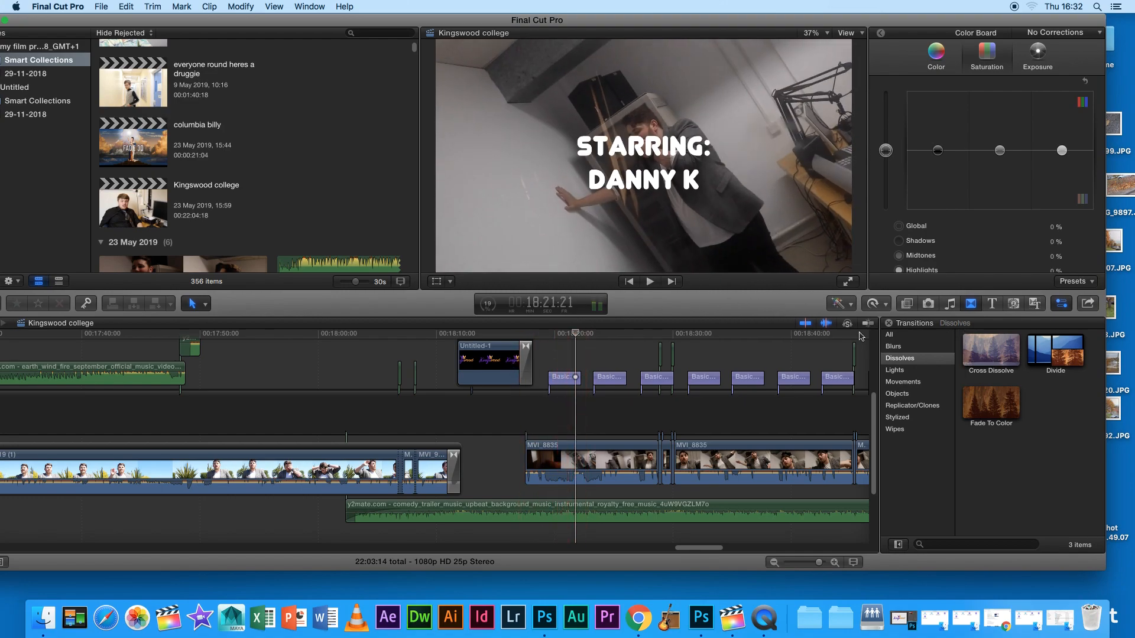
left_click(562, 377)
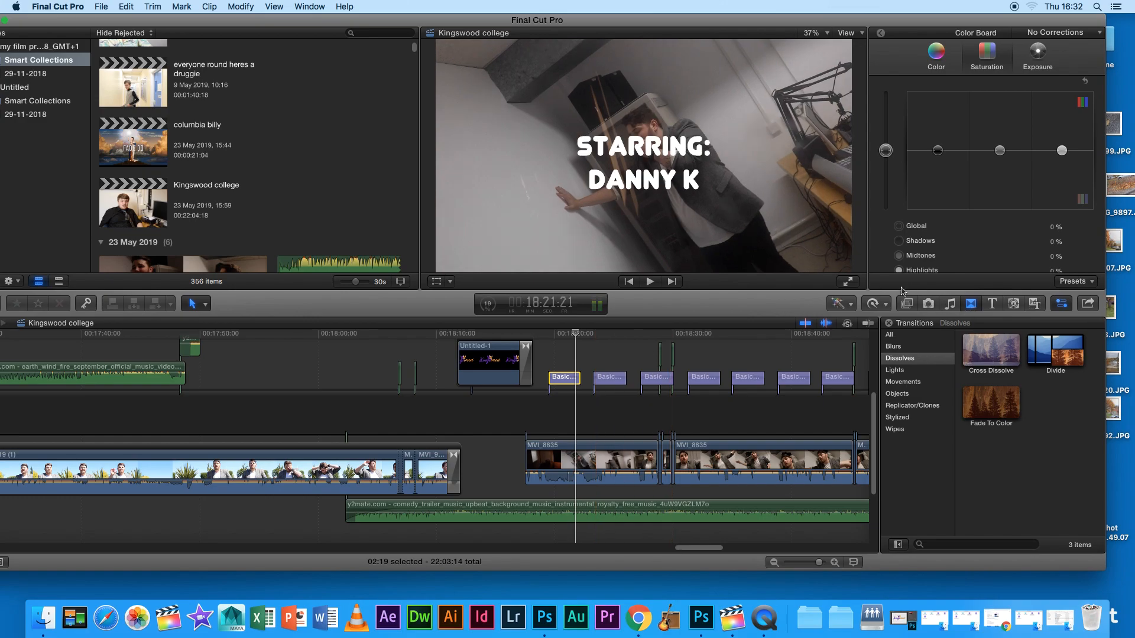
left_click(836, 303)
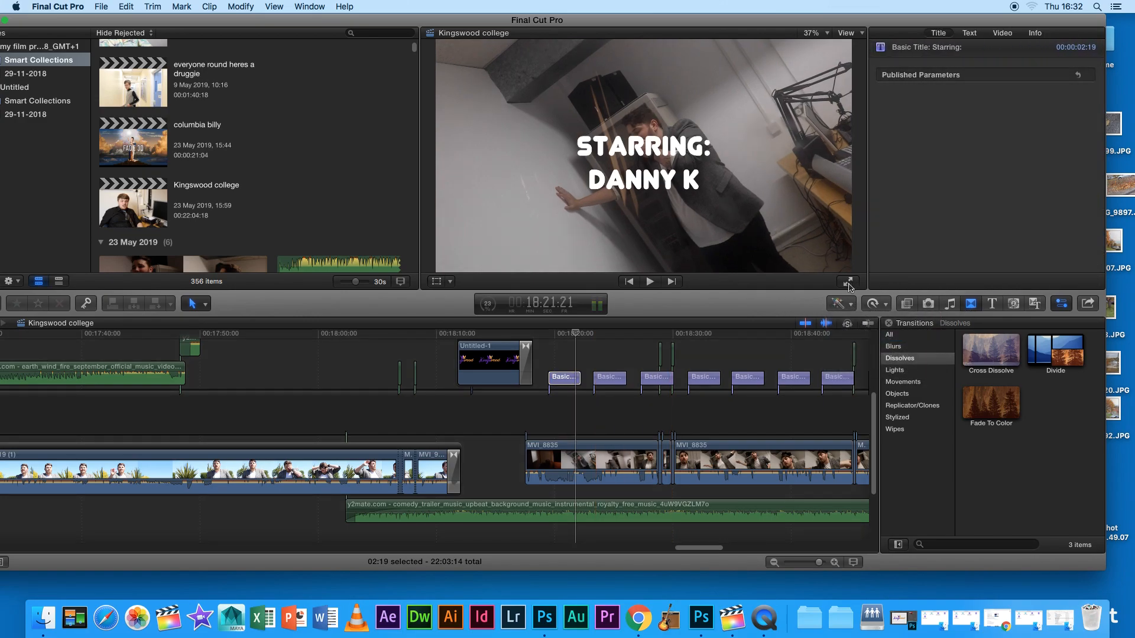
mouse_move(837, 304)
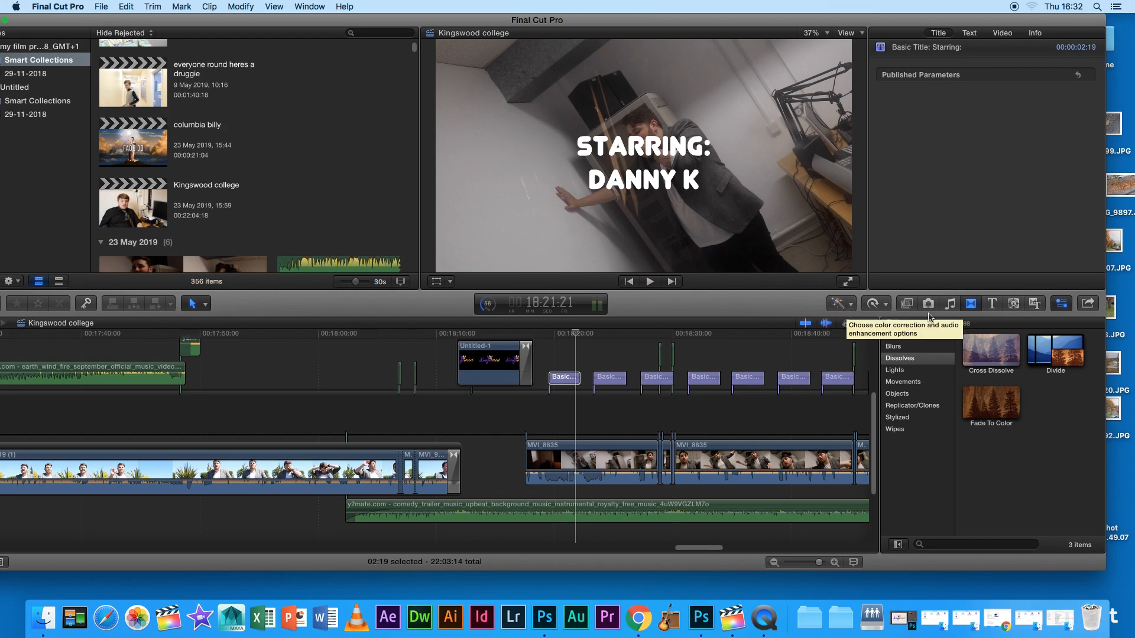
left_click(563, 377)
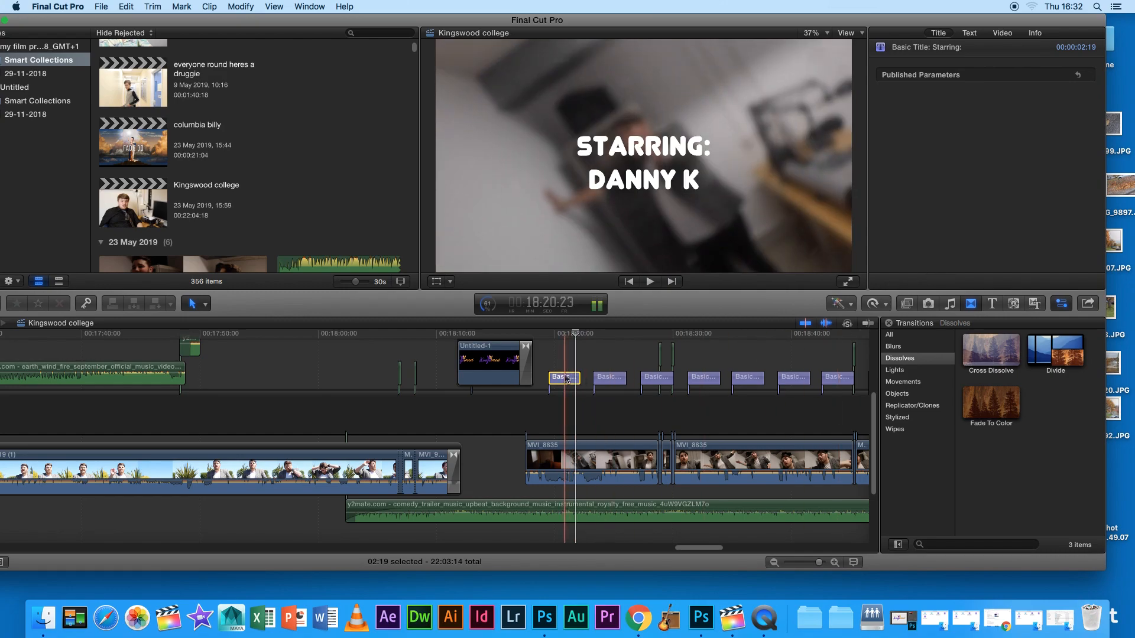
left_click(969, 32)
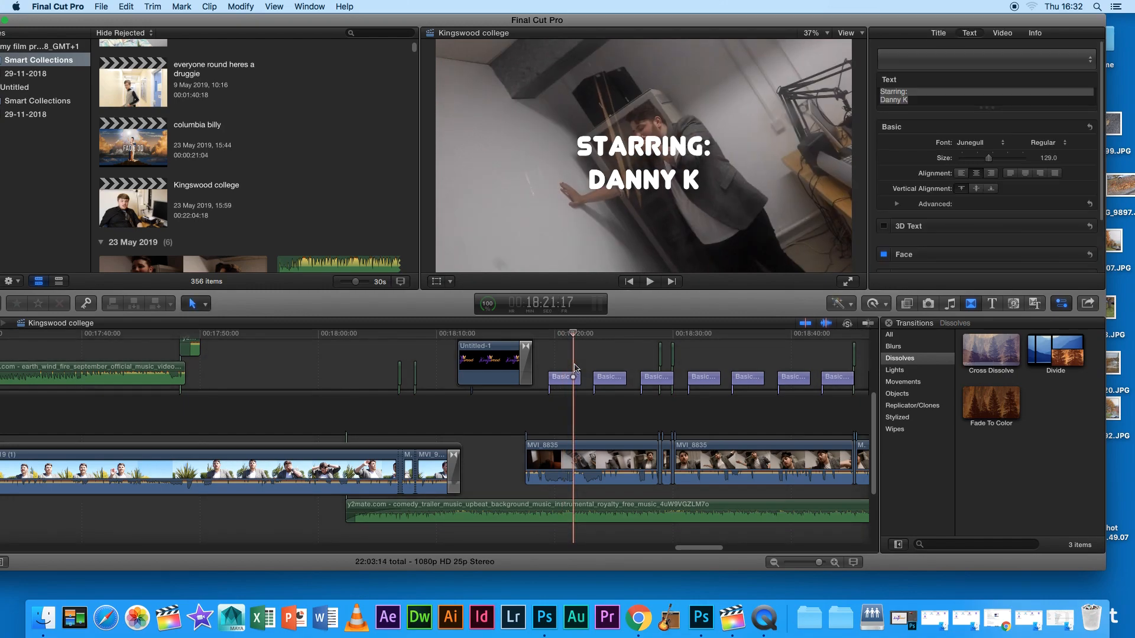
left_click(649, 281)
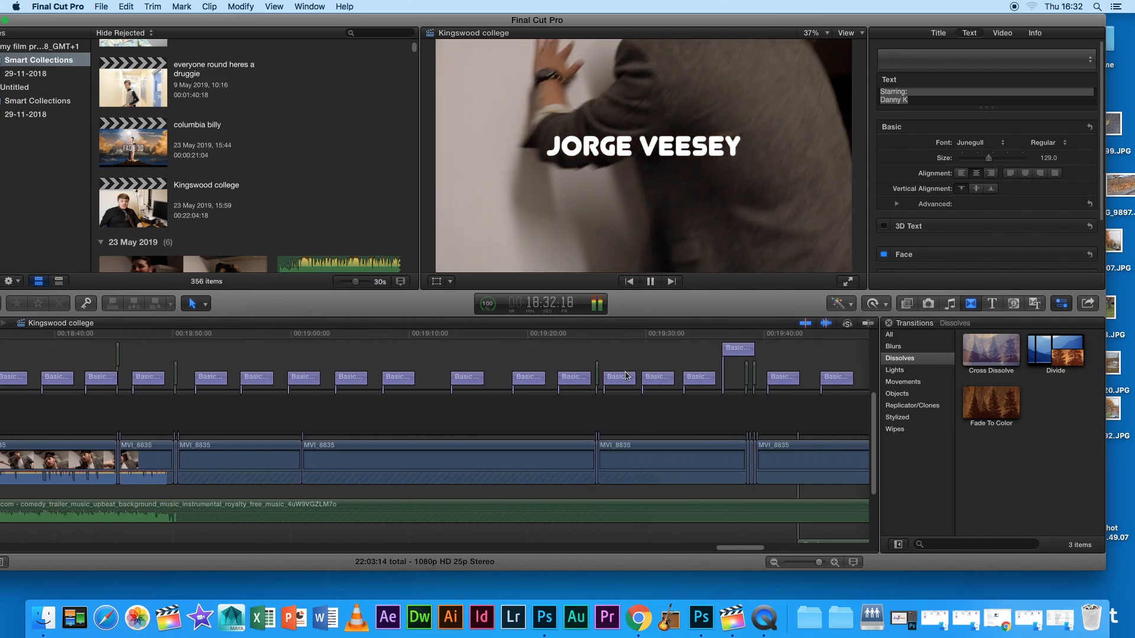
Play through the Camera Operator and music credits, then select the 'Billy again' title.
left_click(623, 333)
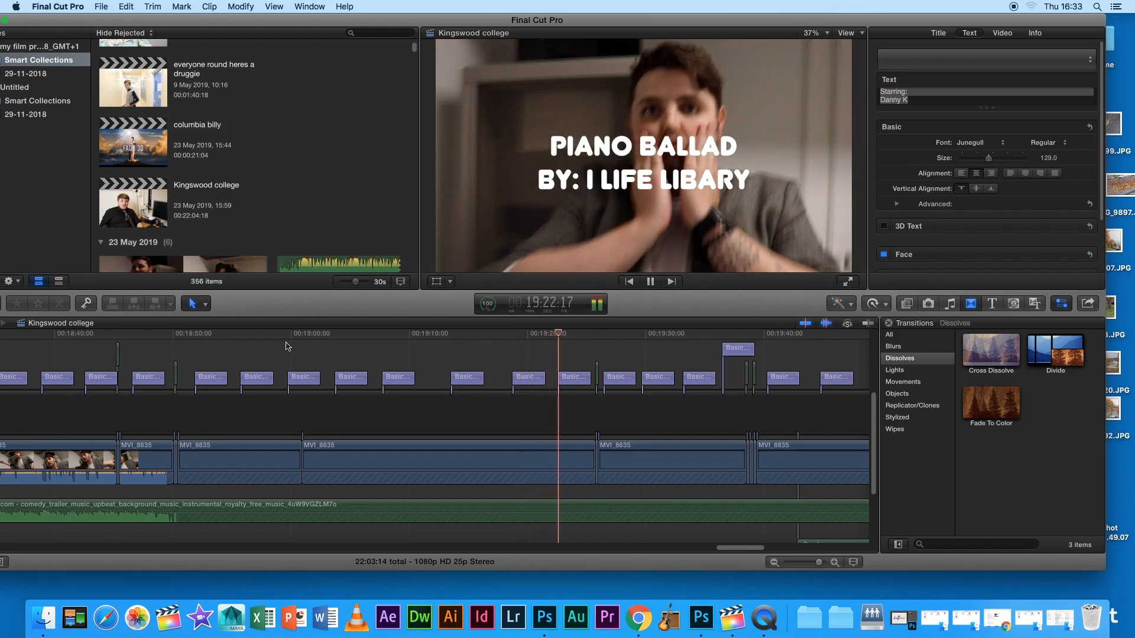
left_click(252, 333)
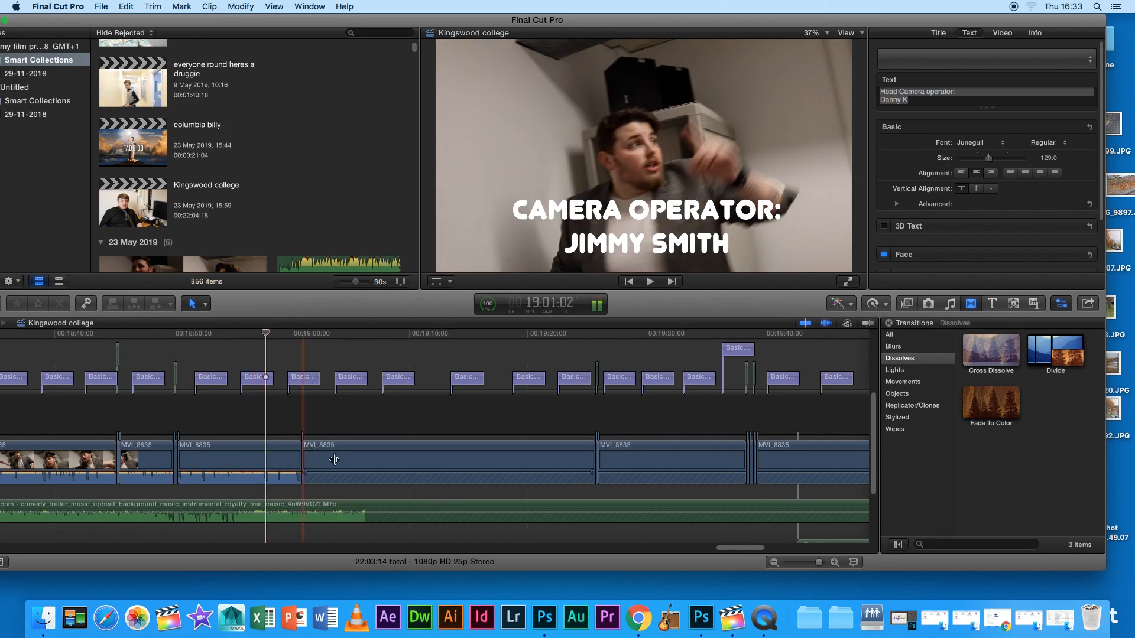
left_click(650, 282)
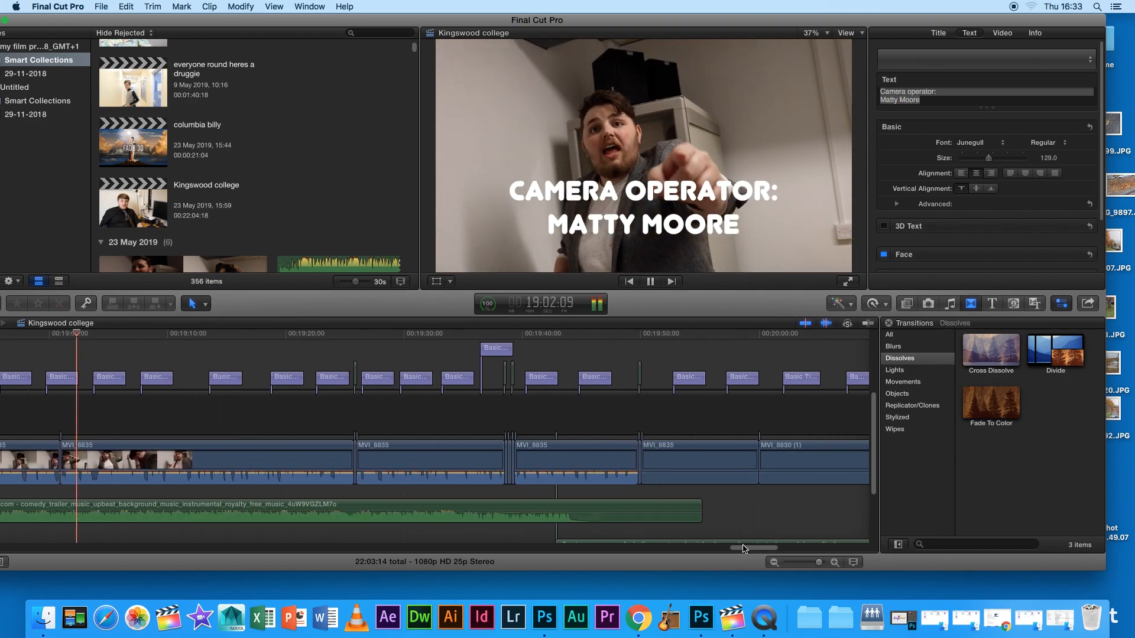
left_click(463, 333)
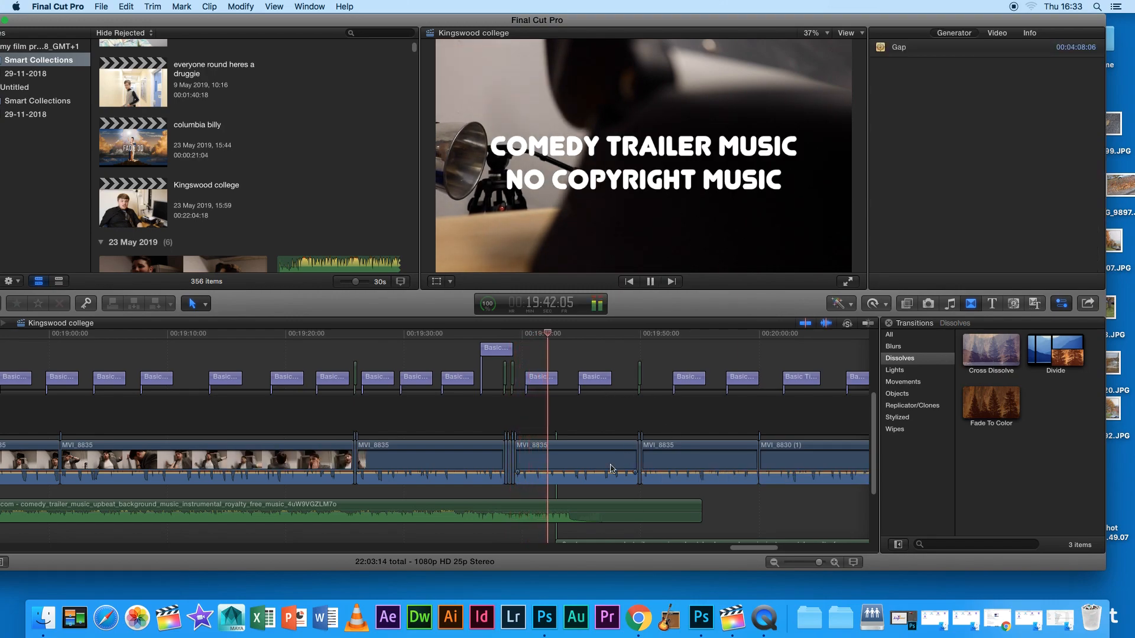
left_click(650, 281)
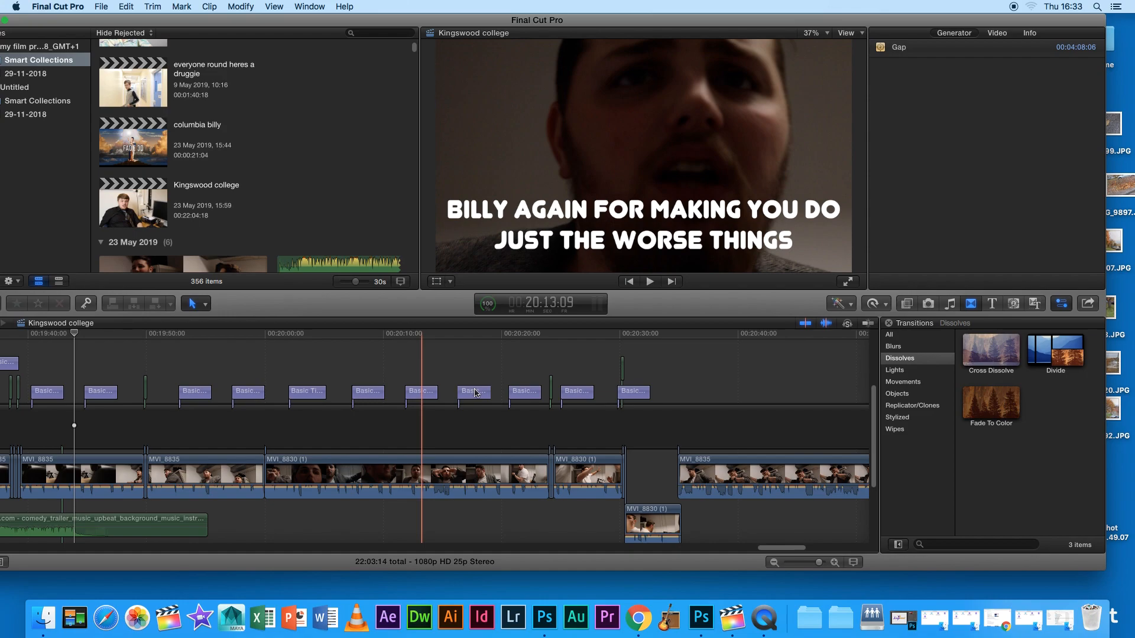
left_click(420, 391)
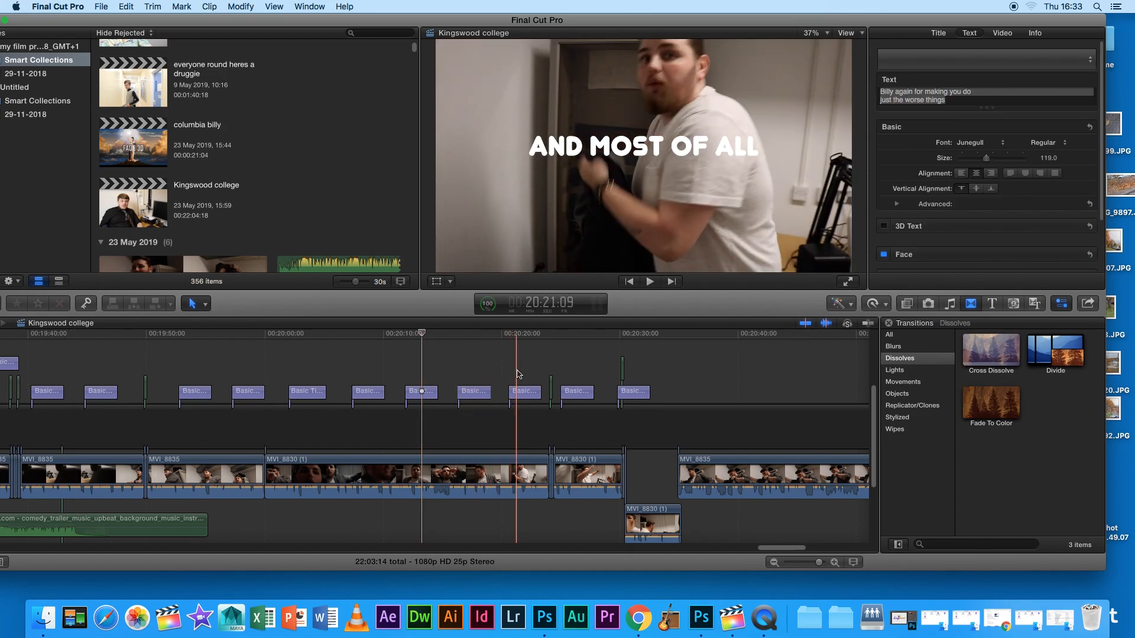
Play from the 'And most of all' credit past the credits to about 21:52.
left_click(649, 282)
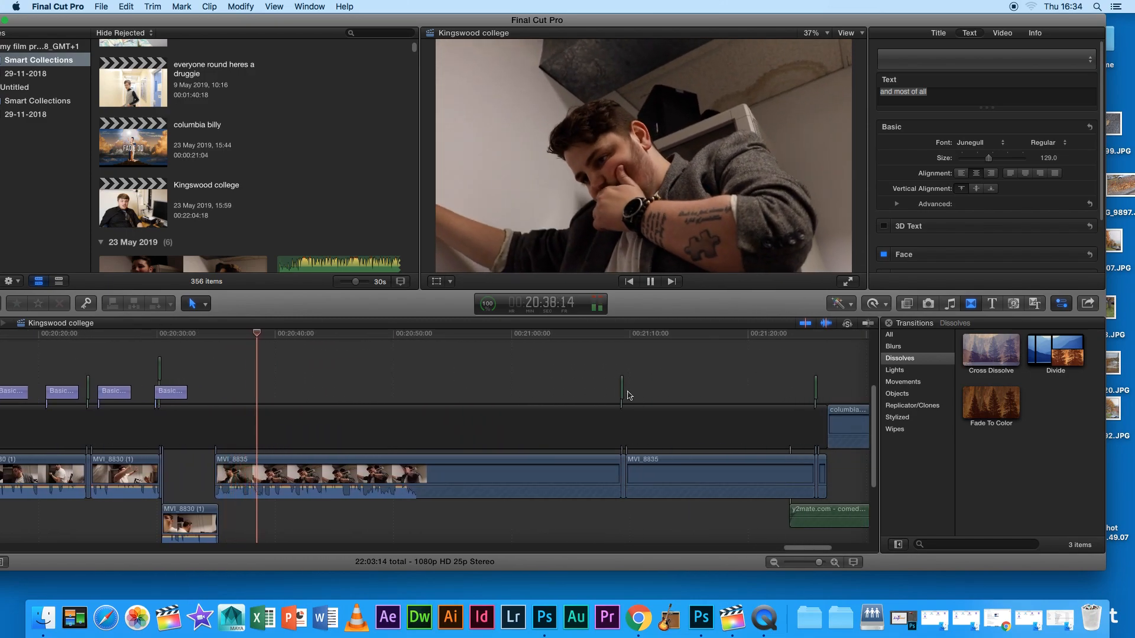
left_click(616, 392)
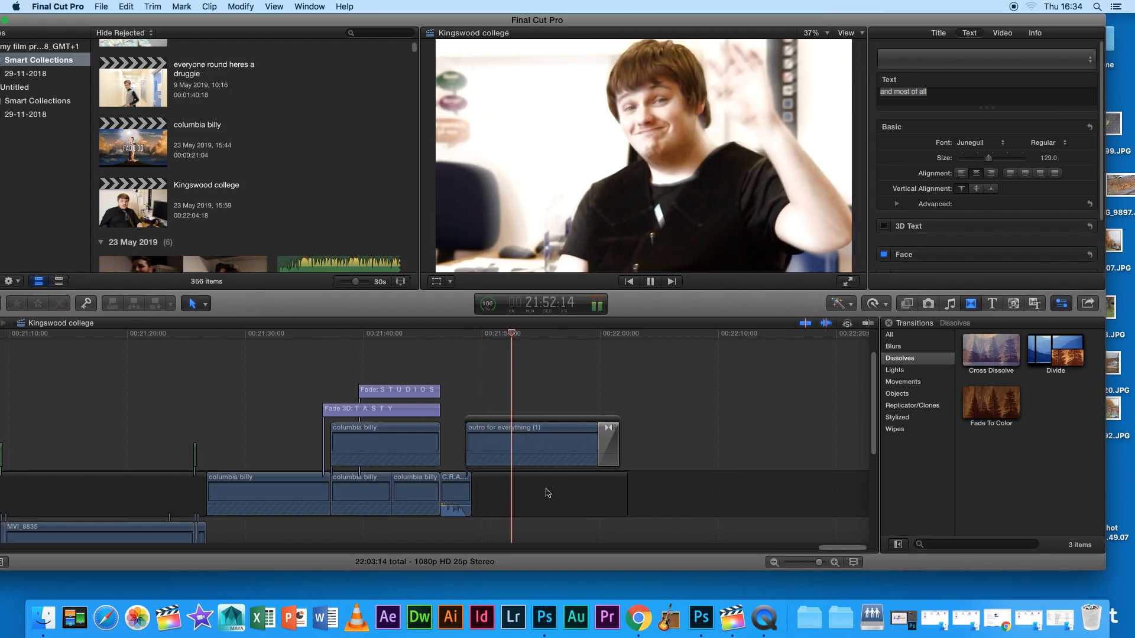
Select the 'outro for everything' clip and play its 'Thanks for watching' ending to about 22:00.
left_click(535, 442)
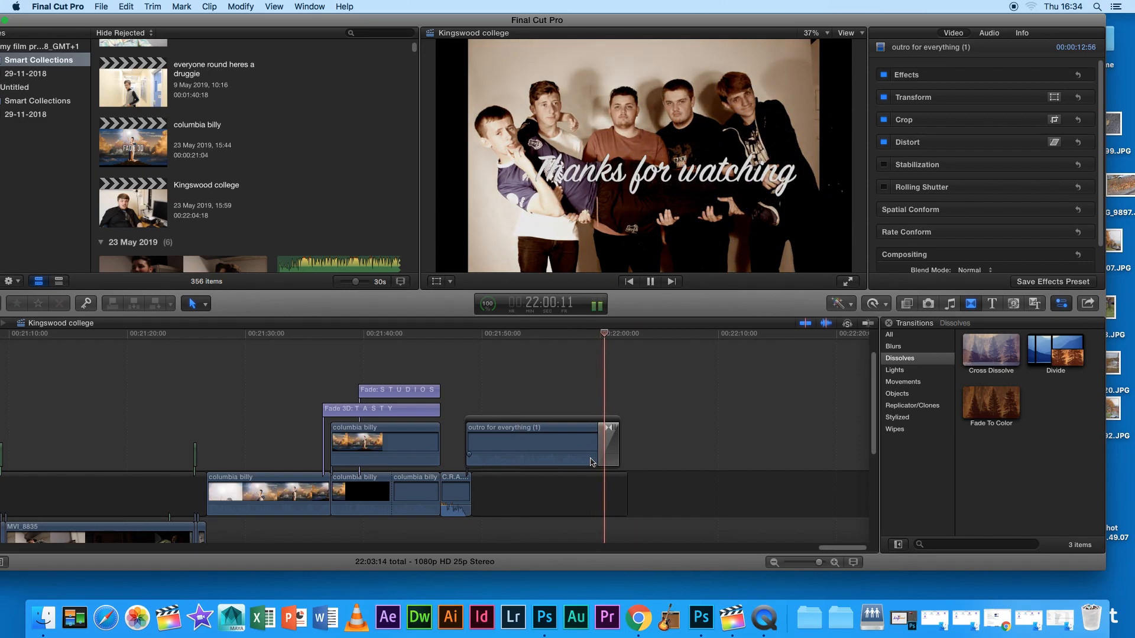
left_click(362, 389)
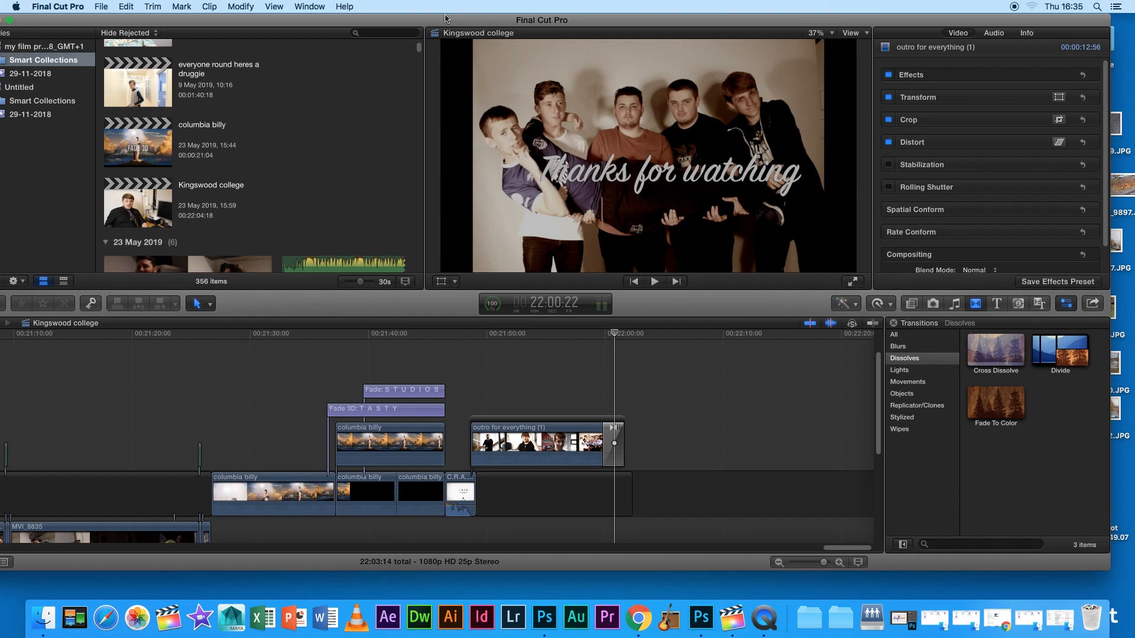
Select the 'S T U D I O S' title at about 21:40 to show its Impact font.
left_click(368, 351)
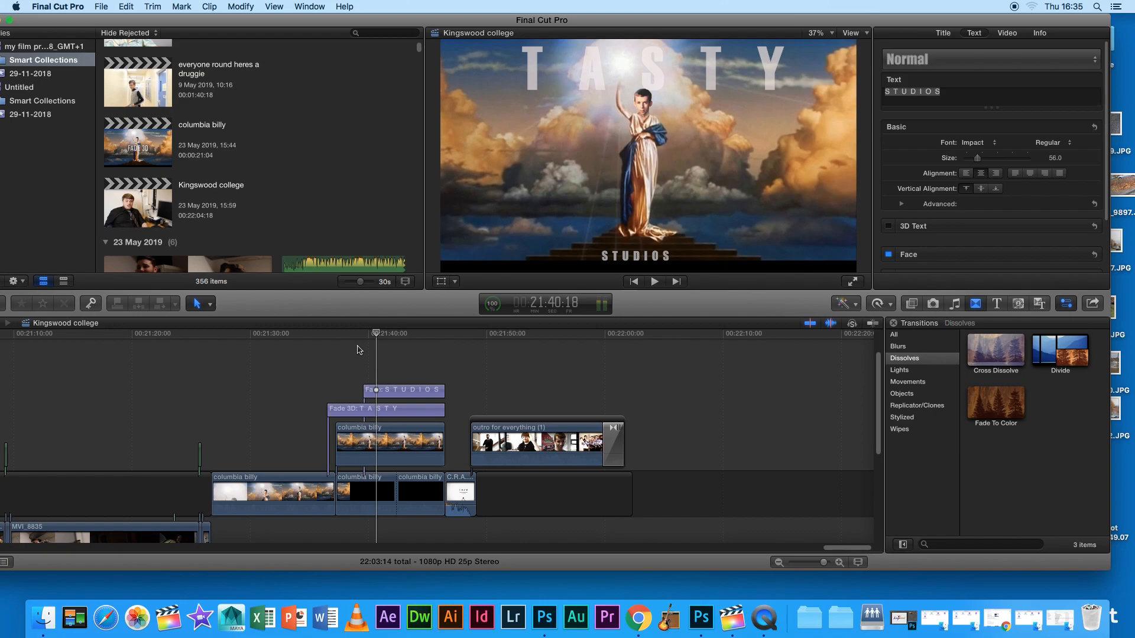
mouse_move(698, 70)
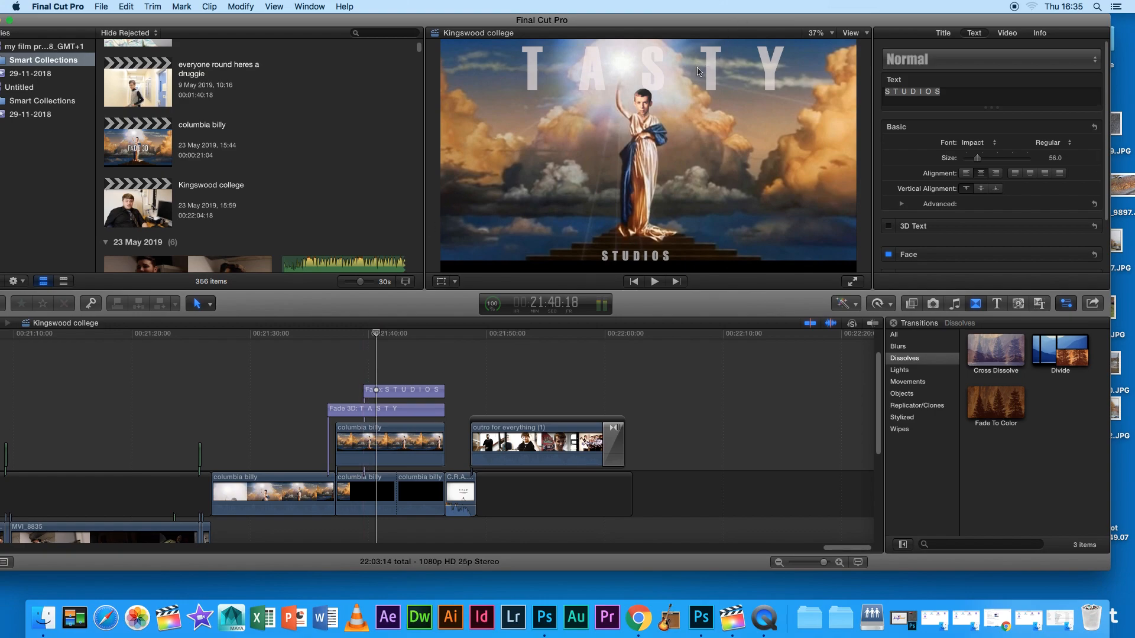
mouse_move(626, 280)
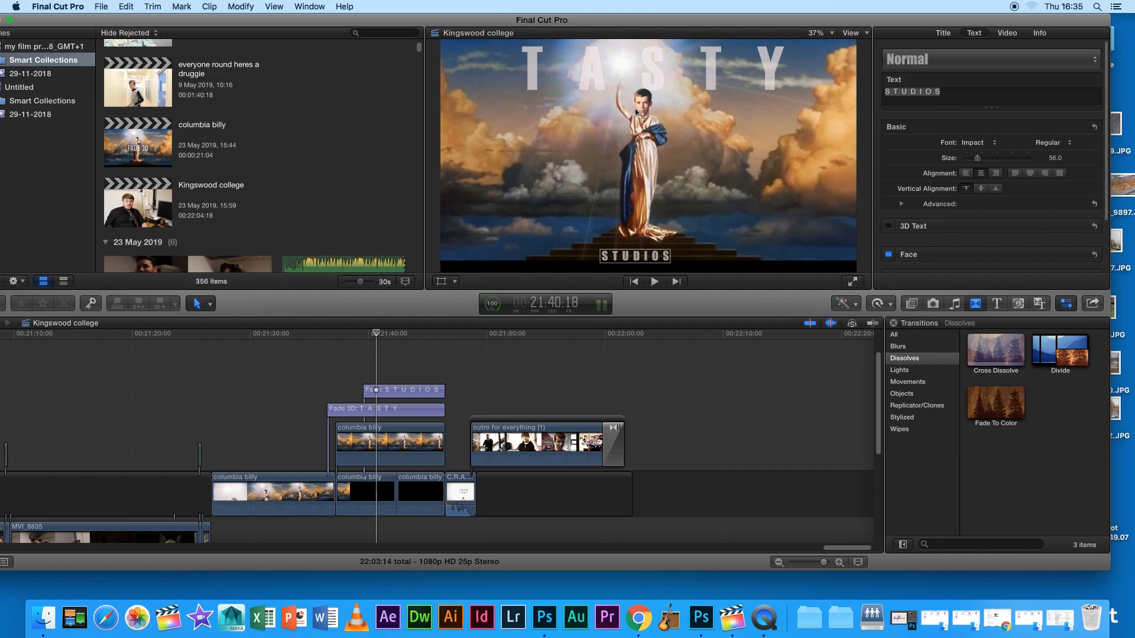
mouse_move(634, 97)
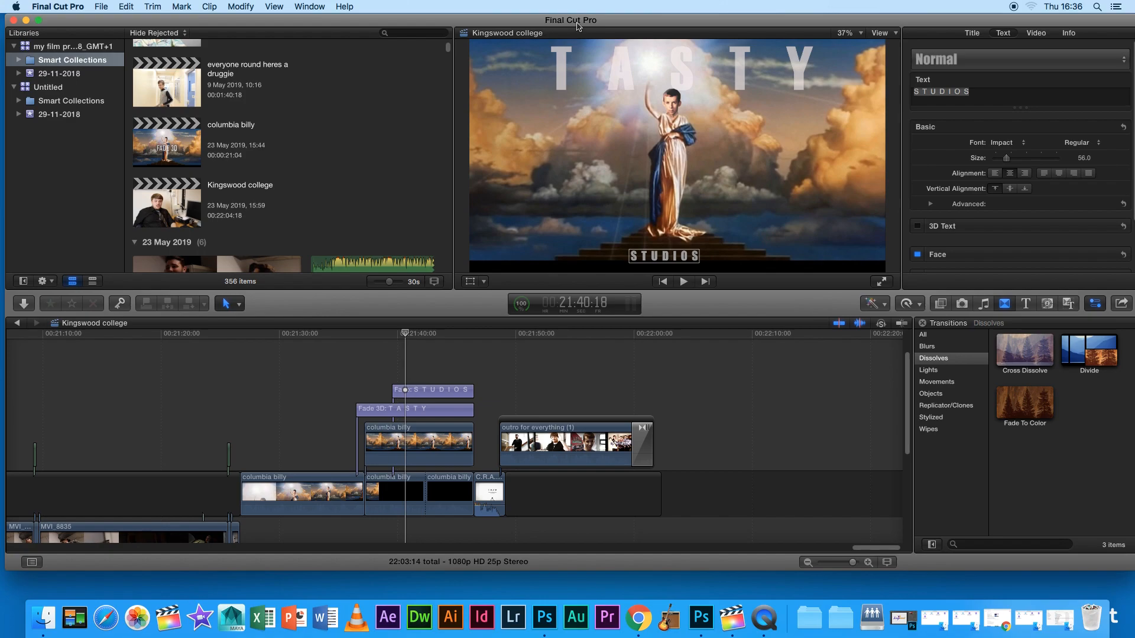
mouse_move(669, 48)
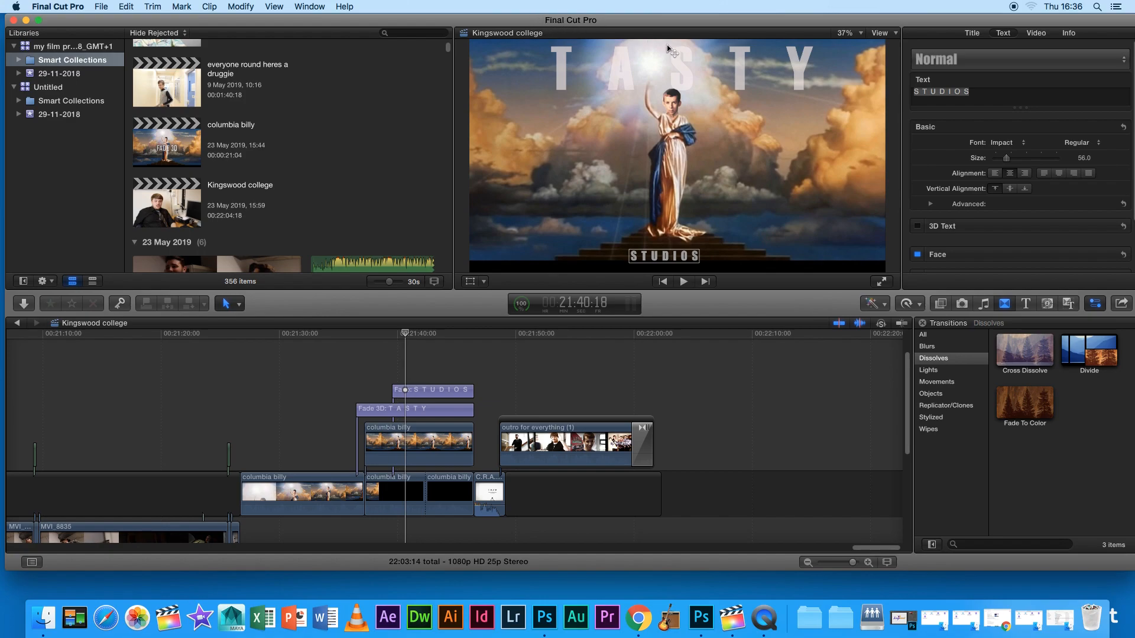